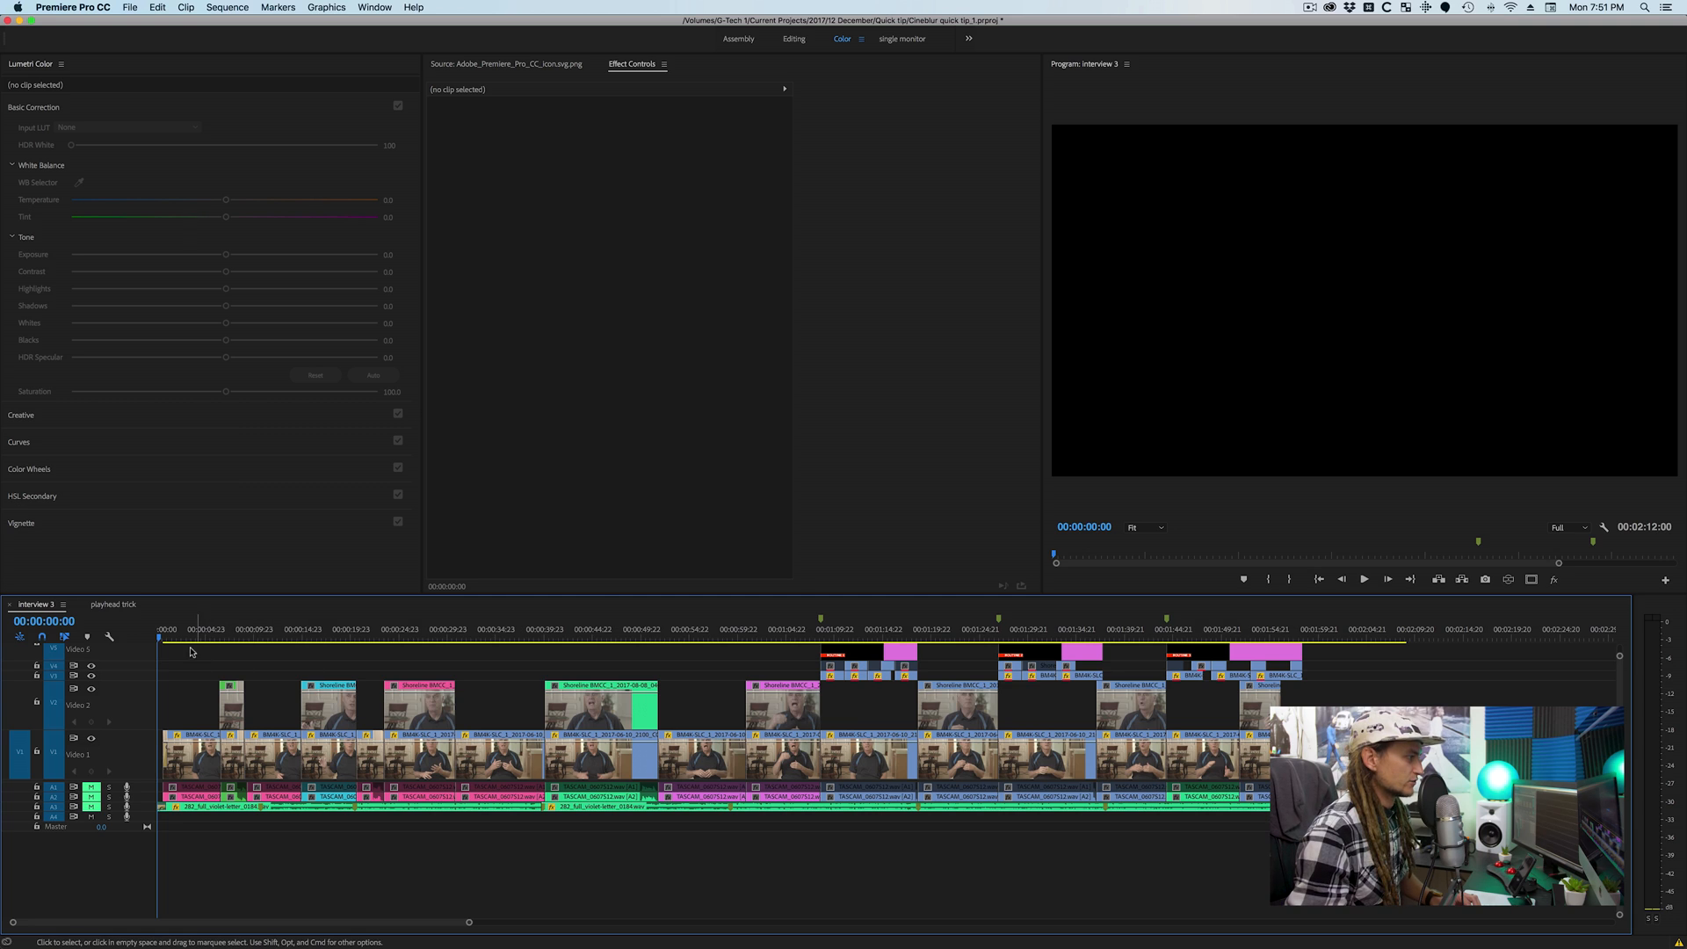
# - Look through the Shoreline interview clips and select the first one for grading
pyautogui.click(274, 734)
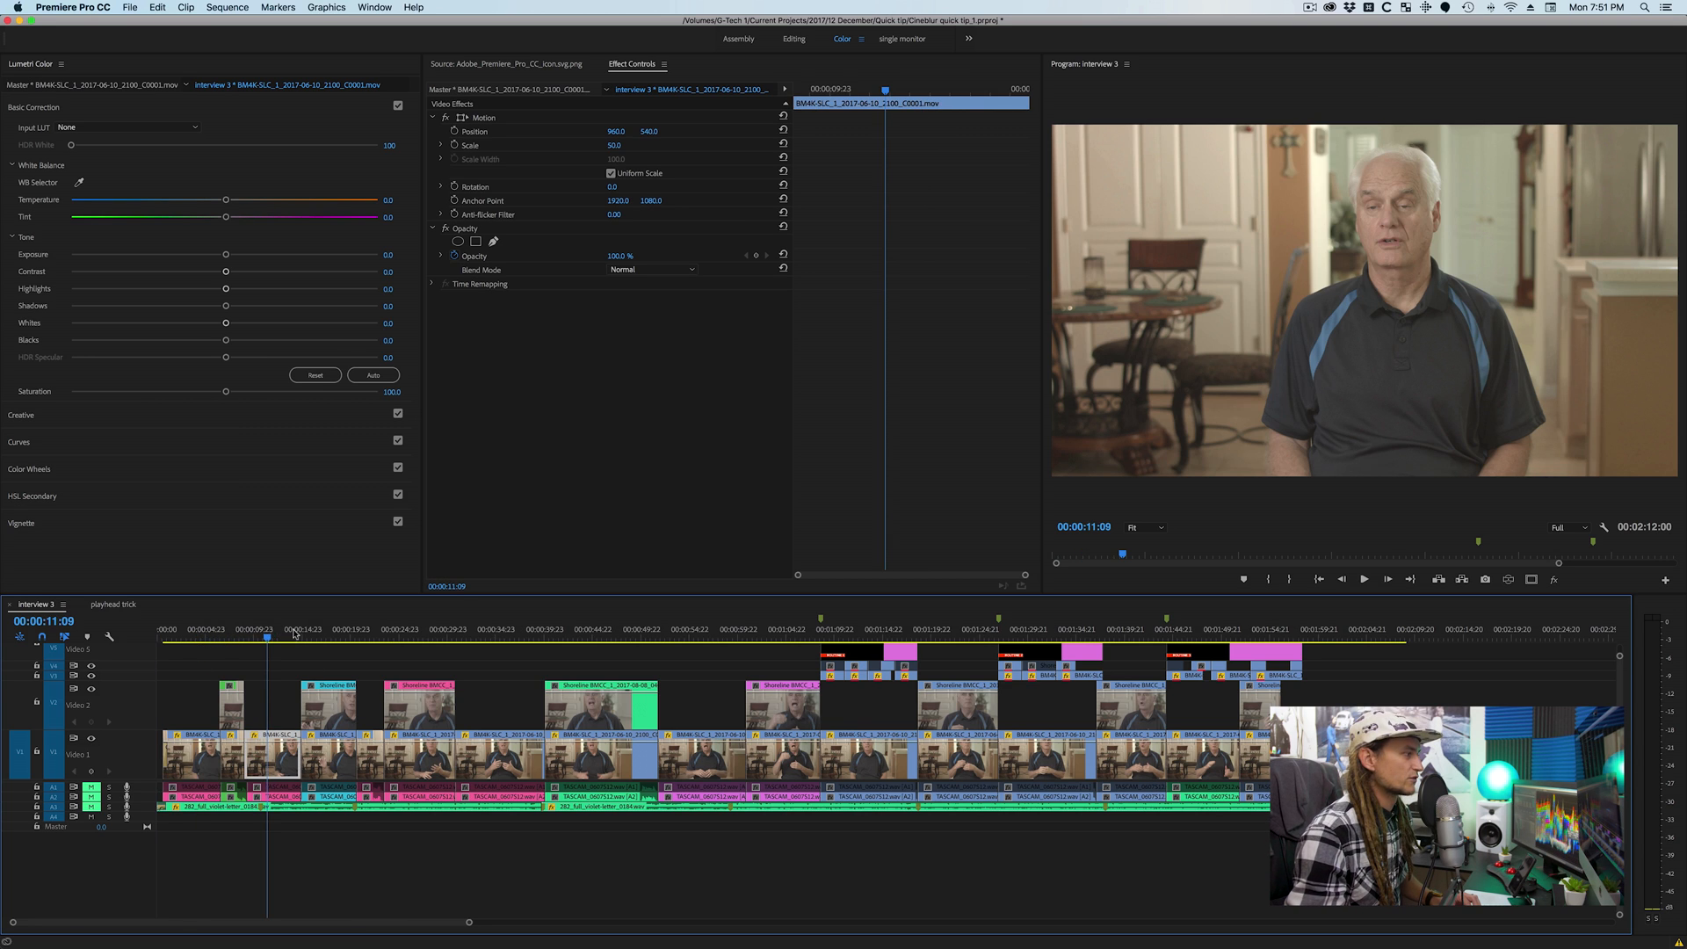
pyautogui.click(231, 635)
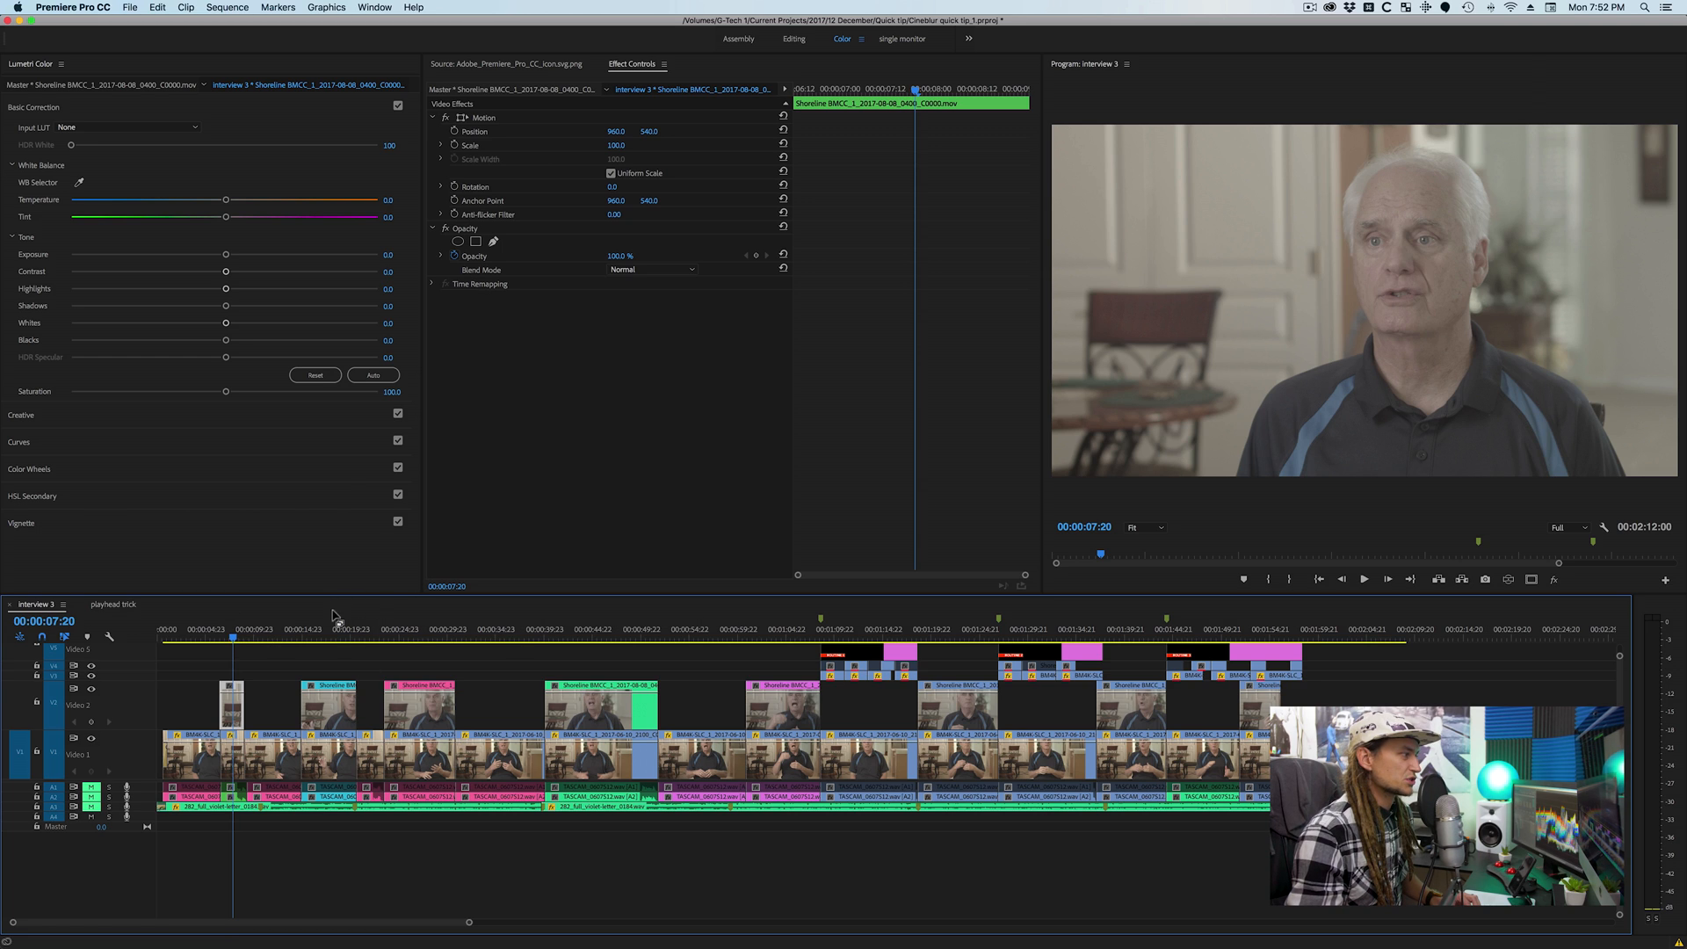
pyautogui.click(421, 628)
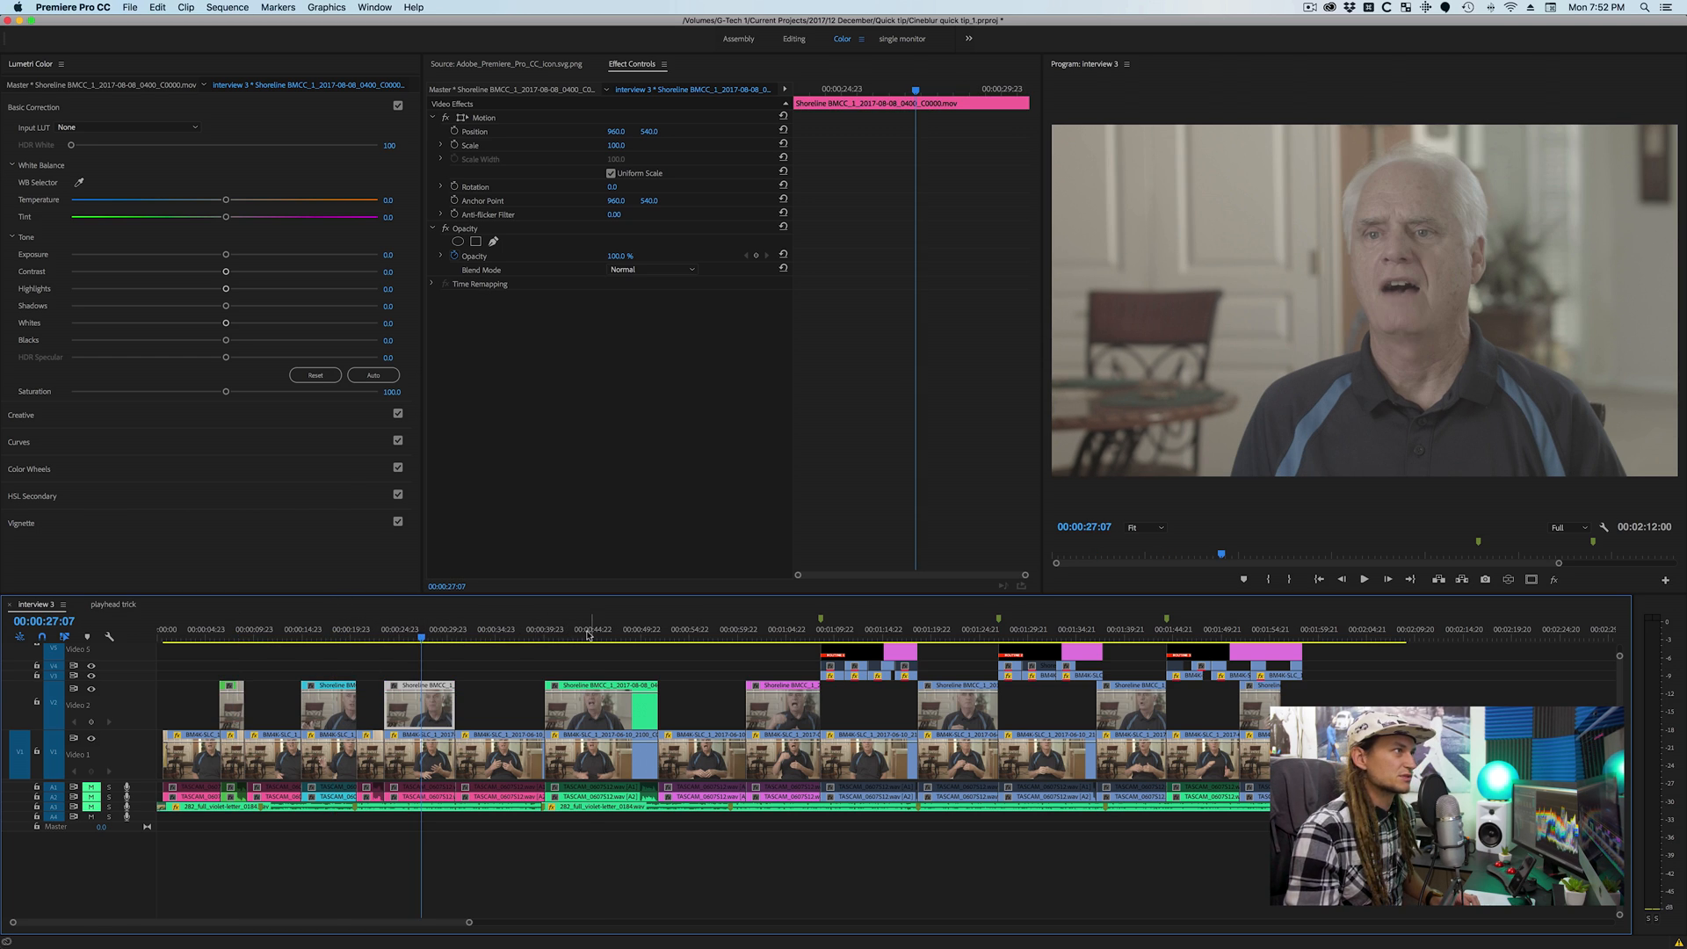
pyautogui.click(614, 629)
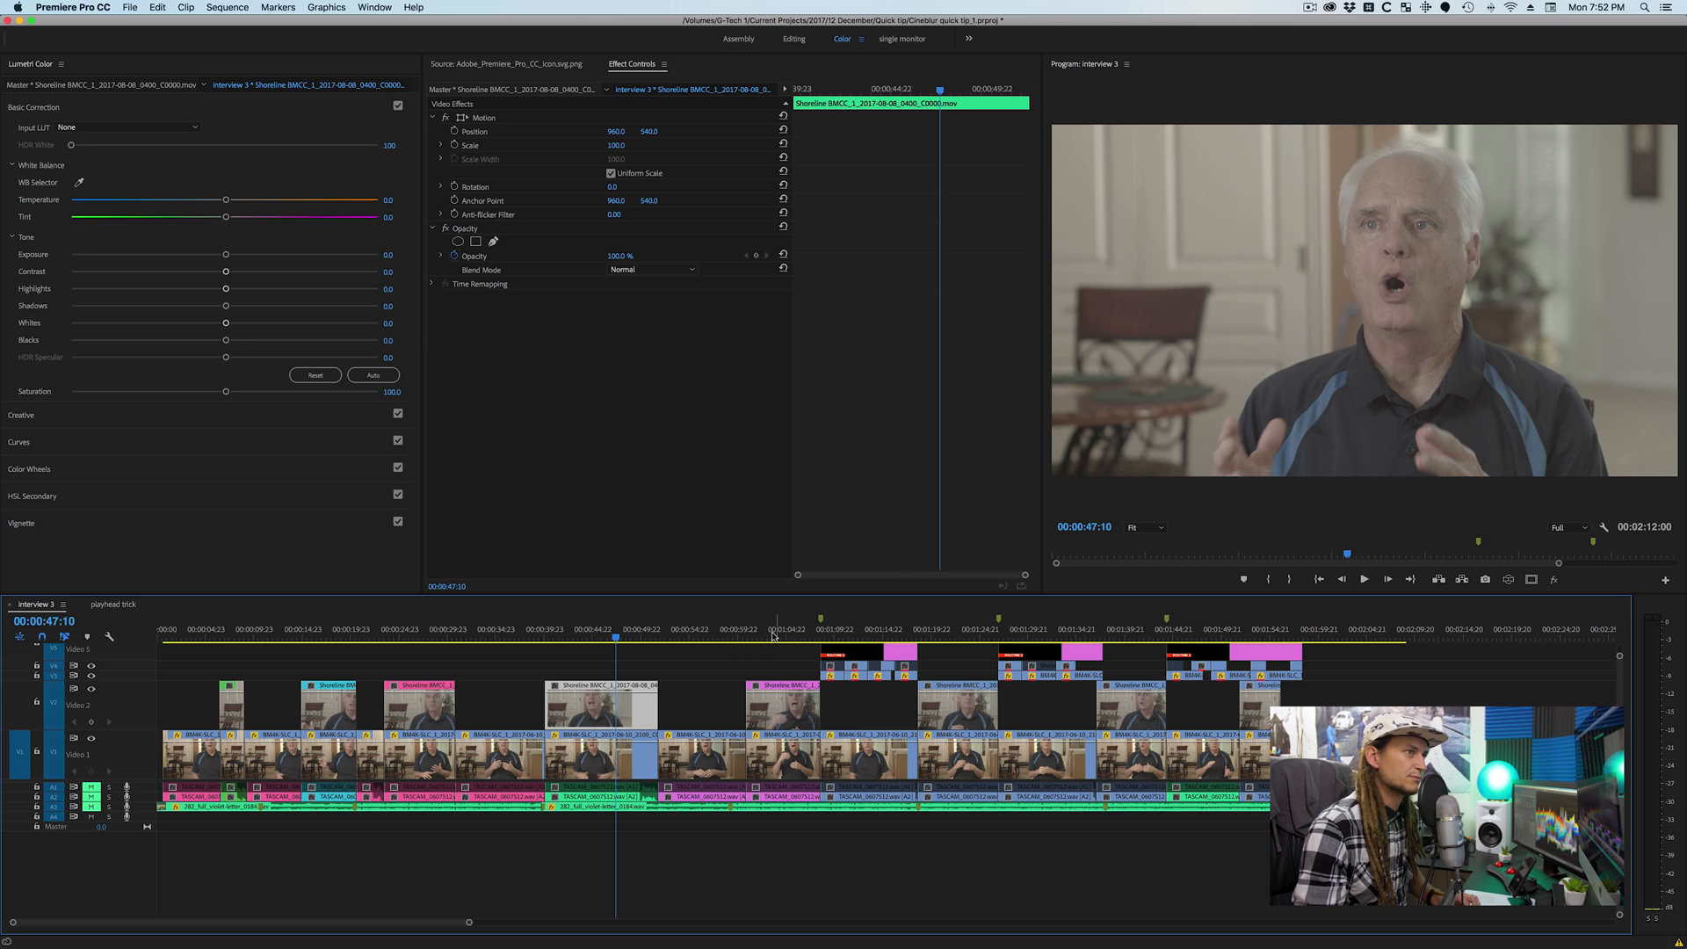
pyautogui.click(636, 628)
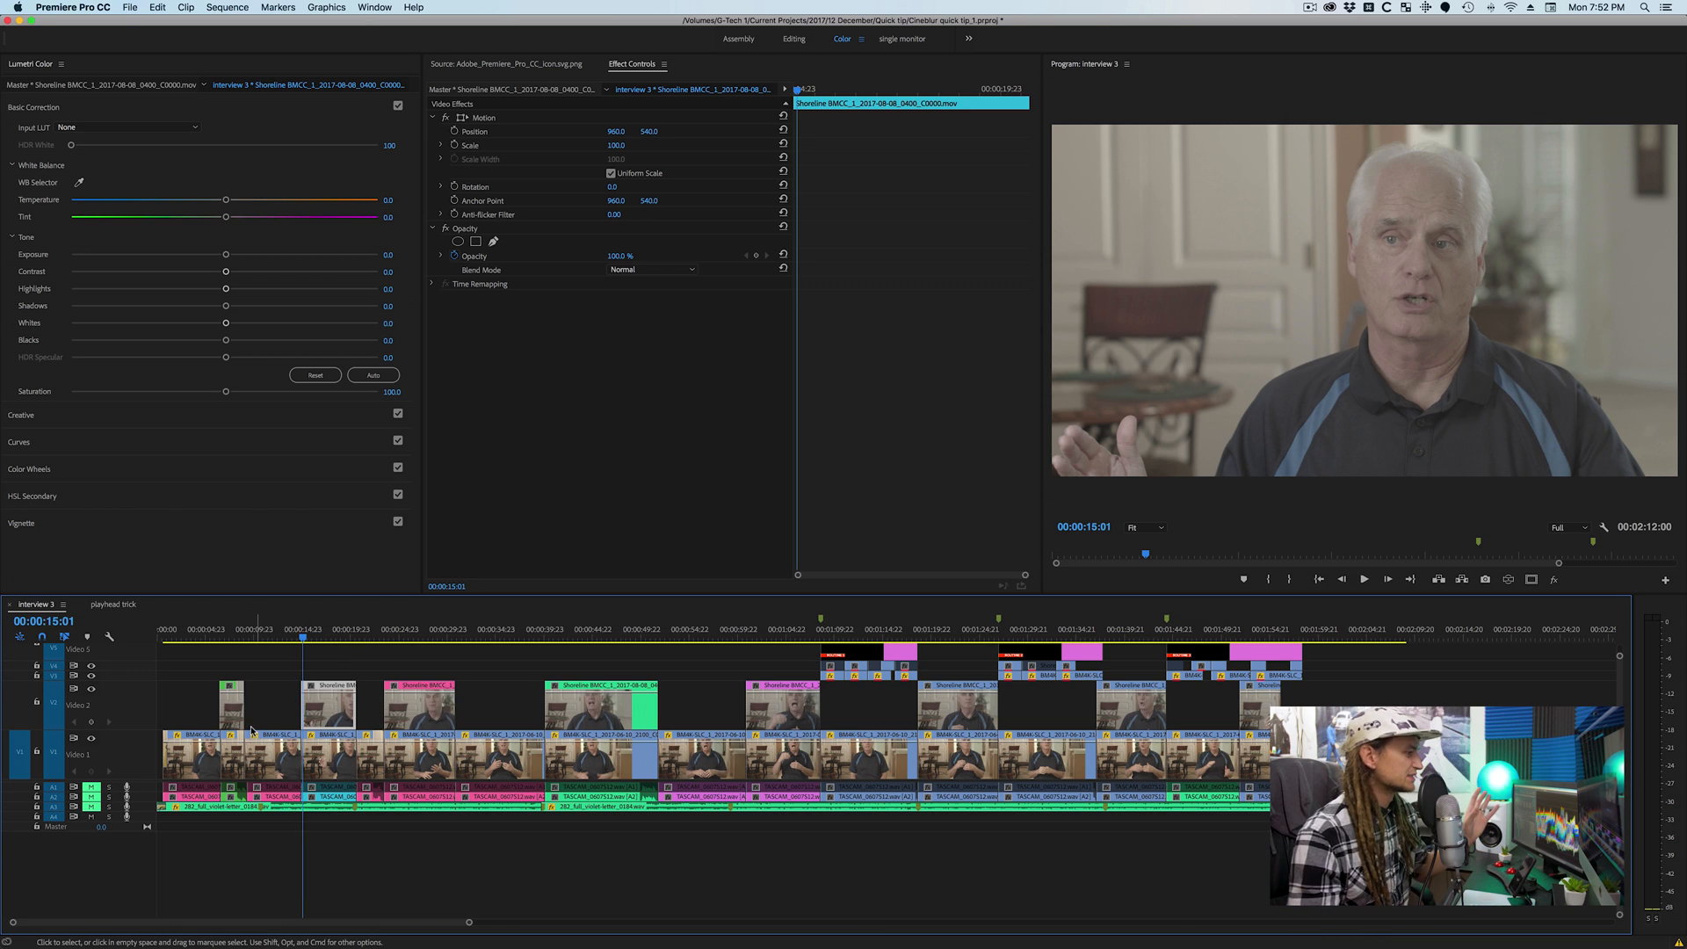
pyautogui.moveTo(680, 740)
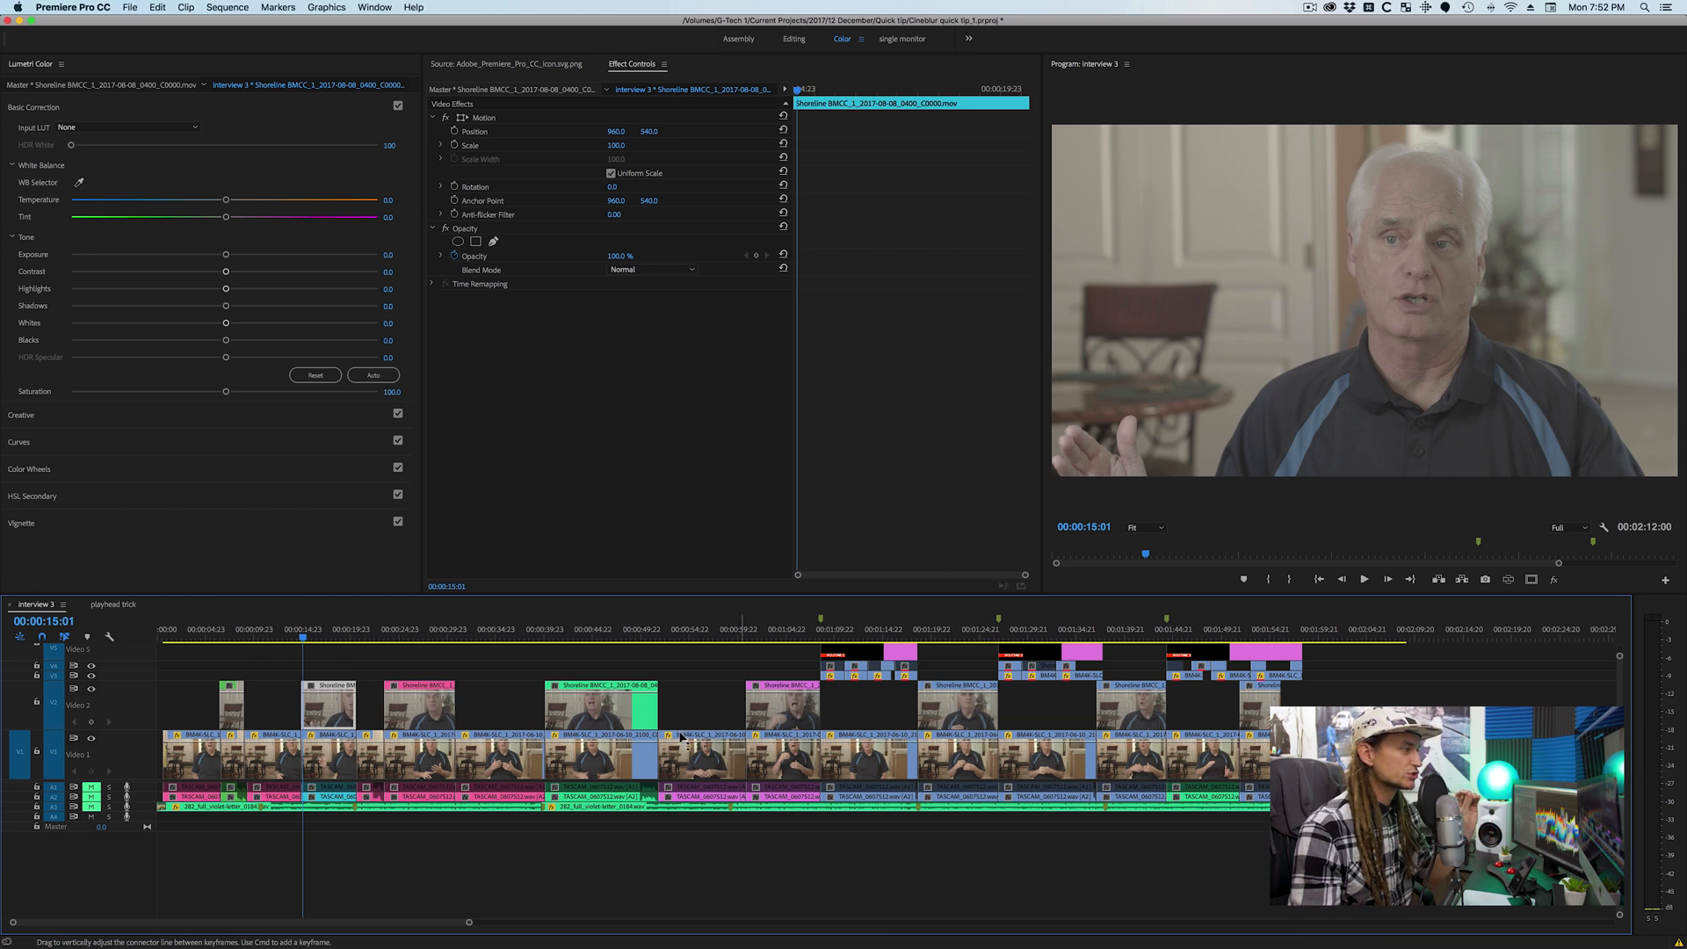
pyautogui.click(197, 635)
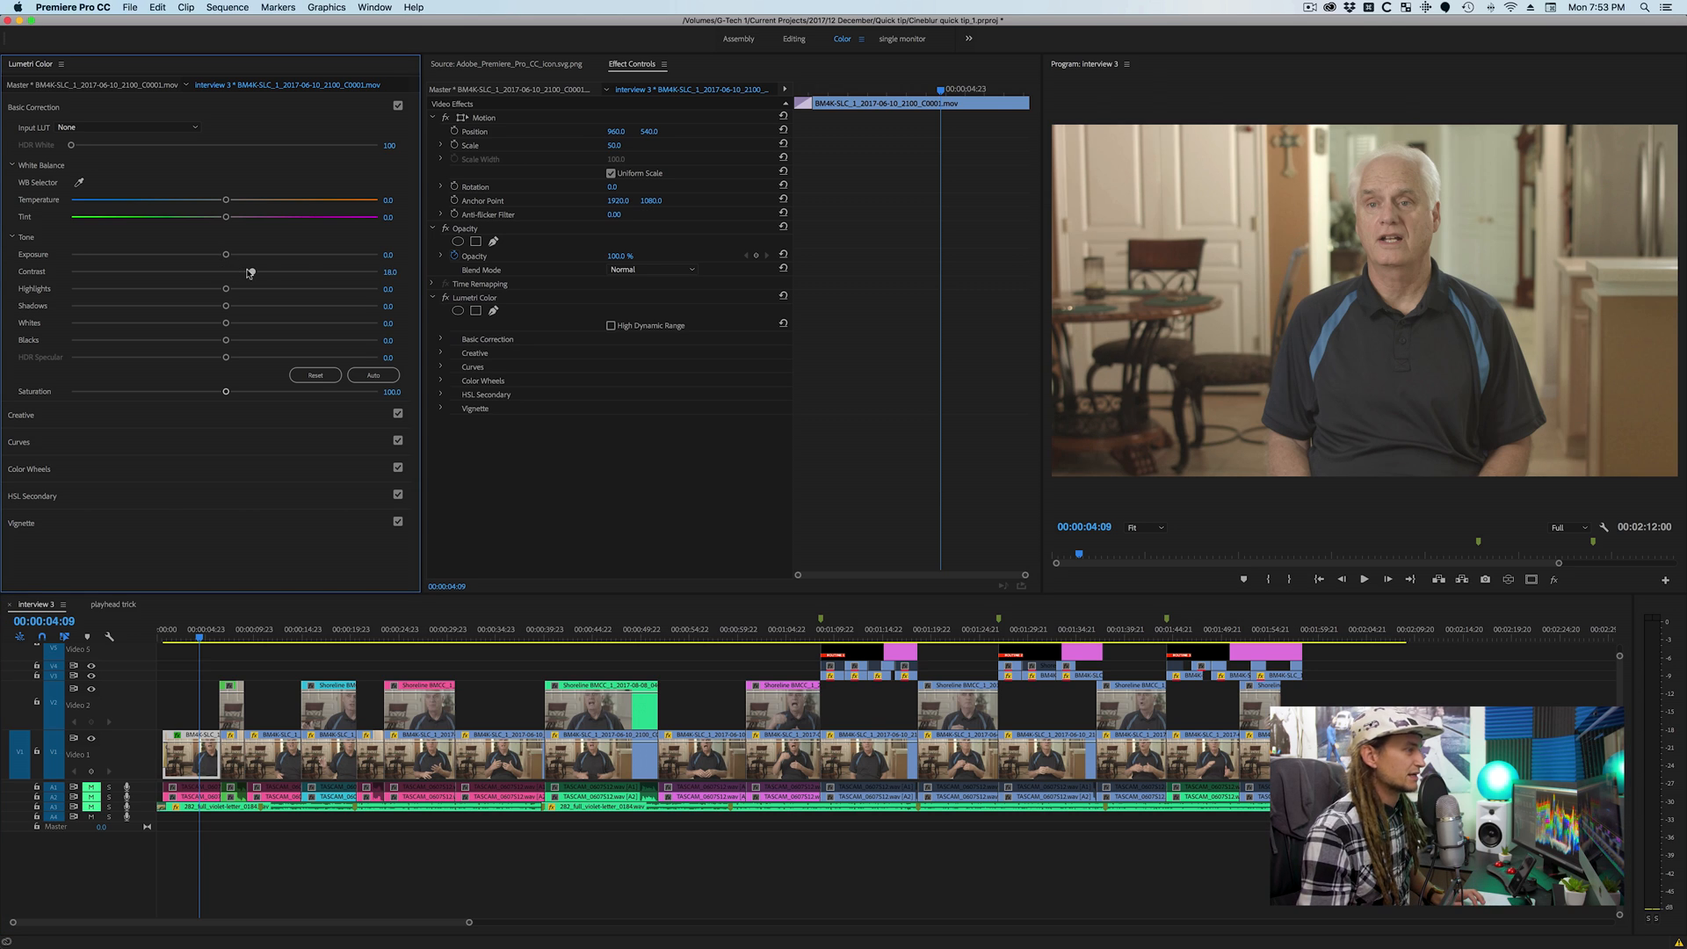
# - Raise contrast, deepen shadows, cool temperature, and pull down the curve's dark end
pyautogui.moveTo(225, 271); pyautogui.dragTo(335, 272)
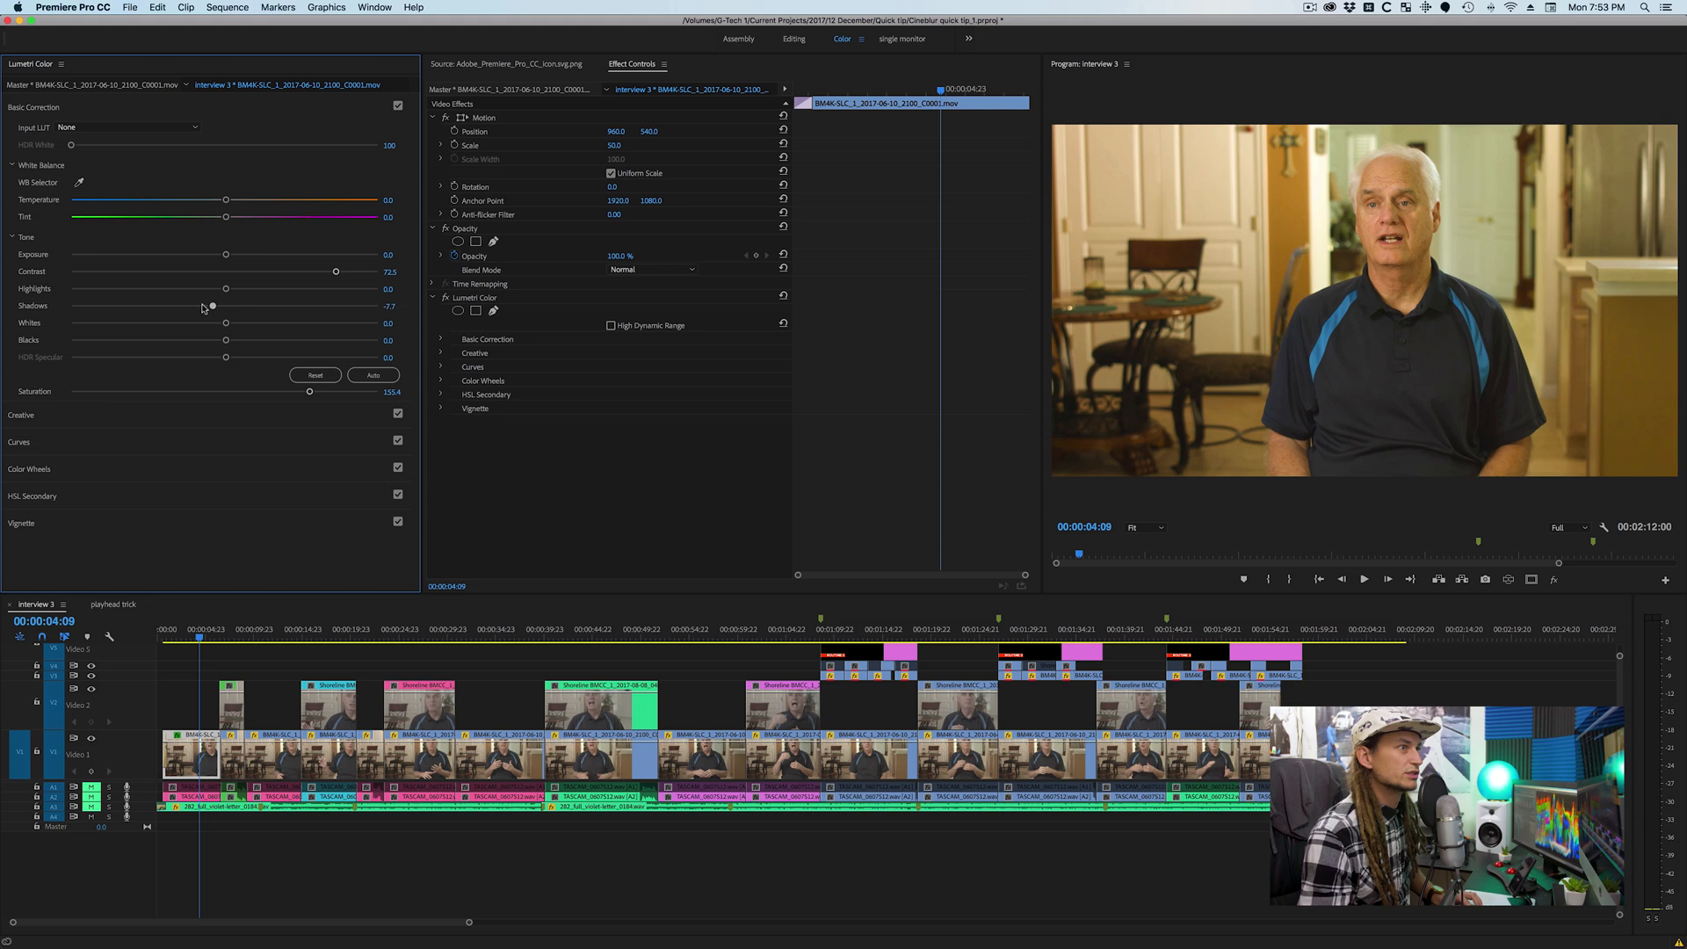
pyautogui.moveTo(226, 305); pyautogui.dragTo(179, 305)
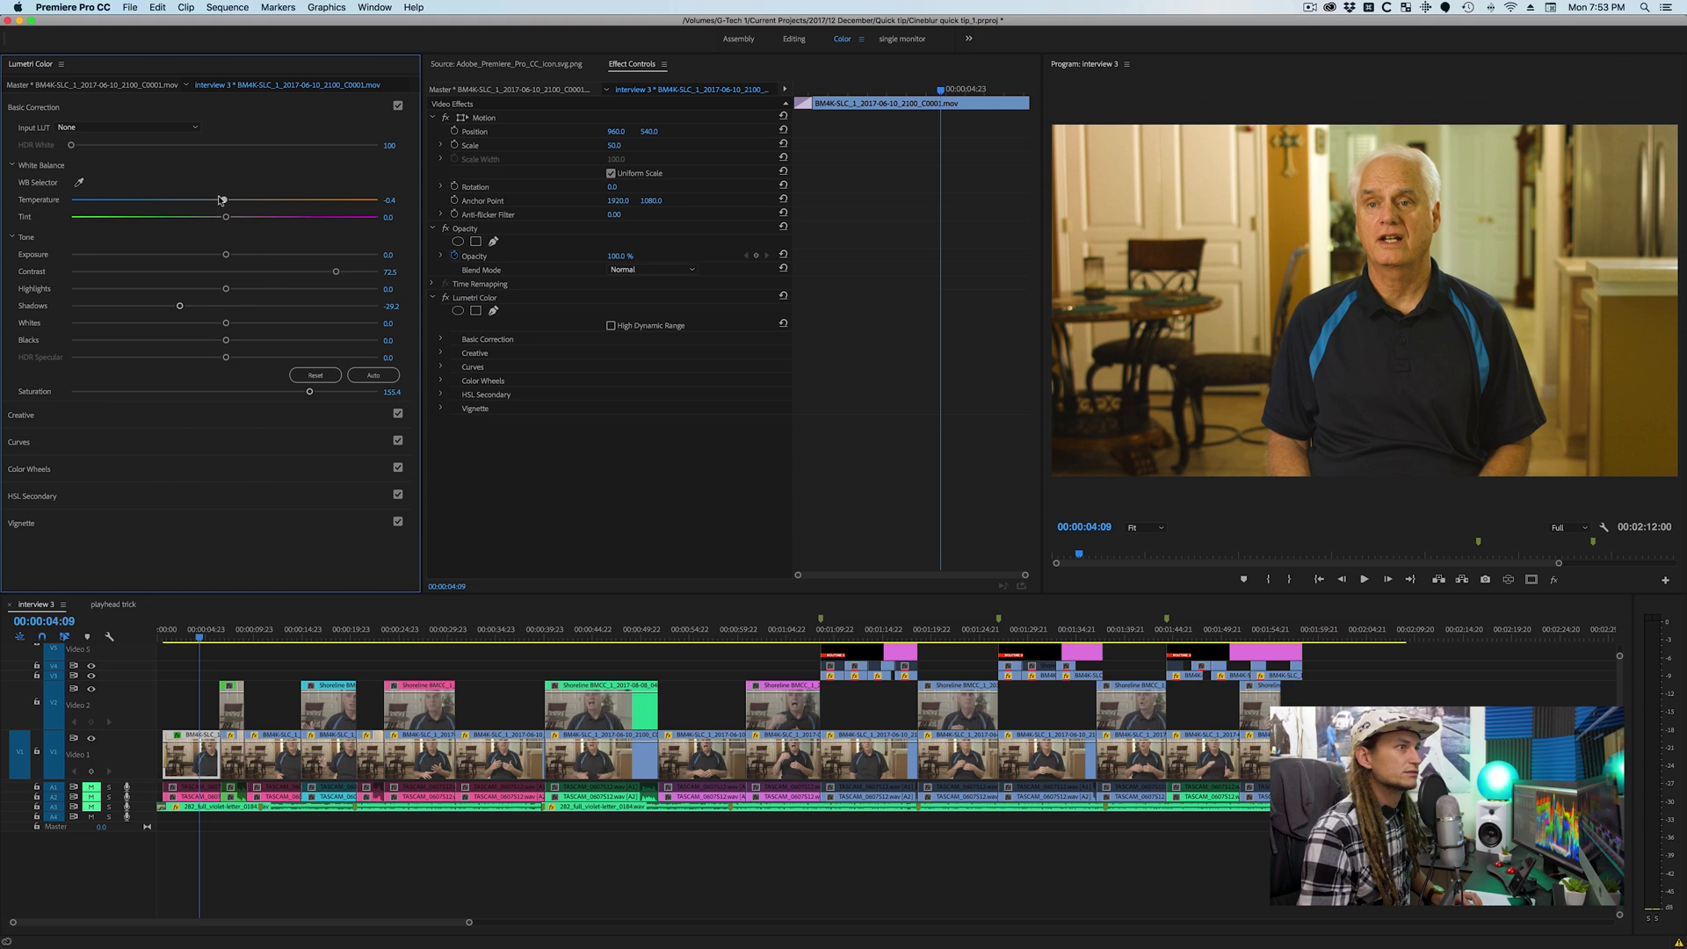
pyautogui.moveTo(225, 200); pyautogui.dragTo(187, 200)
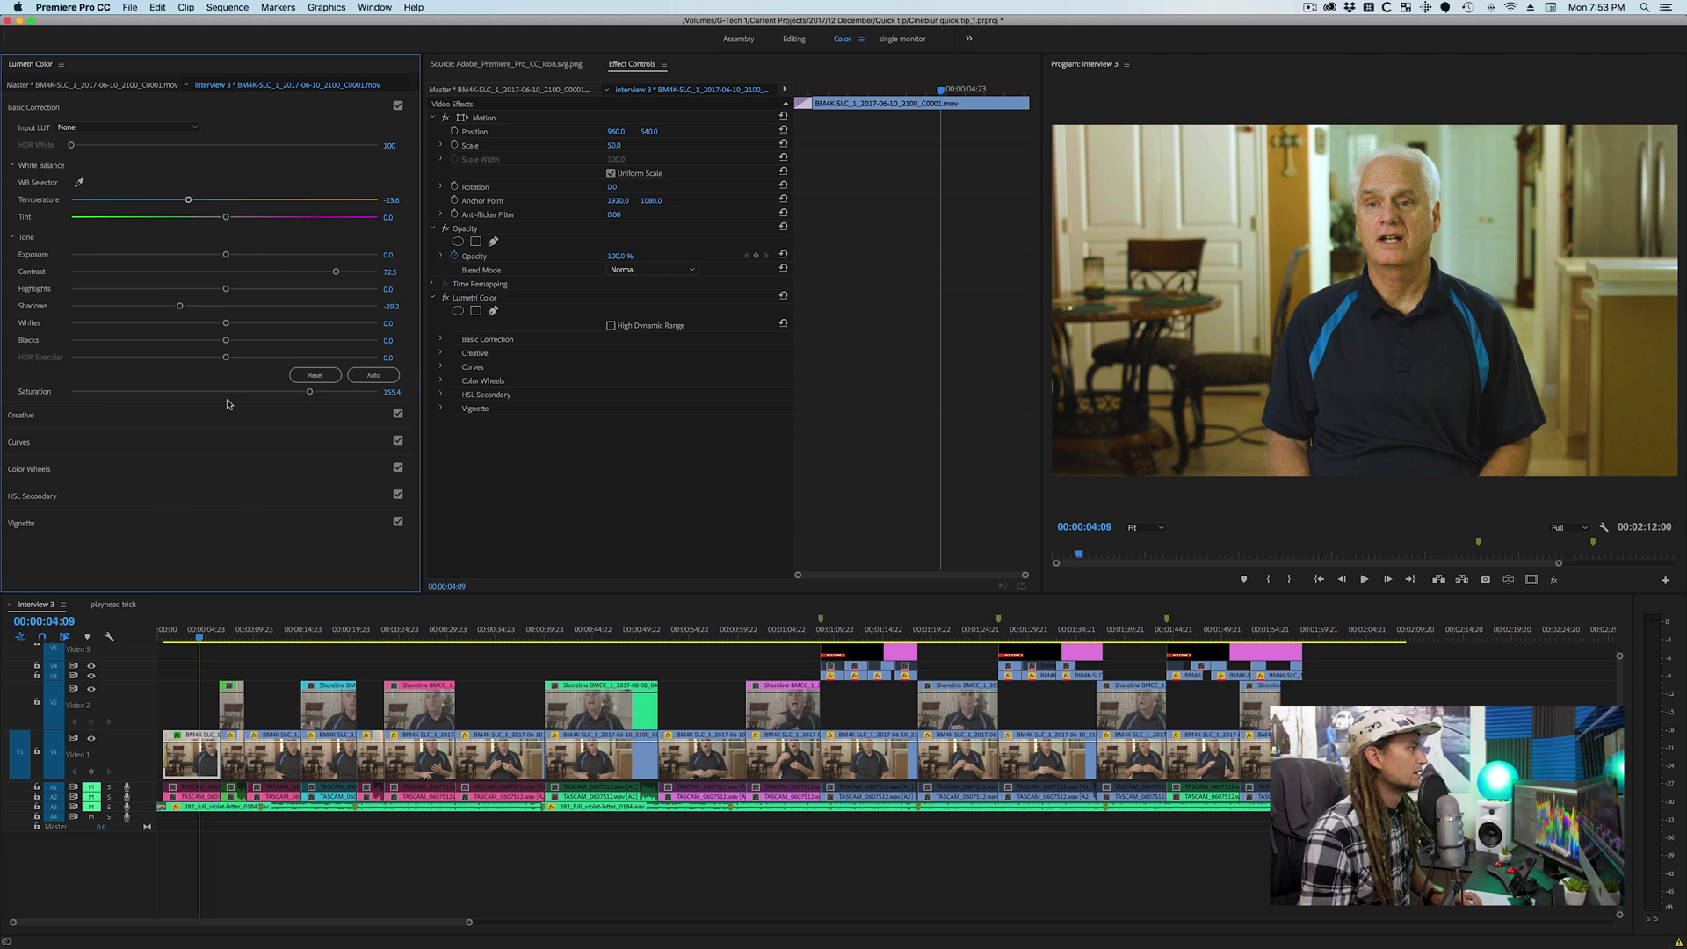
pyautogui.click(19, 441)
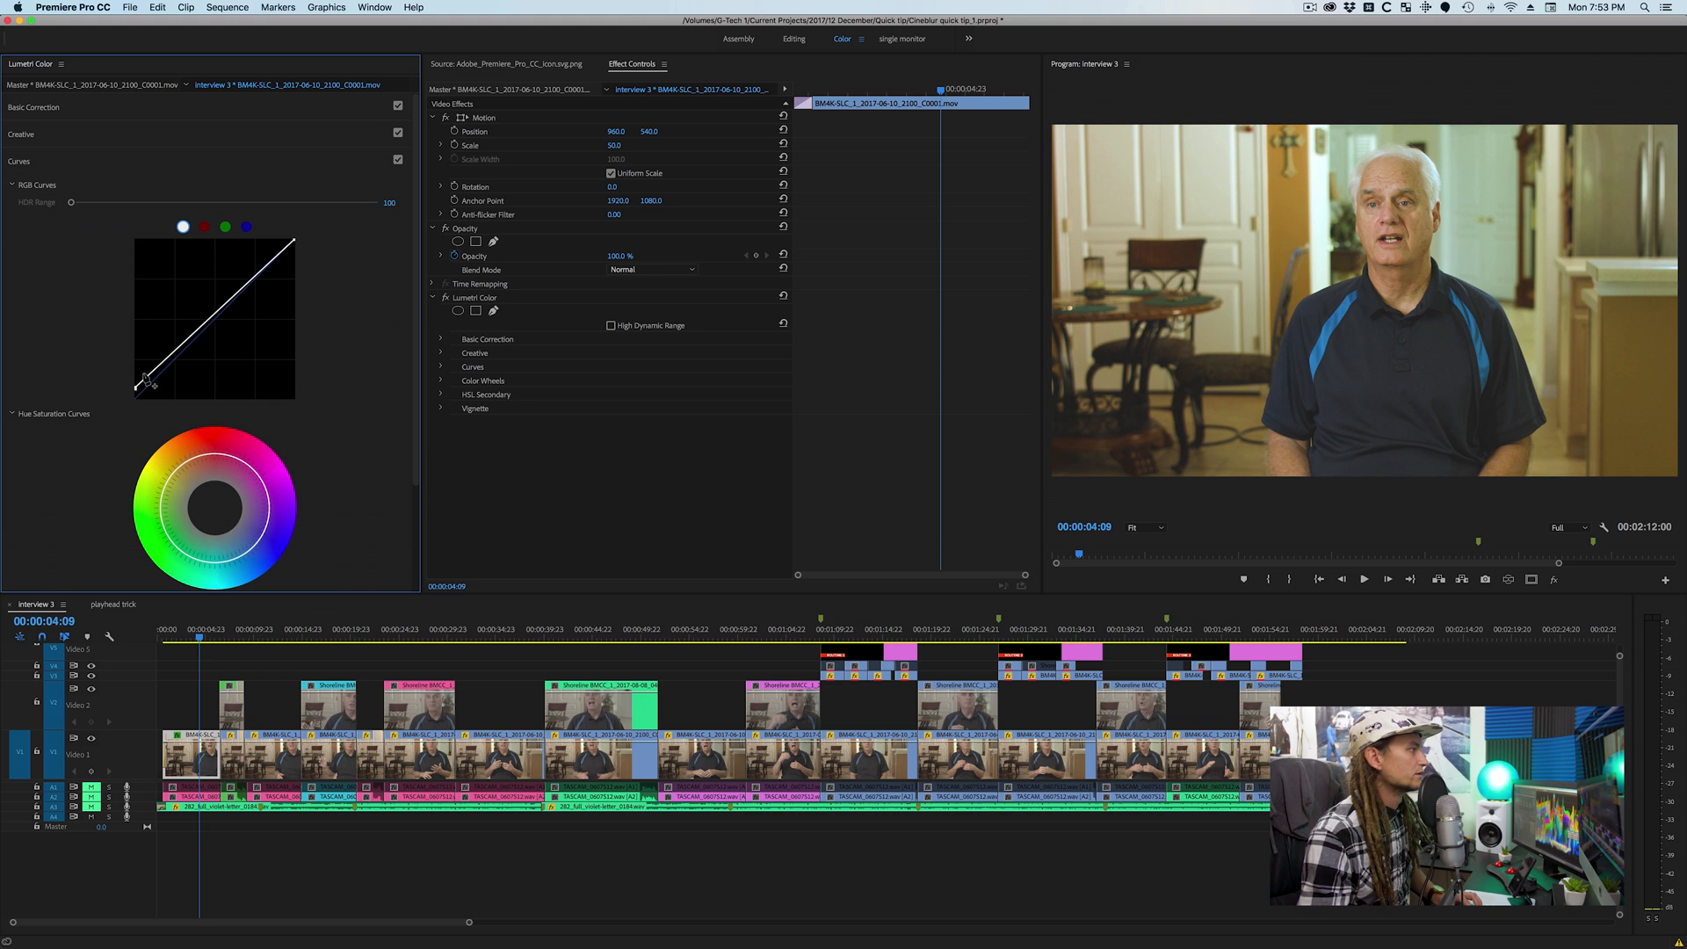
pyautogui.moveTo(143, 380); pyautogui.dragTo(172, 360)
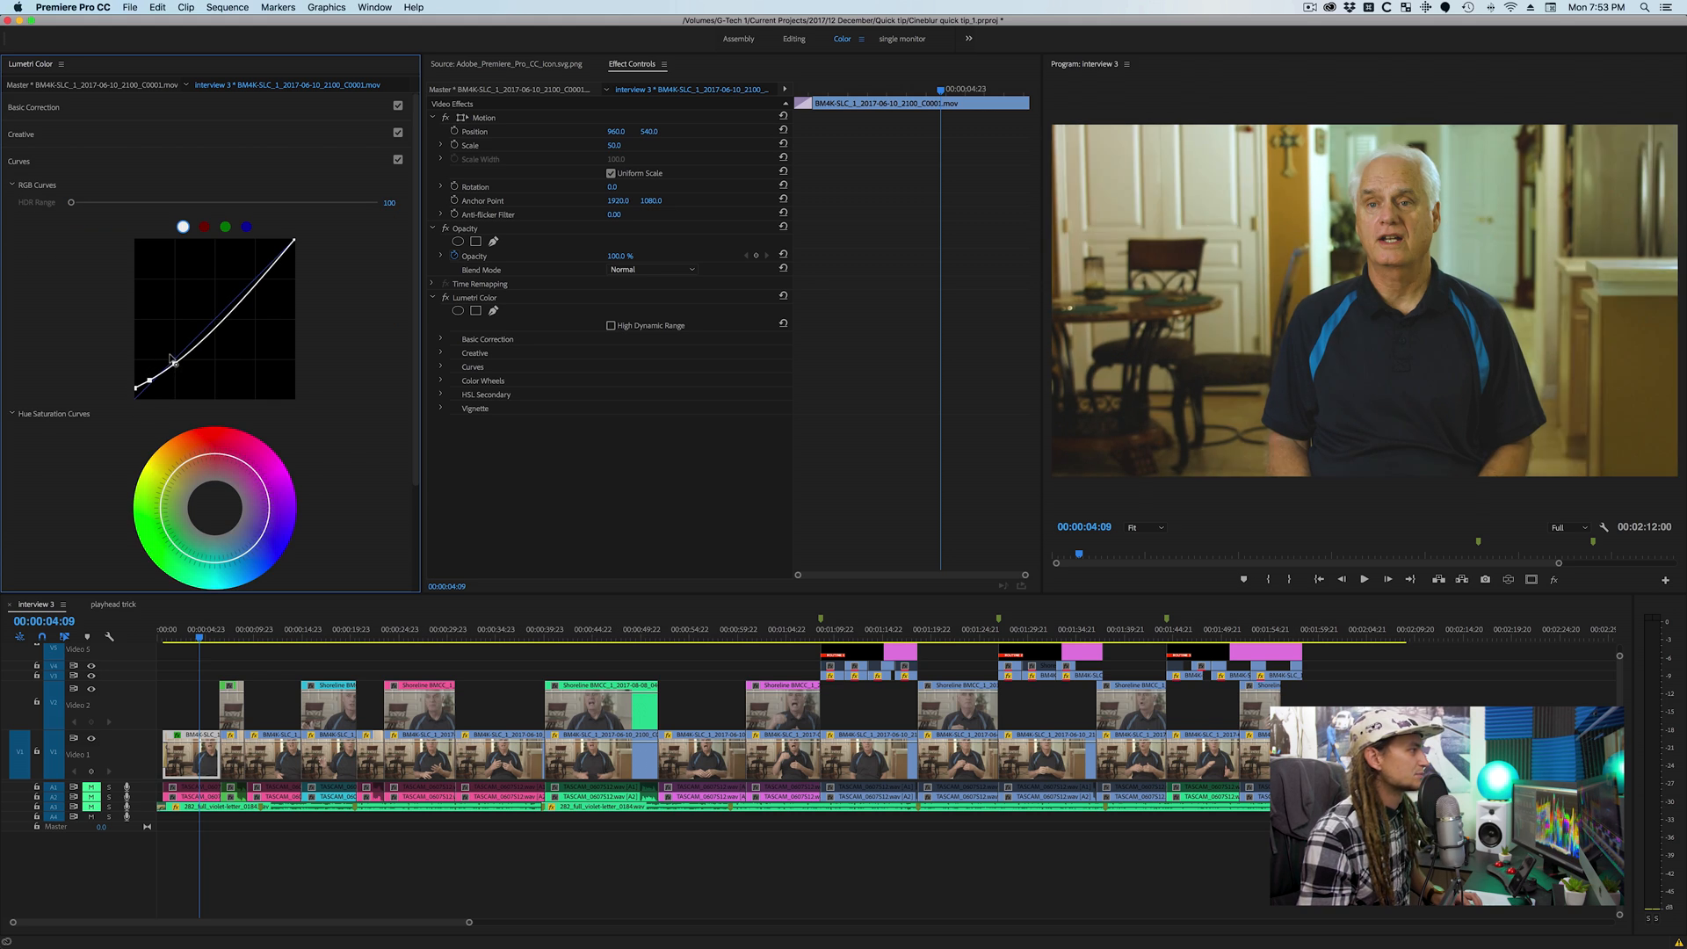
pyautogui.click(33, 107)
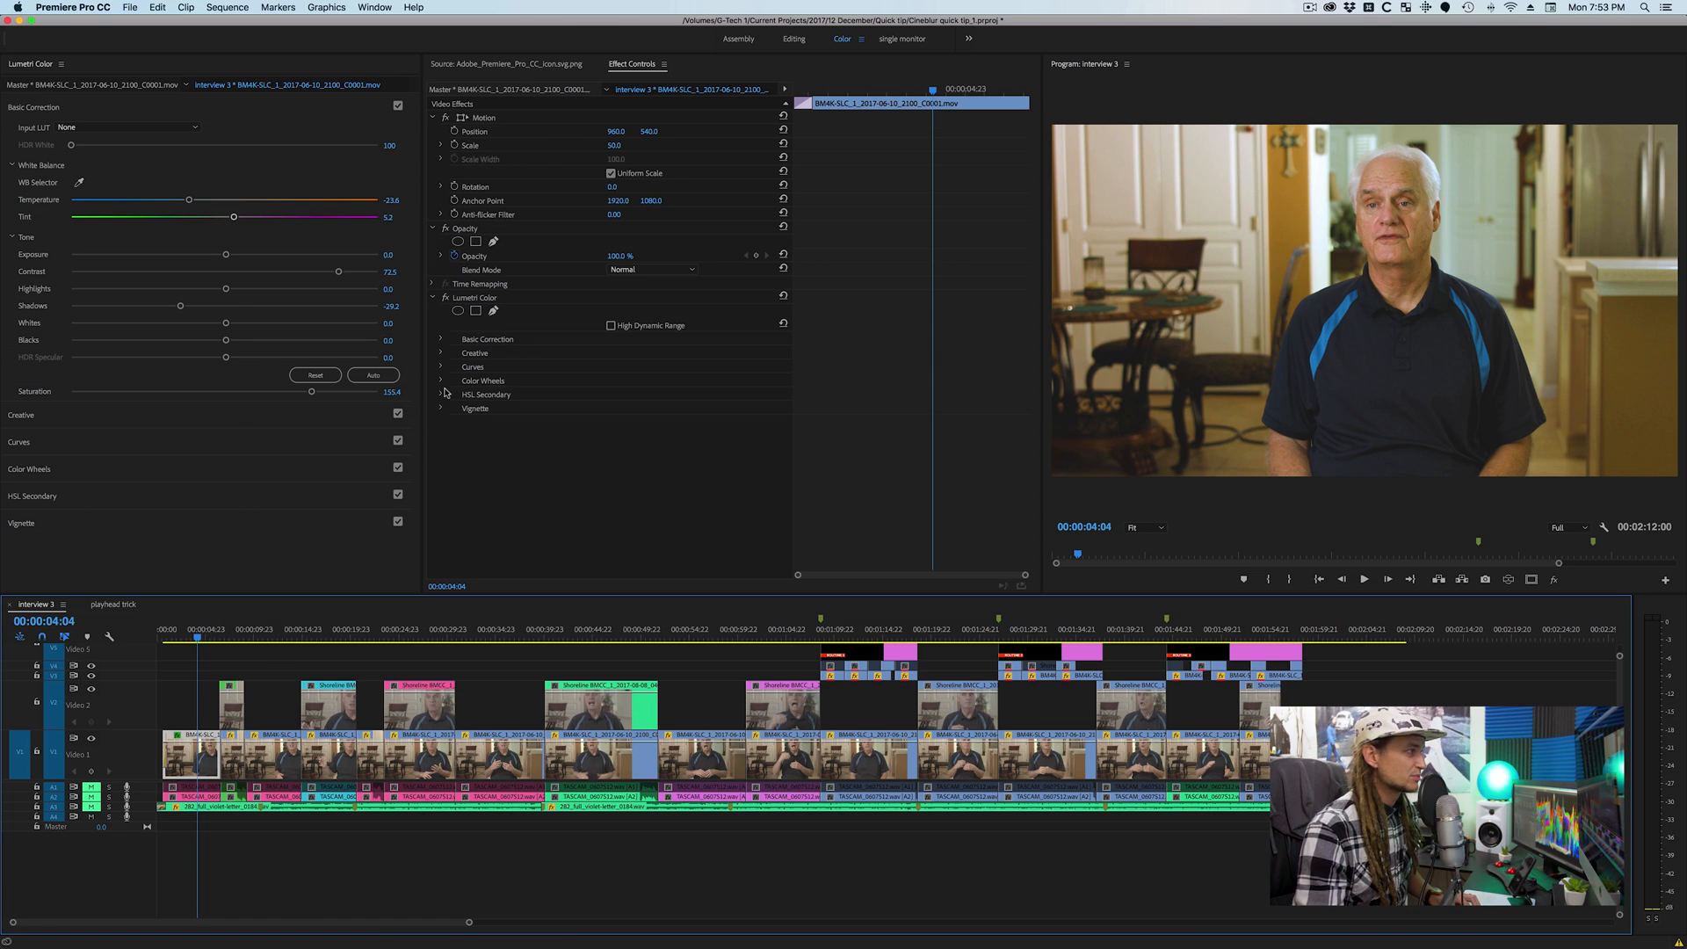
# - Copy the clip's Lumetri Color effect and paste it onto every sequence clip
pyautogui.click(475, 297)
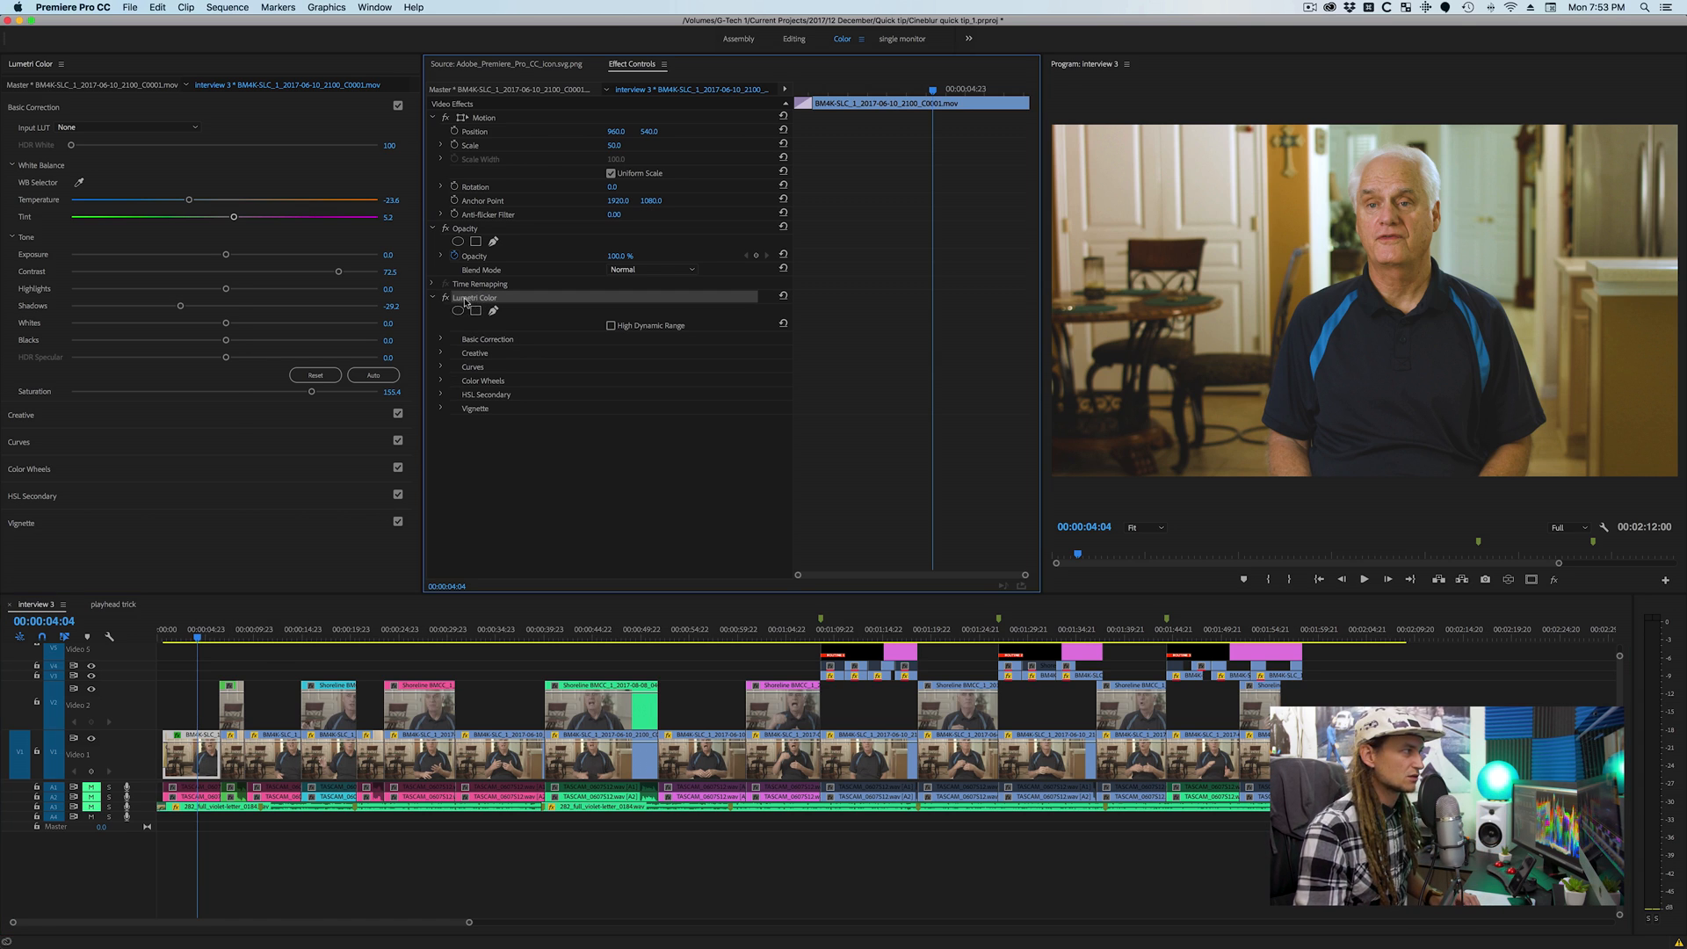
pyautogui.press('shift+cmd+a')
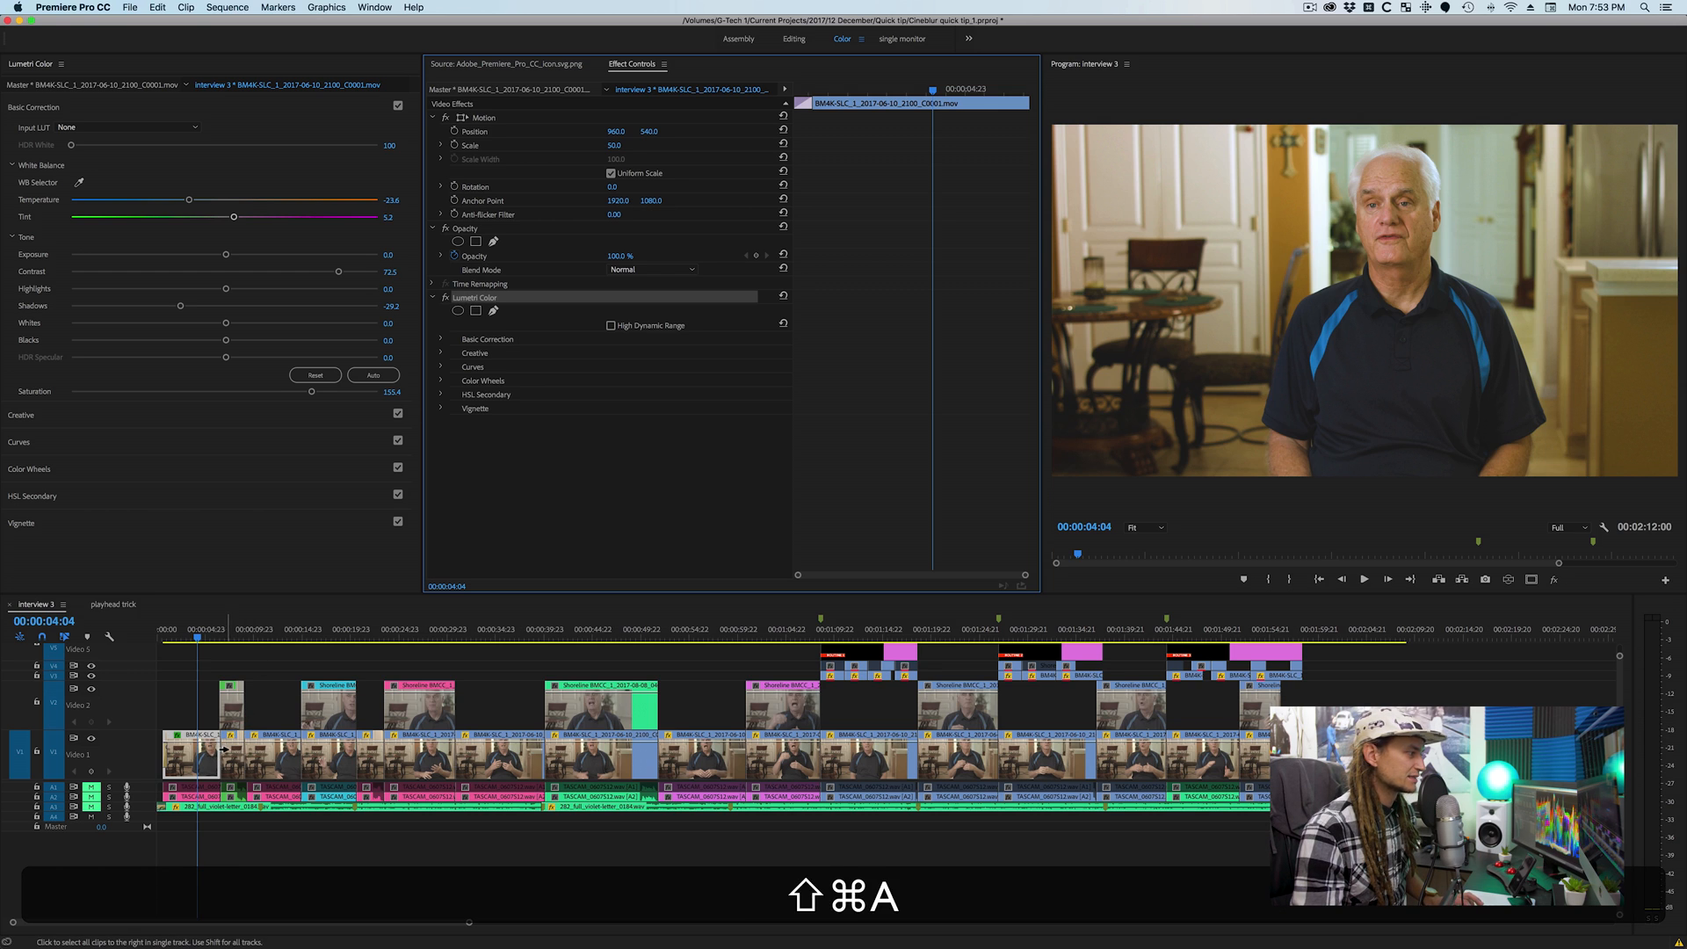
pyautogui.press('cmd+v')
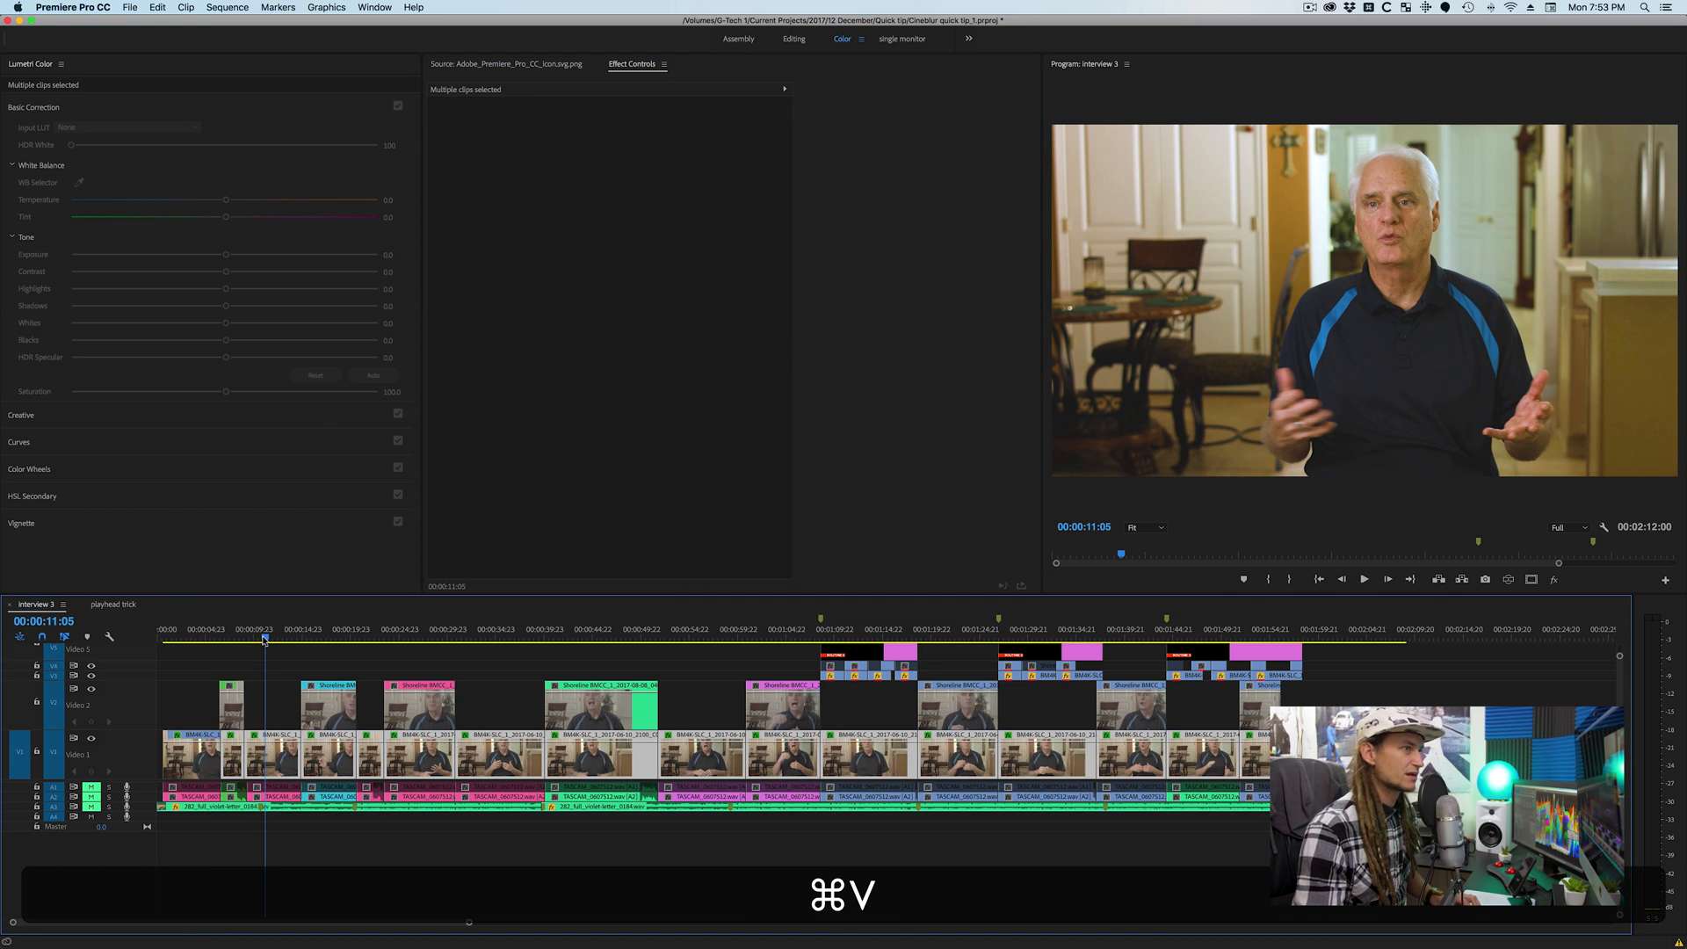
# - Scrub through the sequence to check the pasted grade, ending on the first interview clip
pyautogui.click(369, 634)
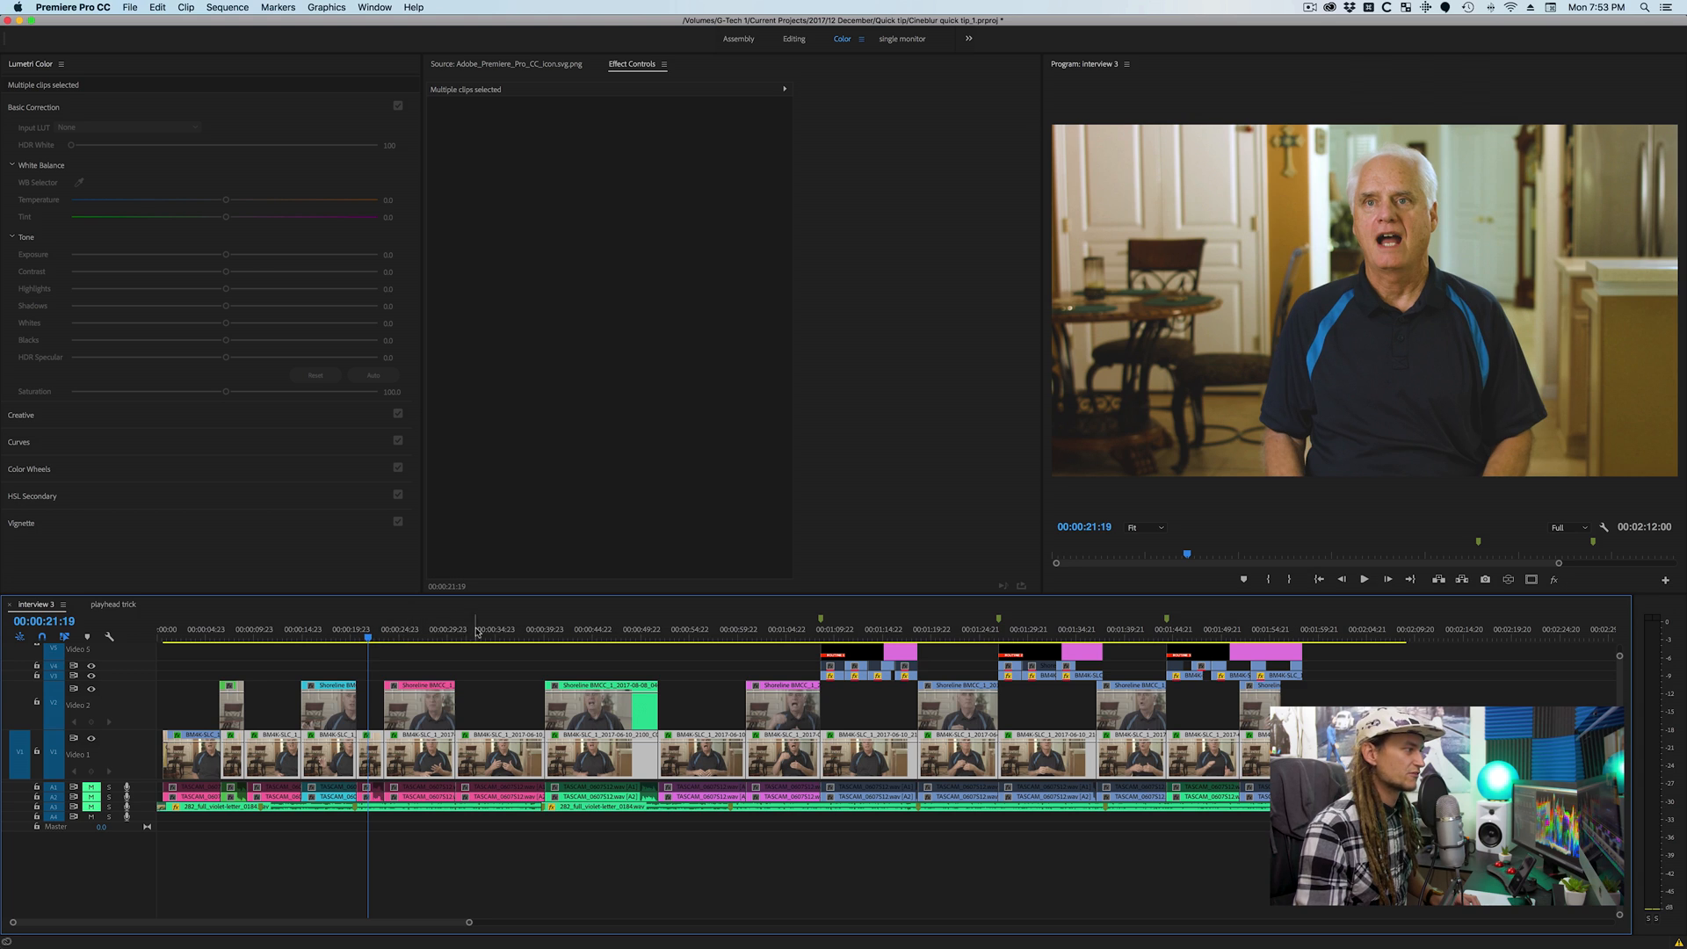
pyautogui.click(700, 635)
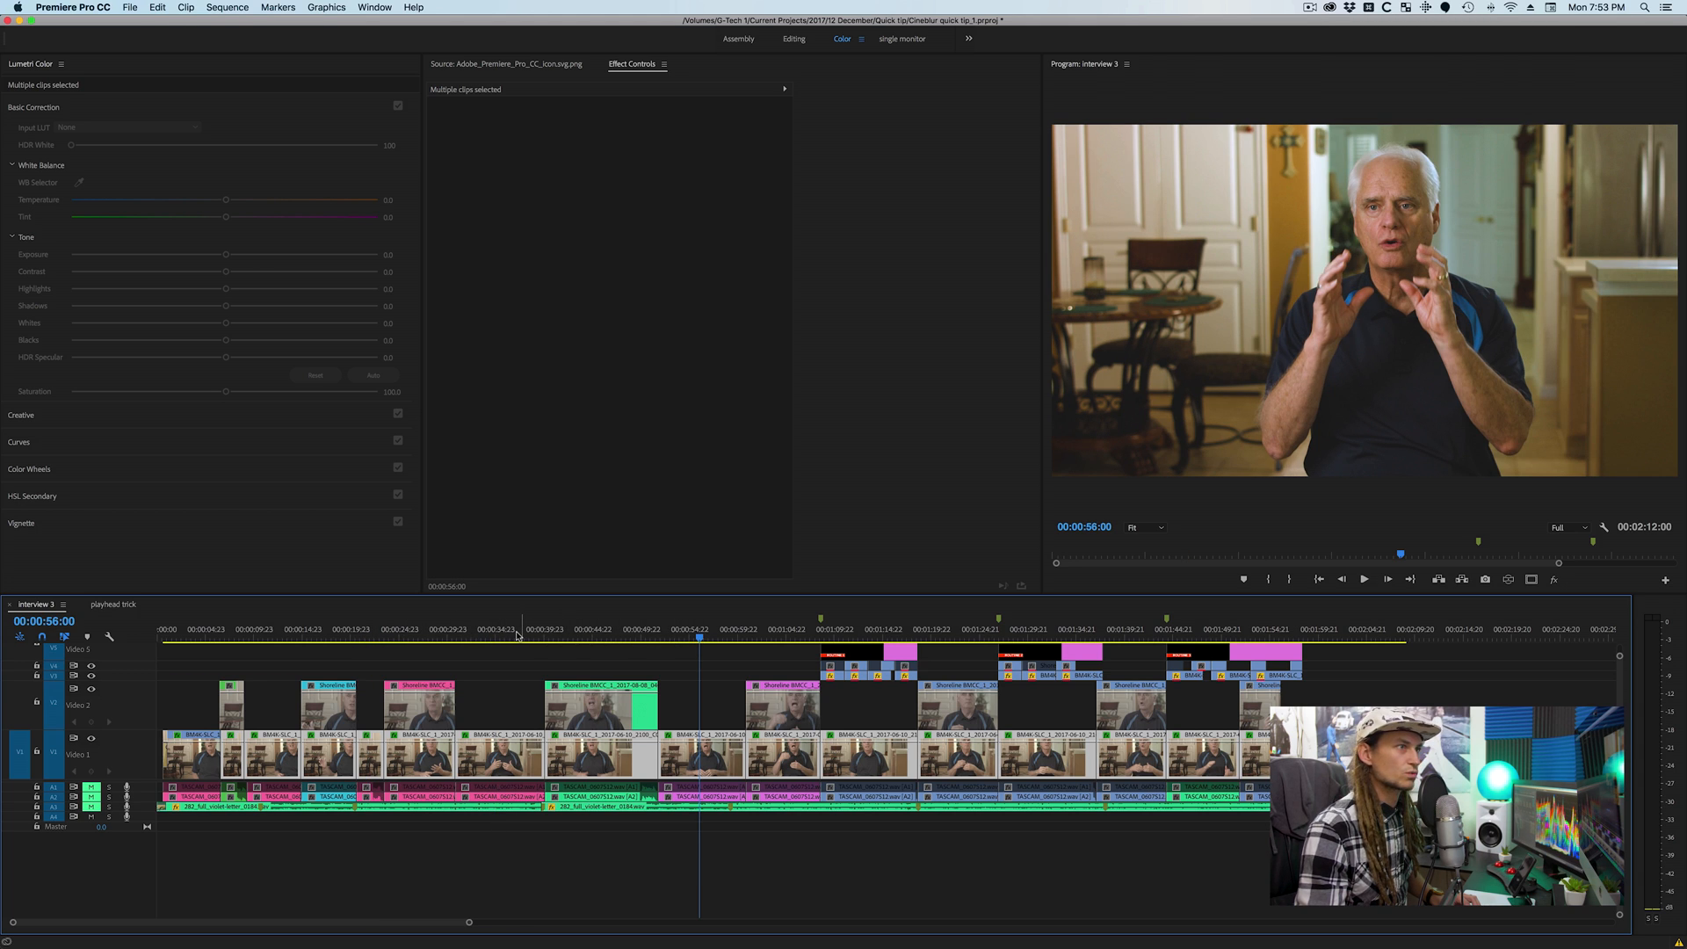
pyautogui.click(520, 635)
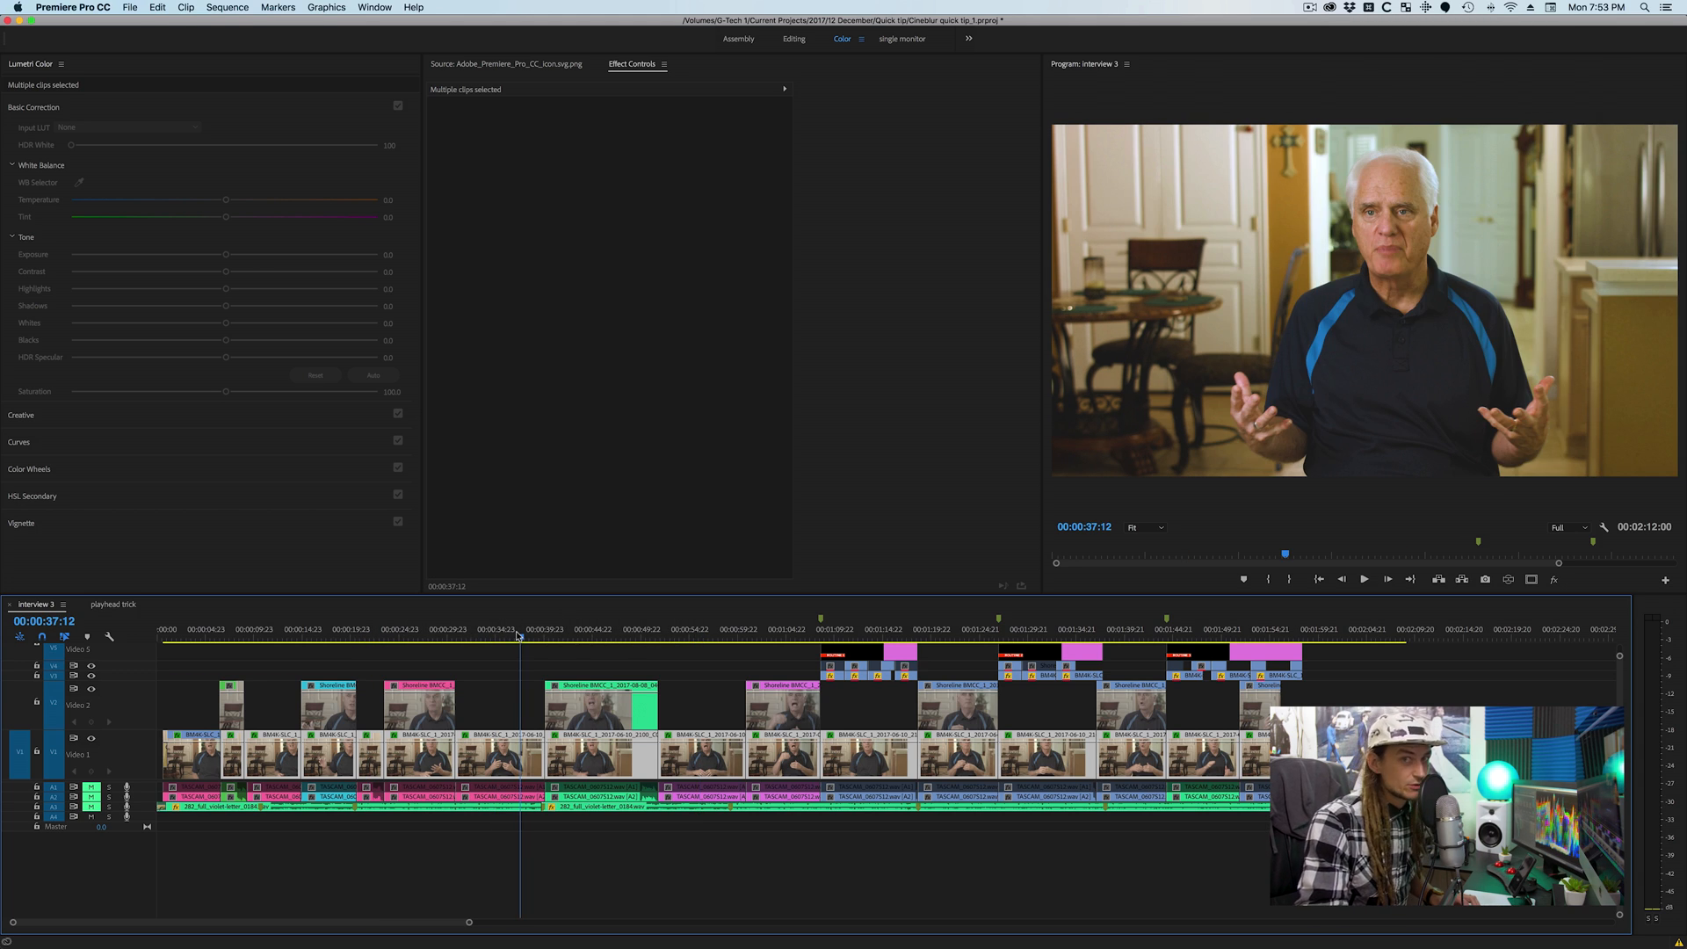
pyautogui.click(199, 634)
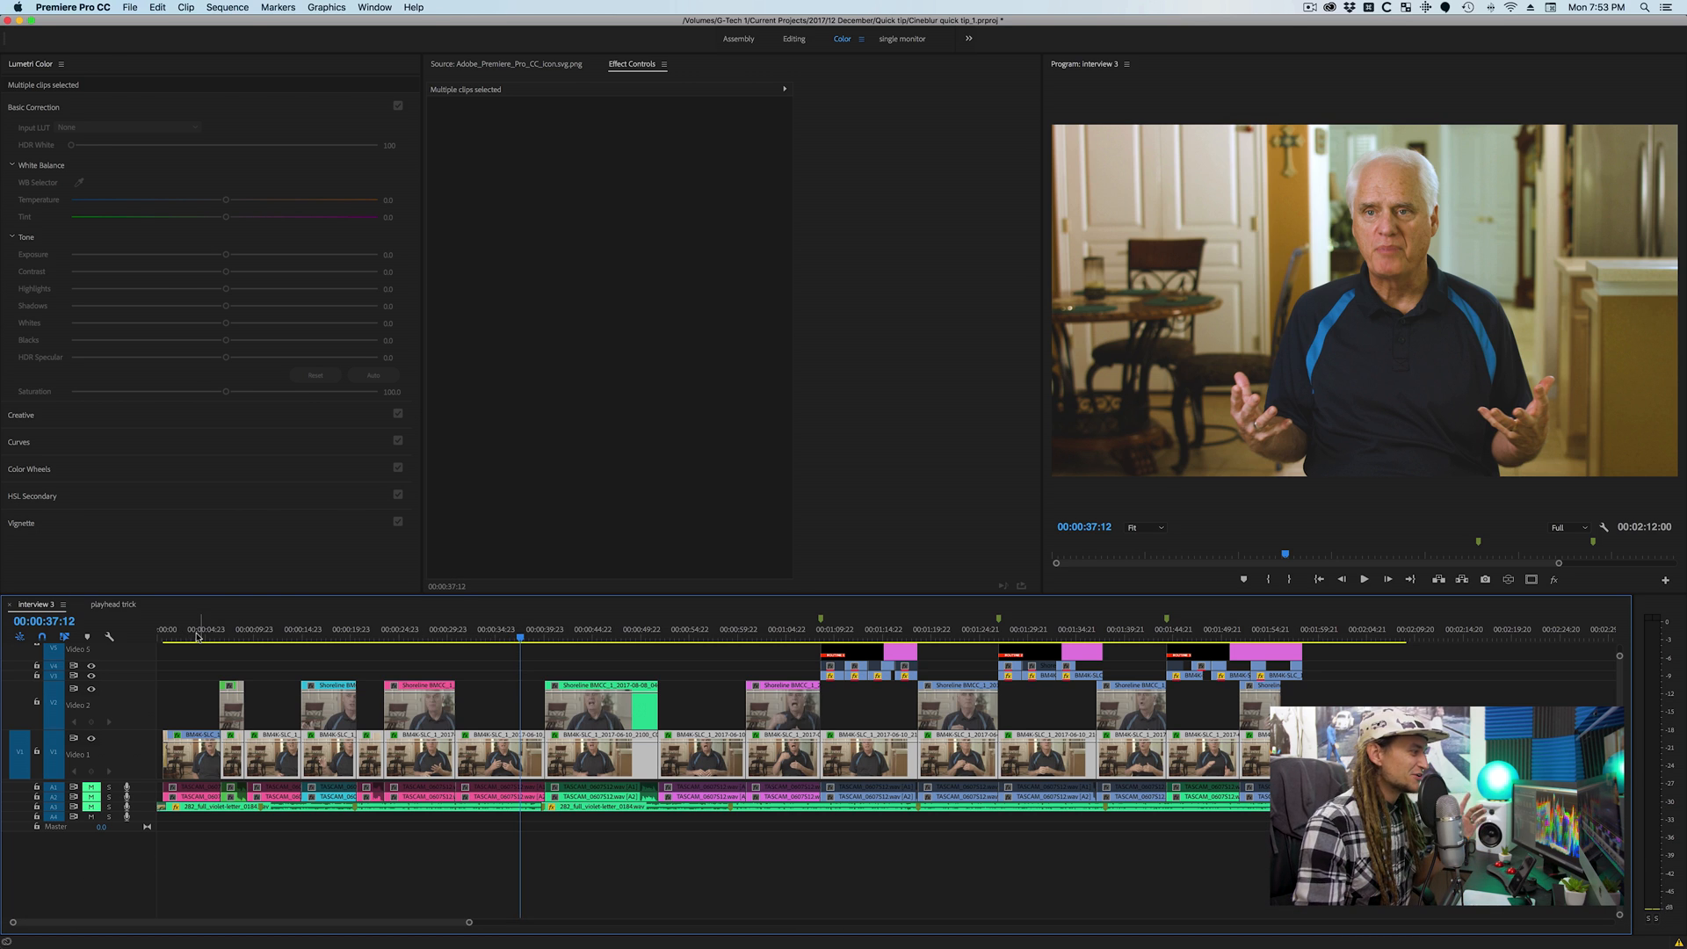
pyautogui.click(192, 737)
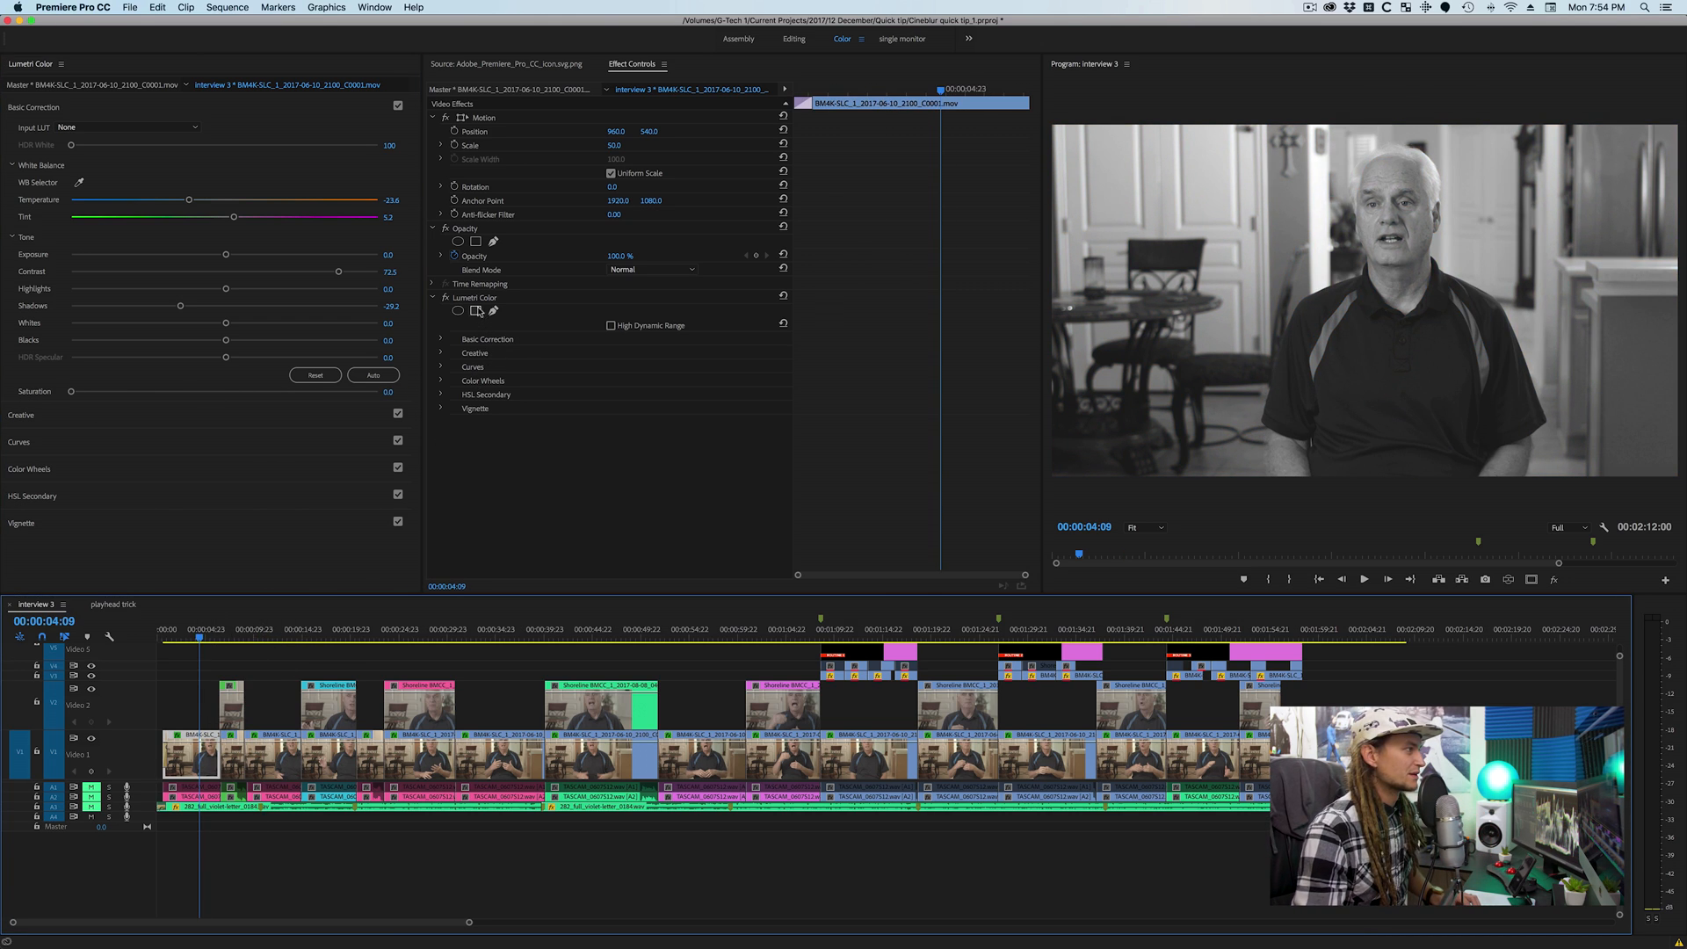
# - Remove the Lumetri Color attribute from the selected interview clips
pyautogui.press('shift+cmd+a')
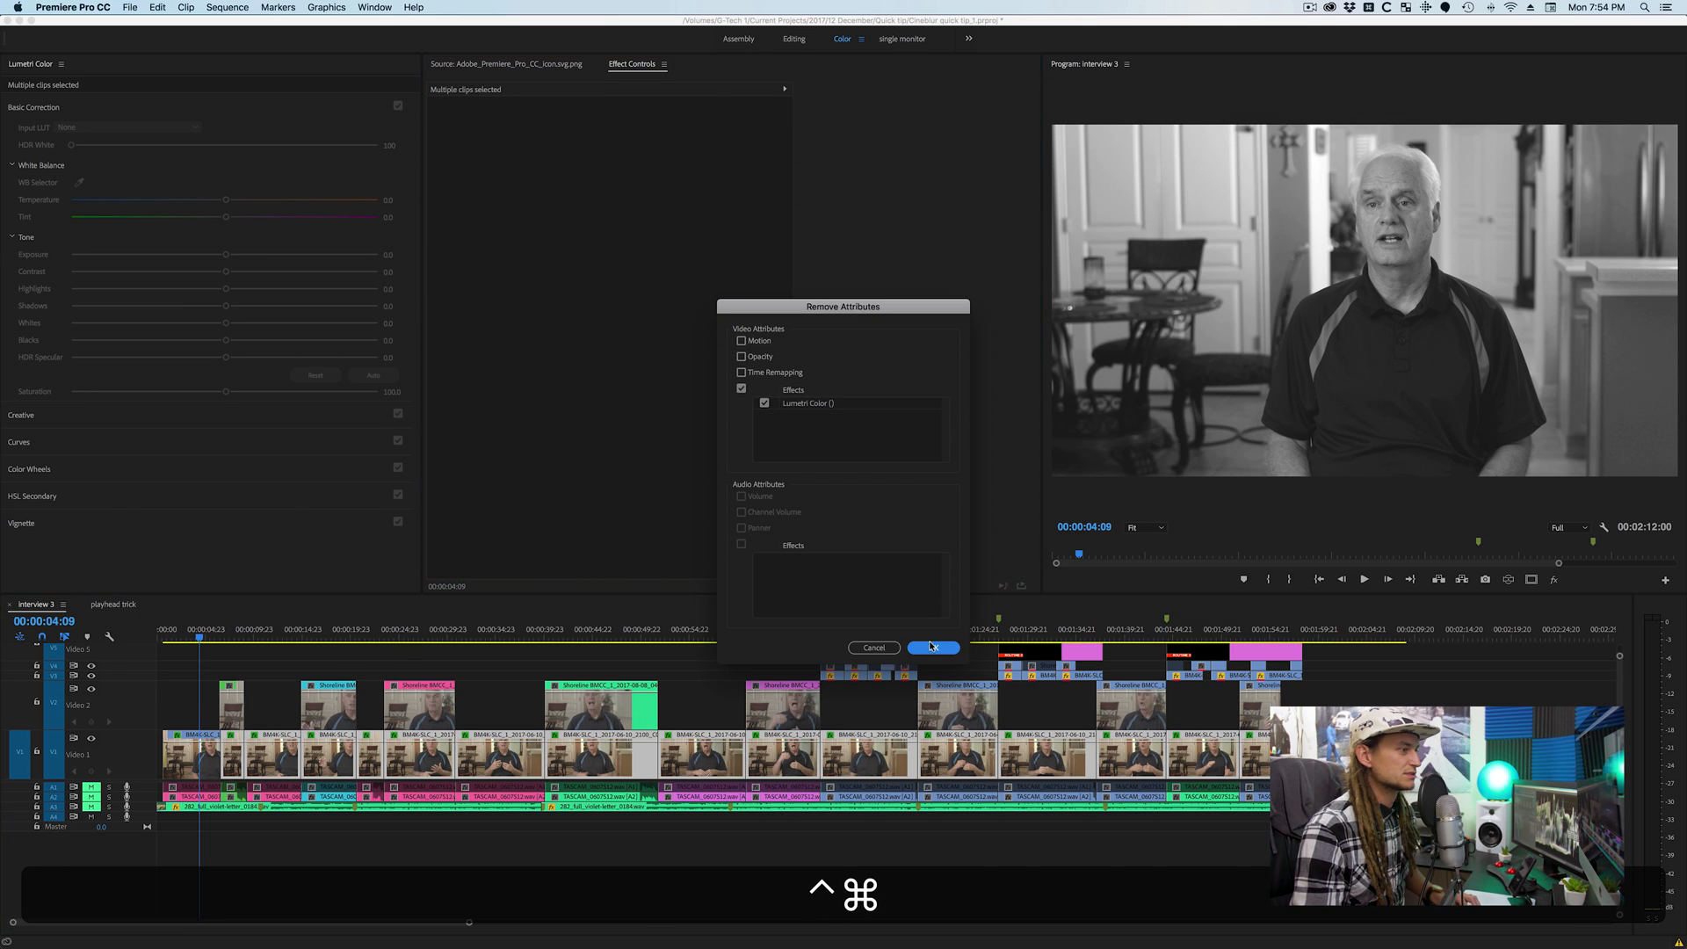
pyautogui.click(931, 646)
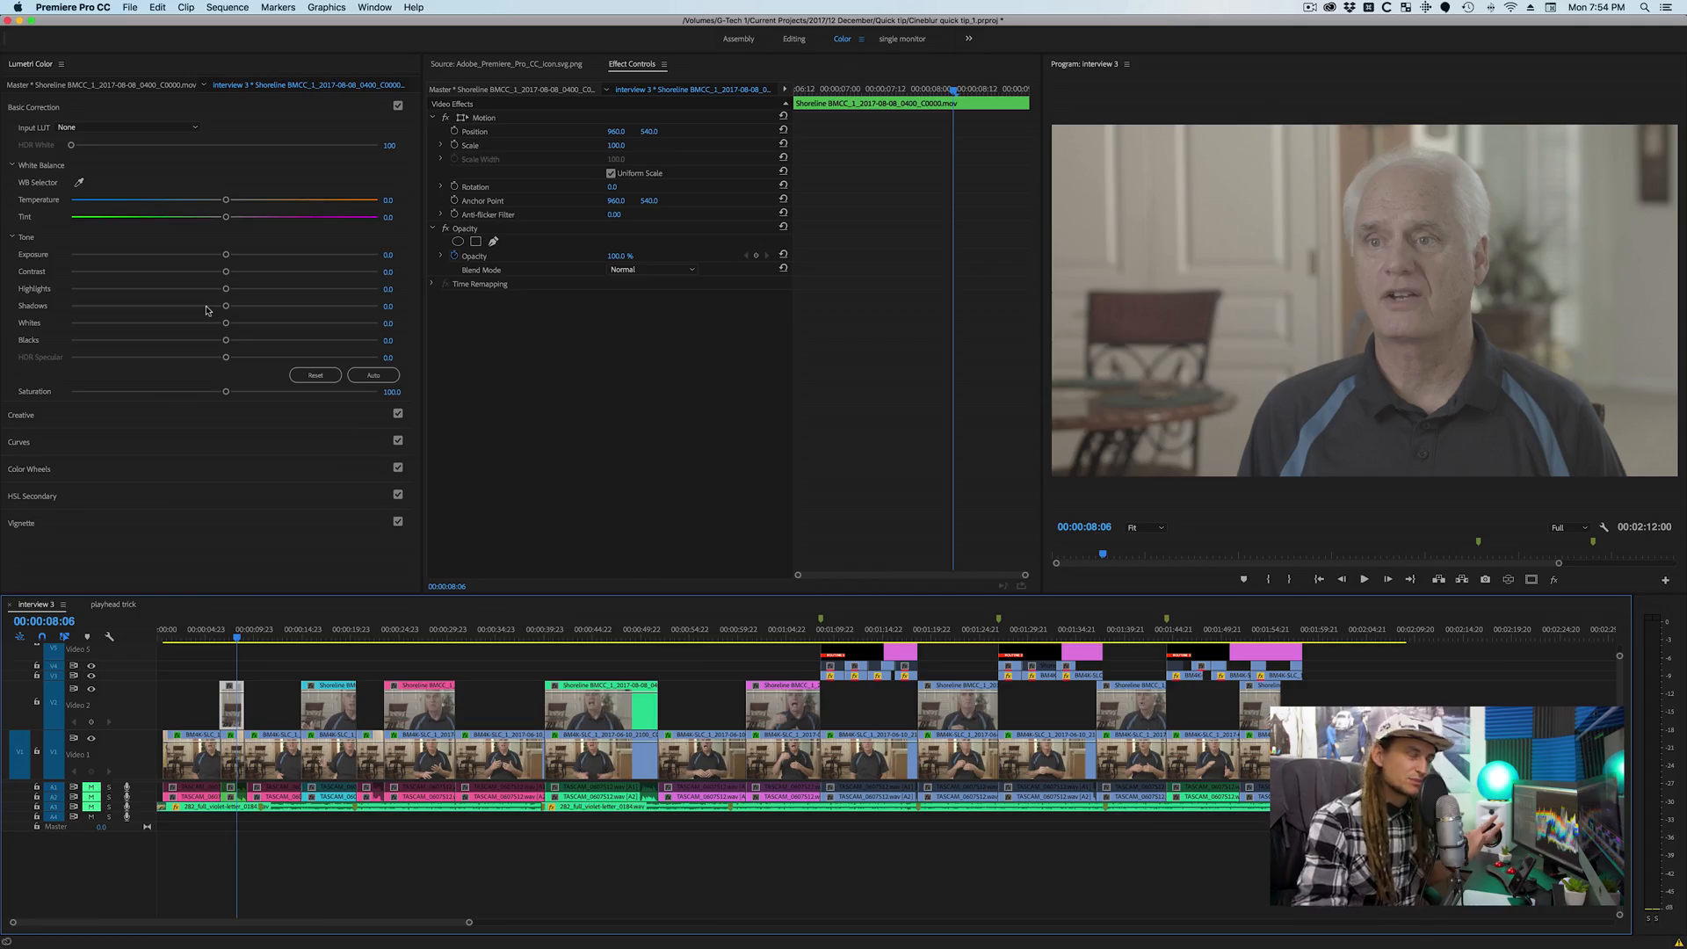
pyautogui.moveTo(230, 717)
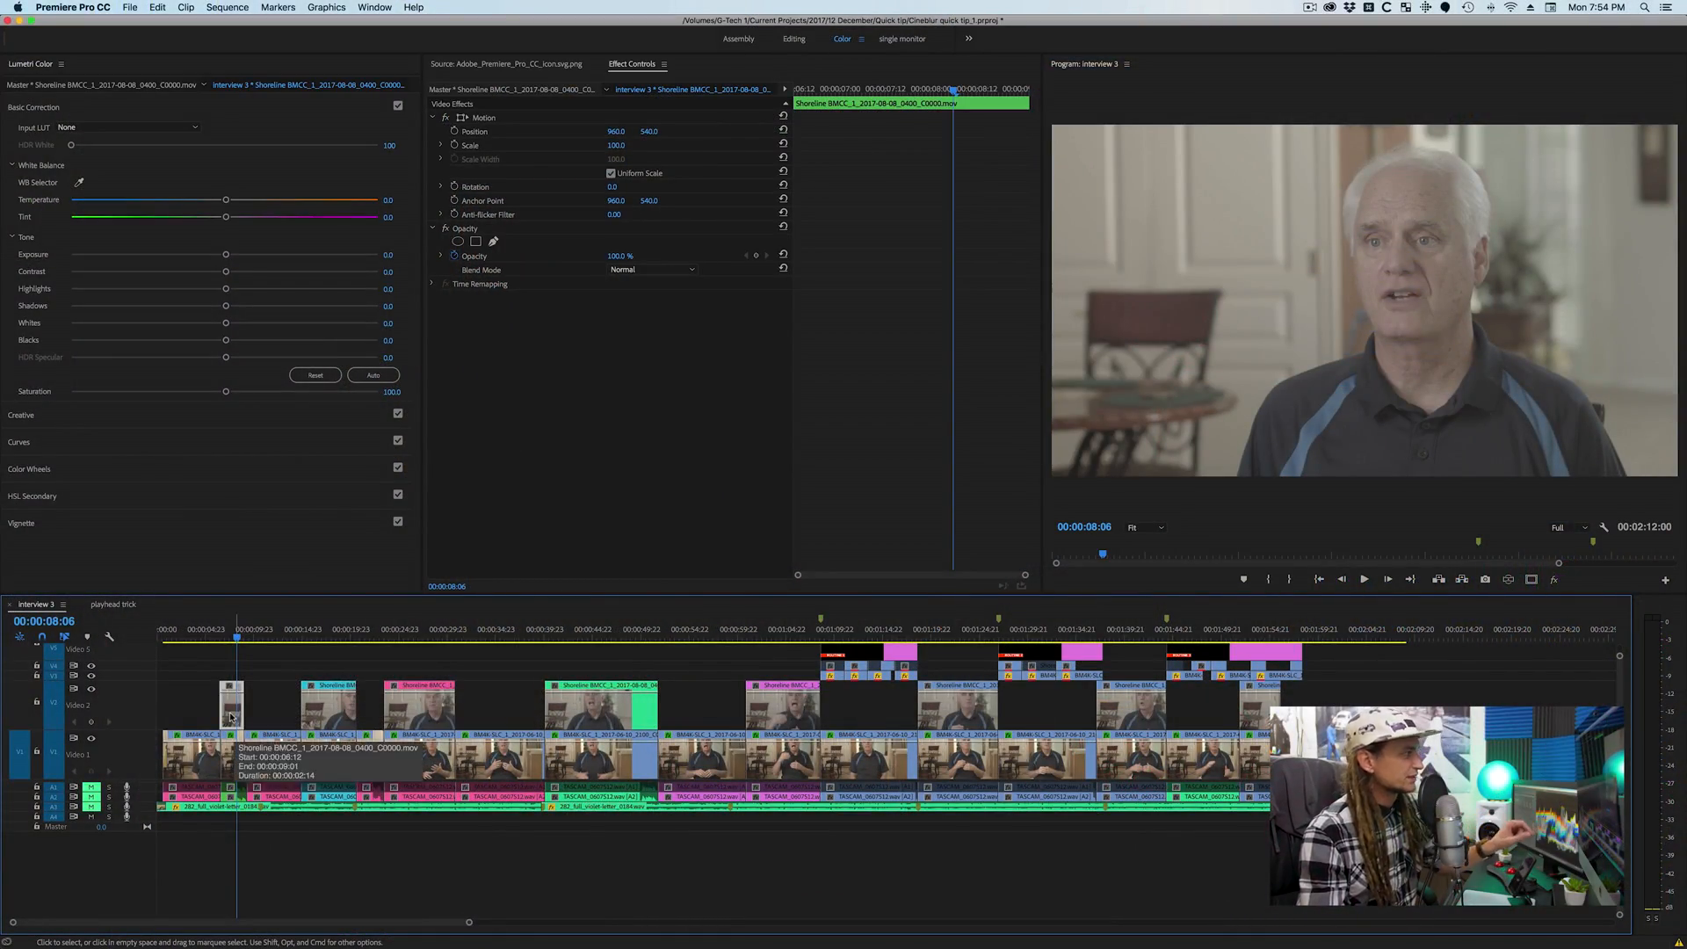
pyautogui.moveTo(159, 274)
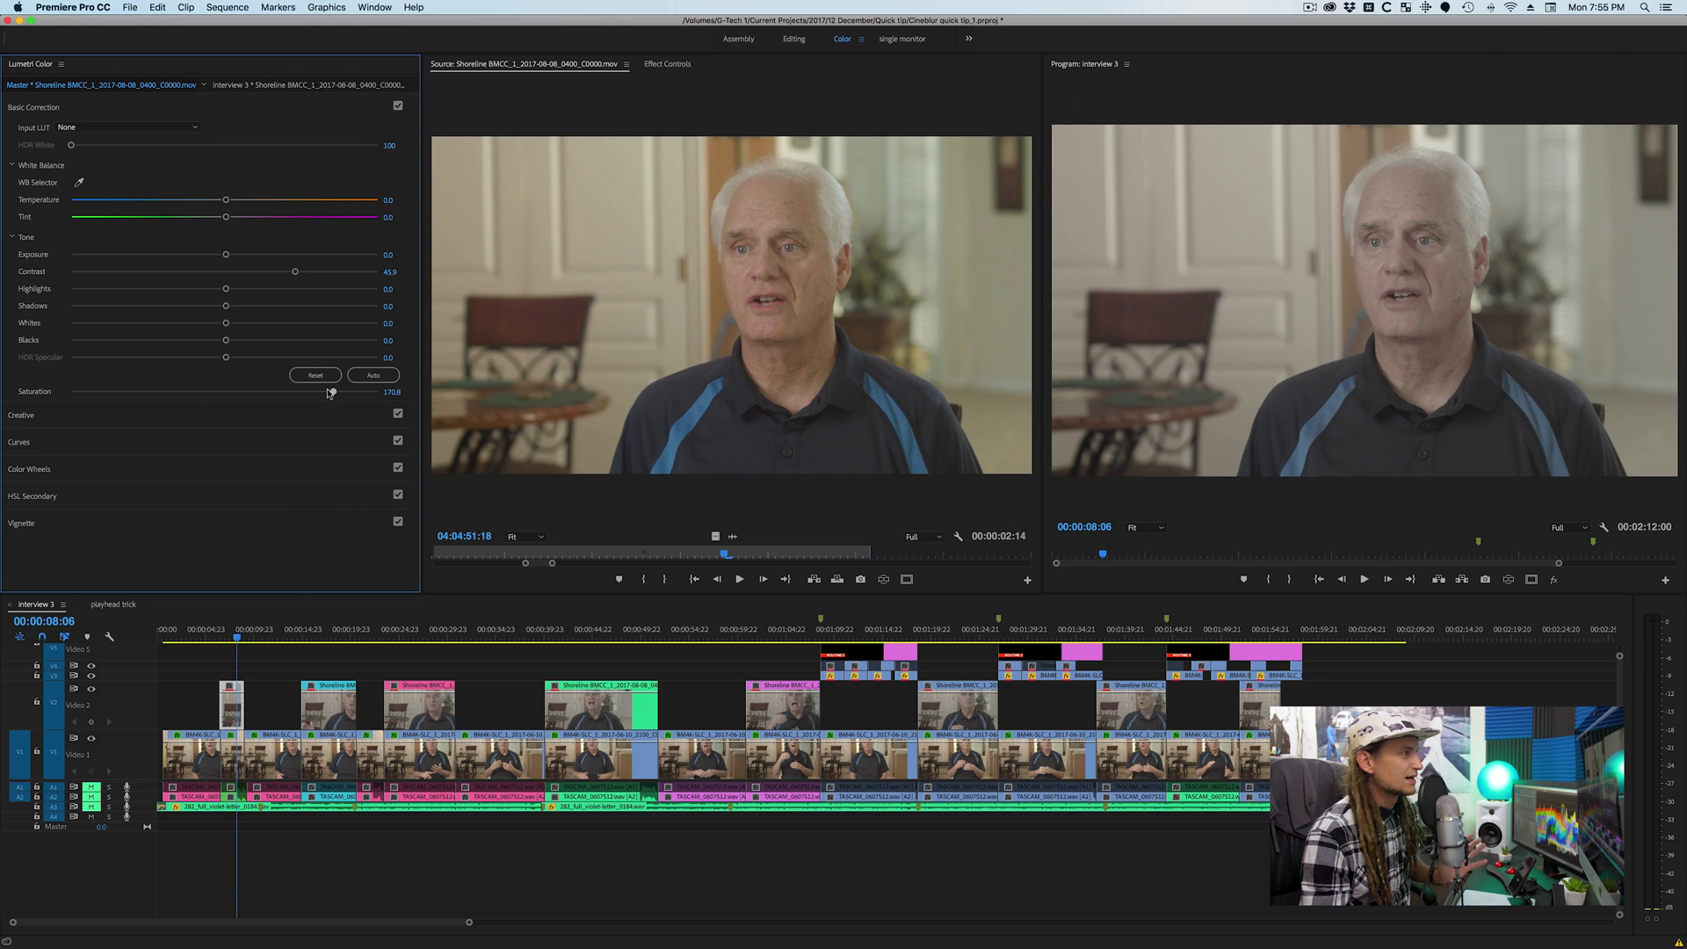
# - Slightly boost saturation, darken shadows, cool temperature, and reshape the curve's dark range
pyautogui.moveTo(328, 390); pyautogui.dragTo(339, 390)
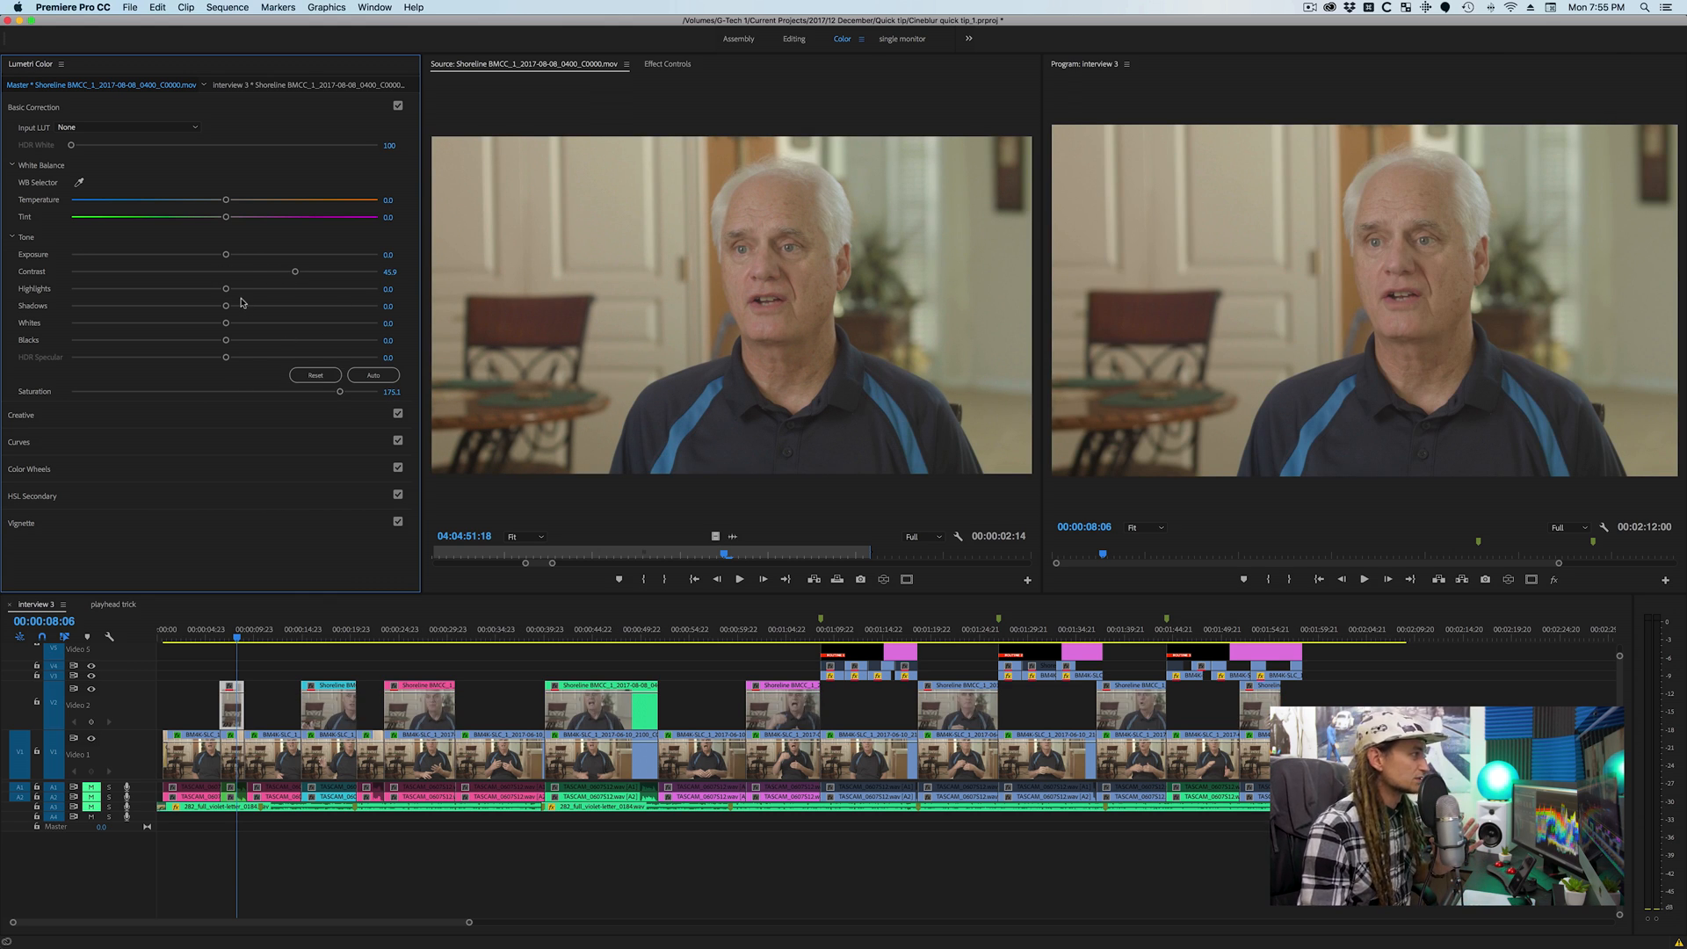
pyautogui.moveTo(225, 306); pyautogui.dragTo(167, 306)
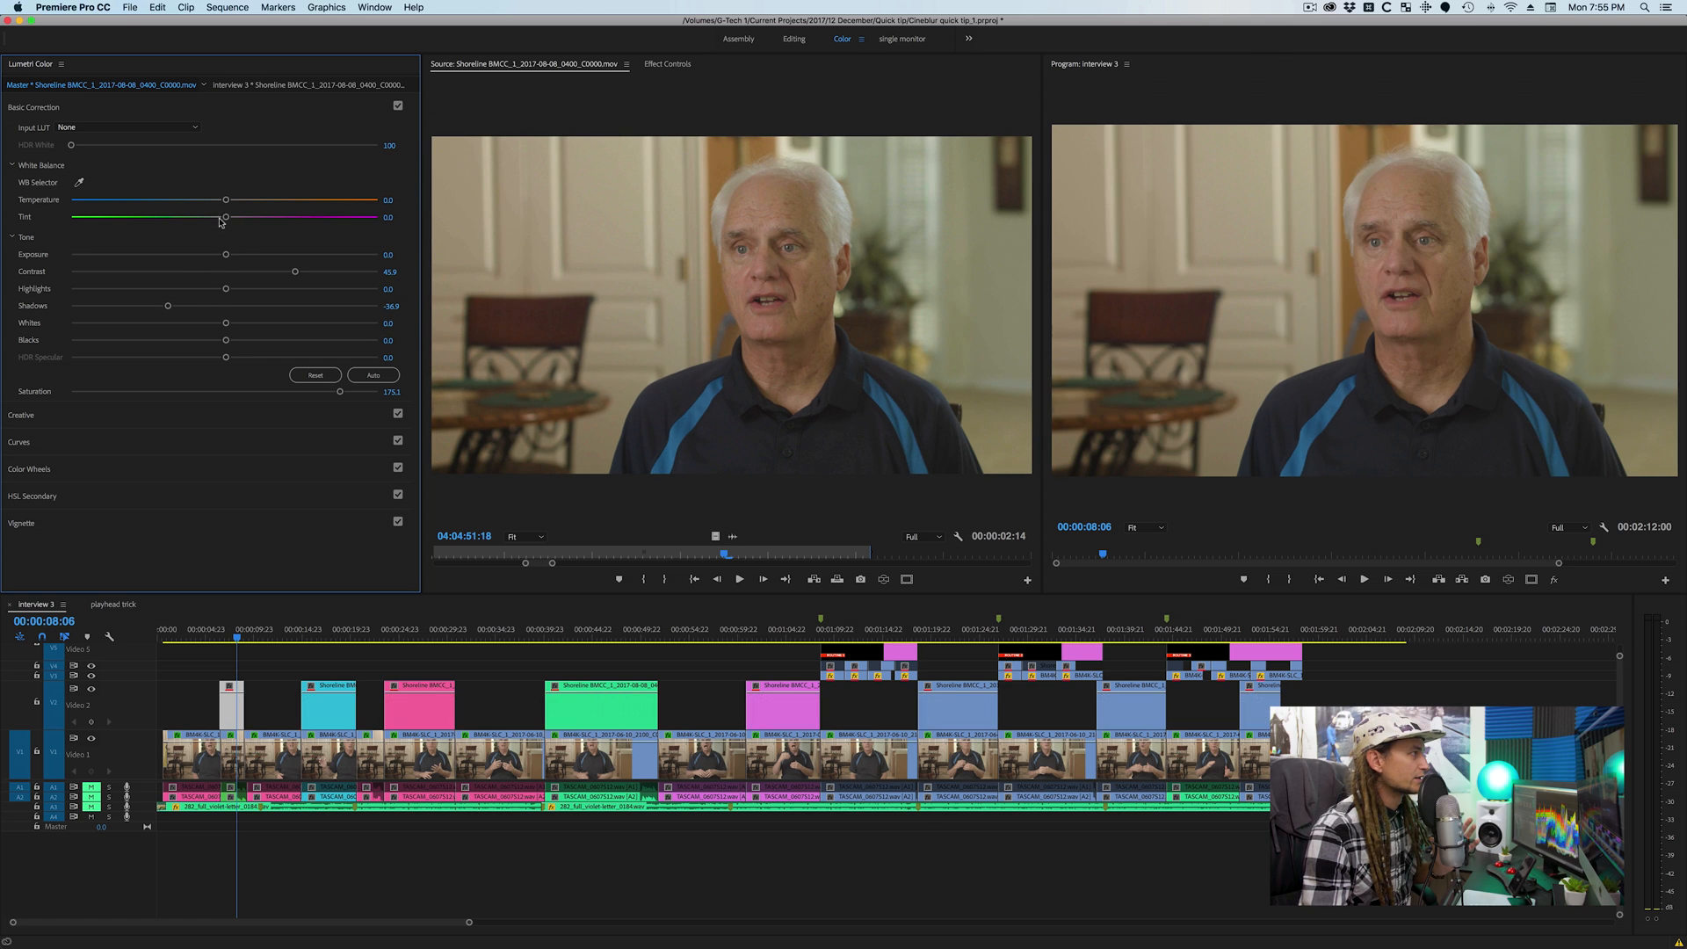
pyautogui.moveTo(225, 340); pyautogui.dragTo(150, 340)
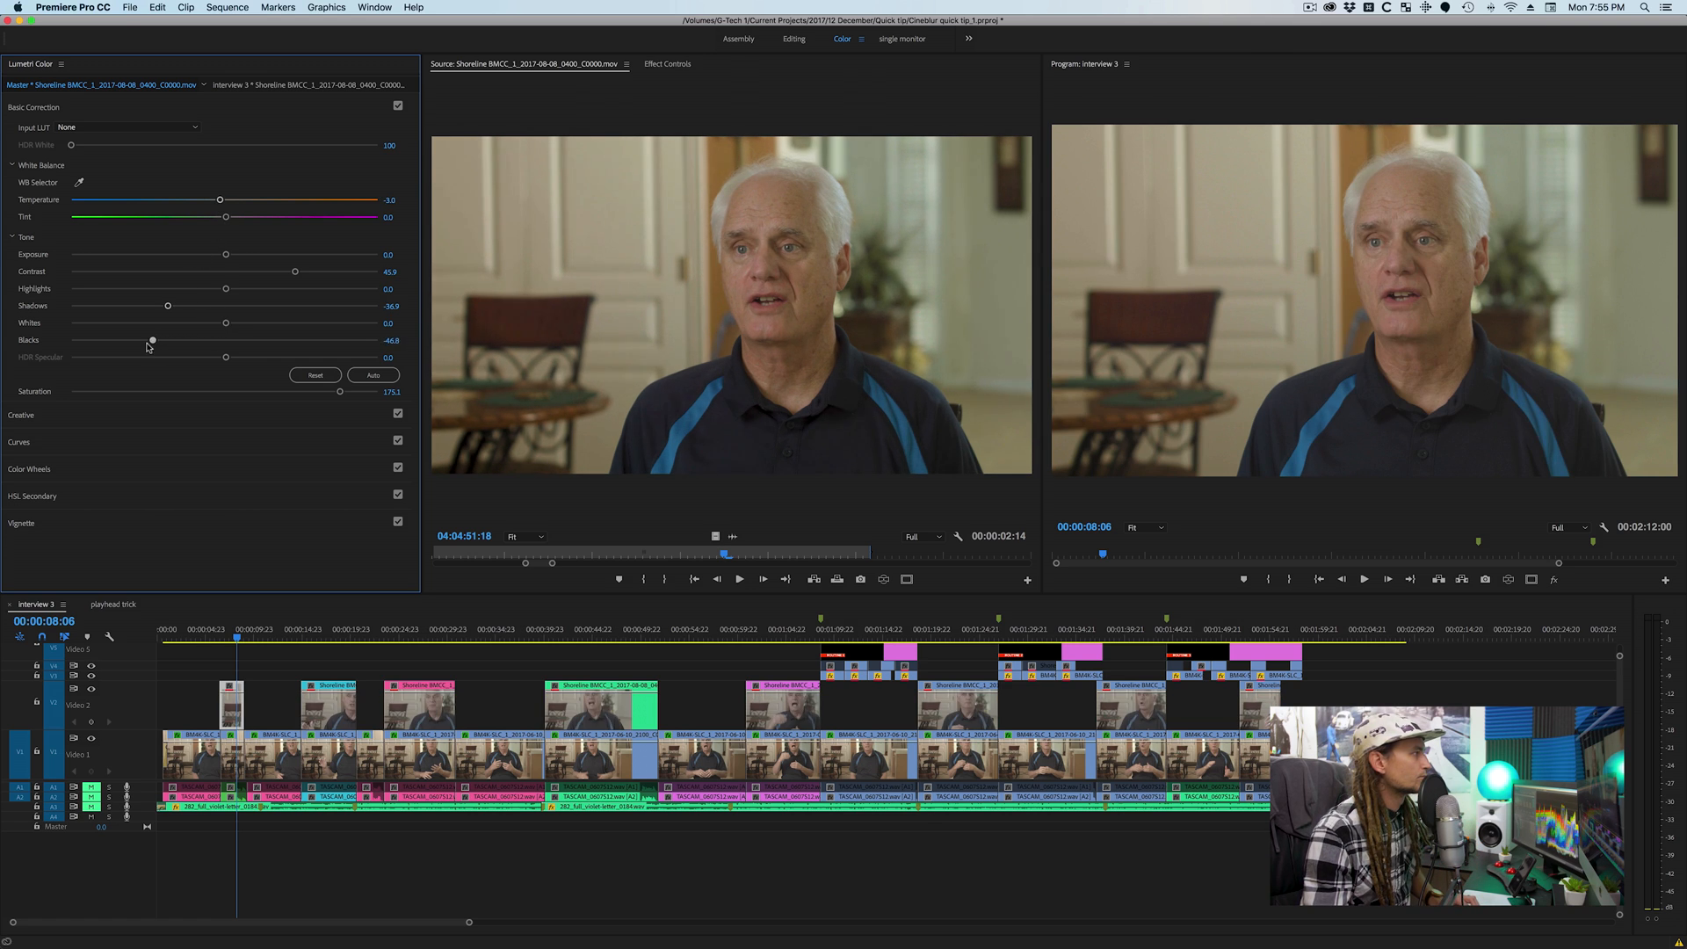
pyautogui.click(19, 441)
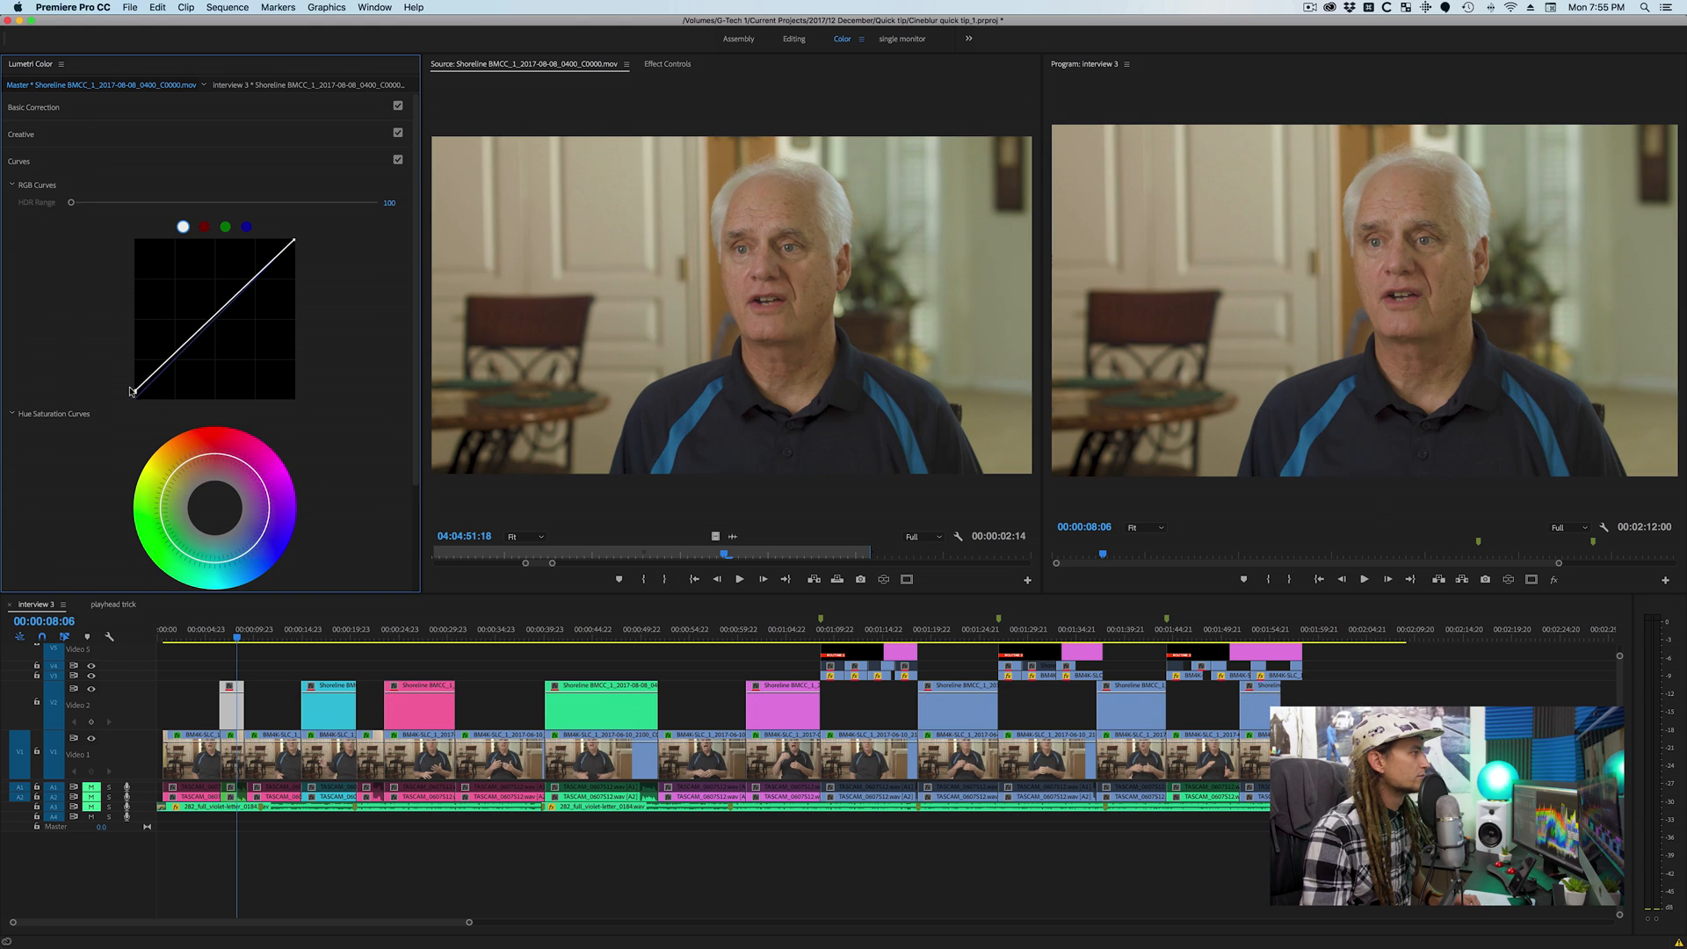
pyautogui.moveTo(133, 390); pyautogui.dragTo(153, 374)
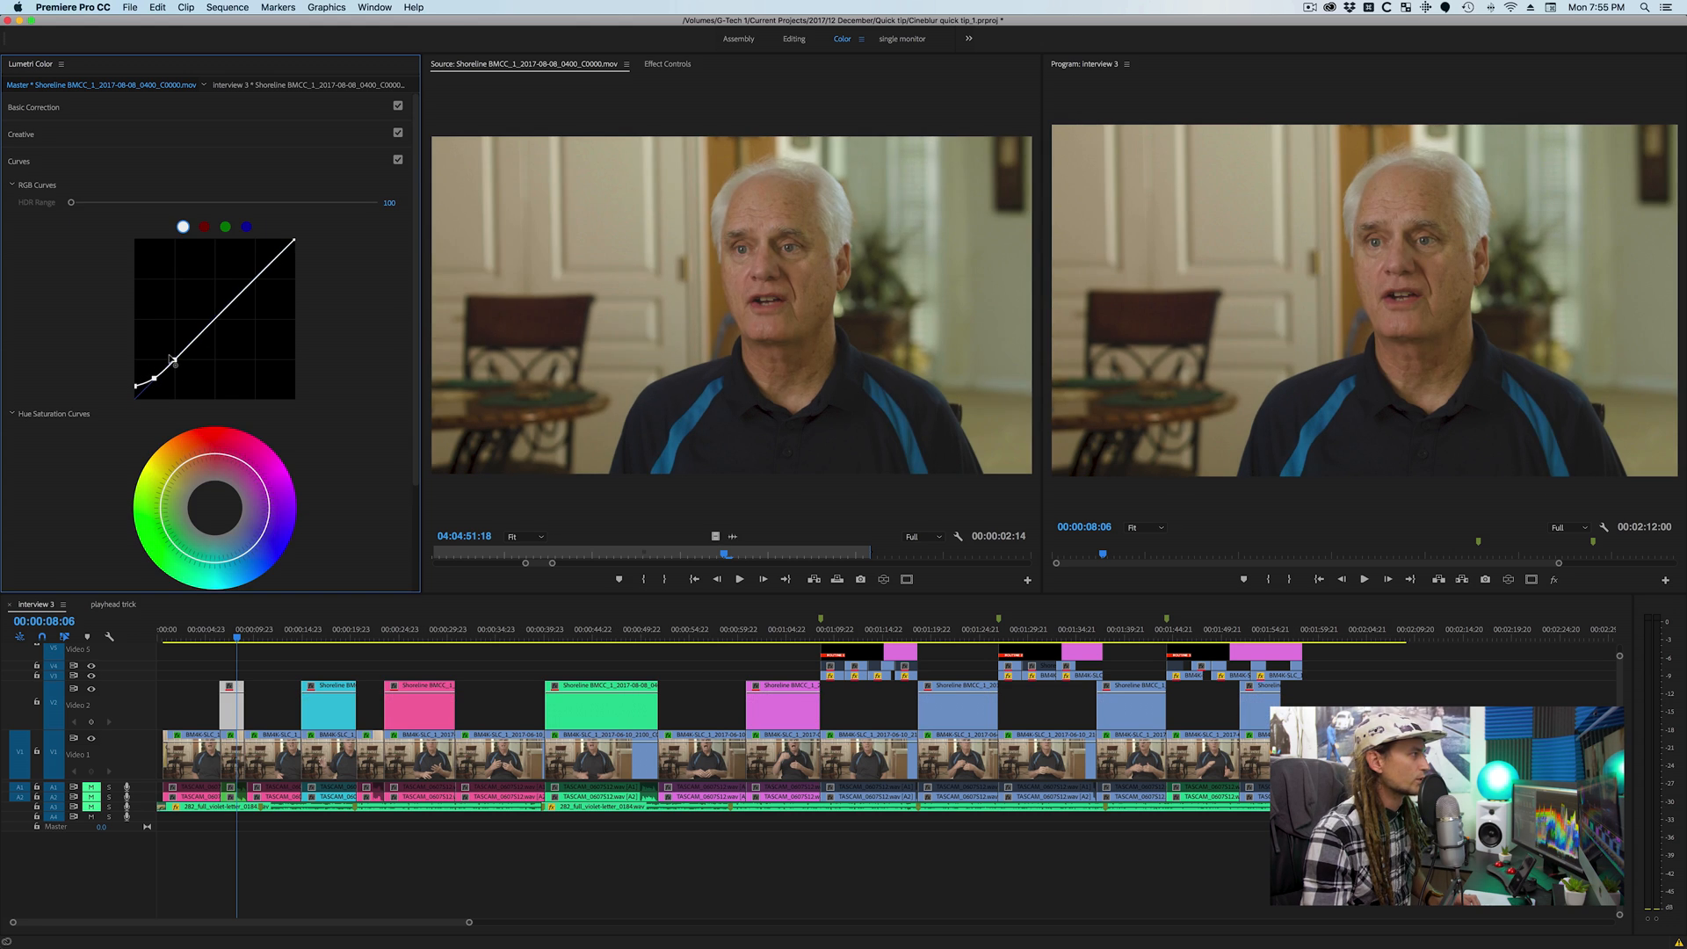
pyautogui.click(33, 107)
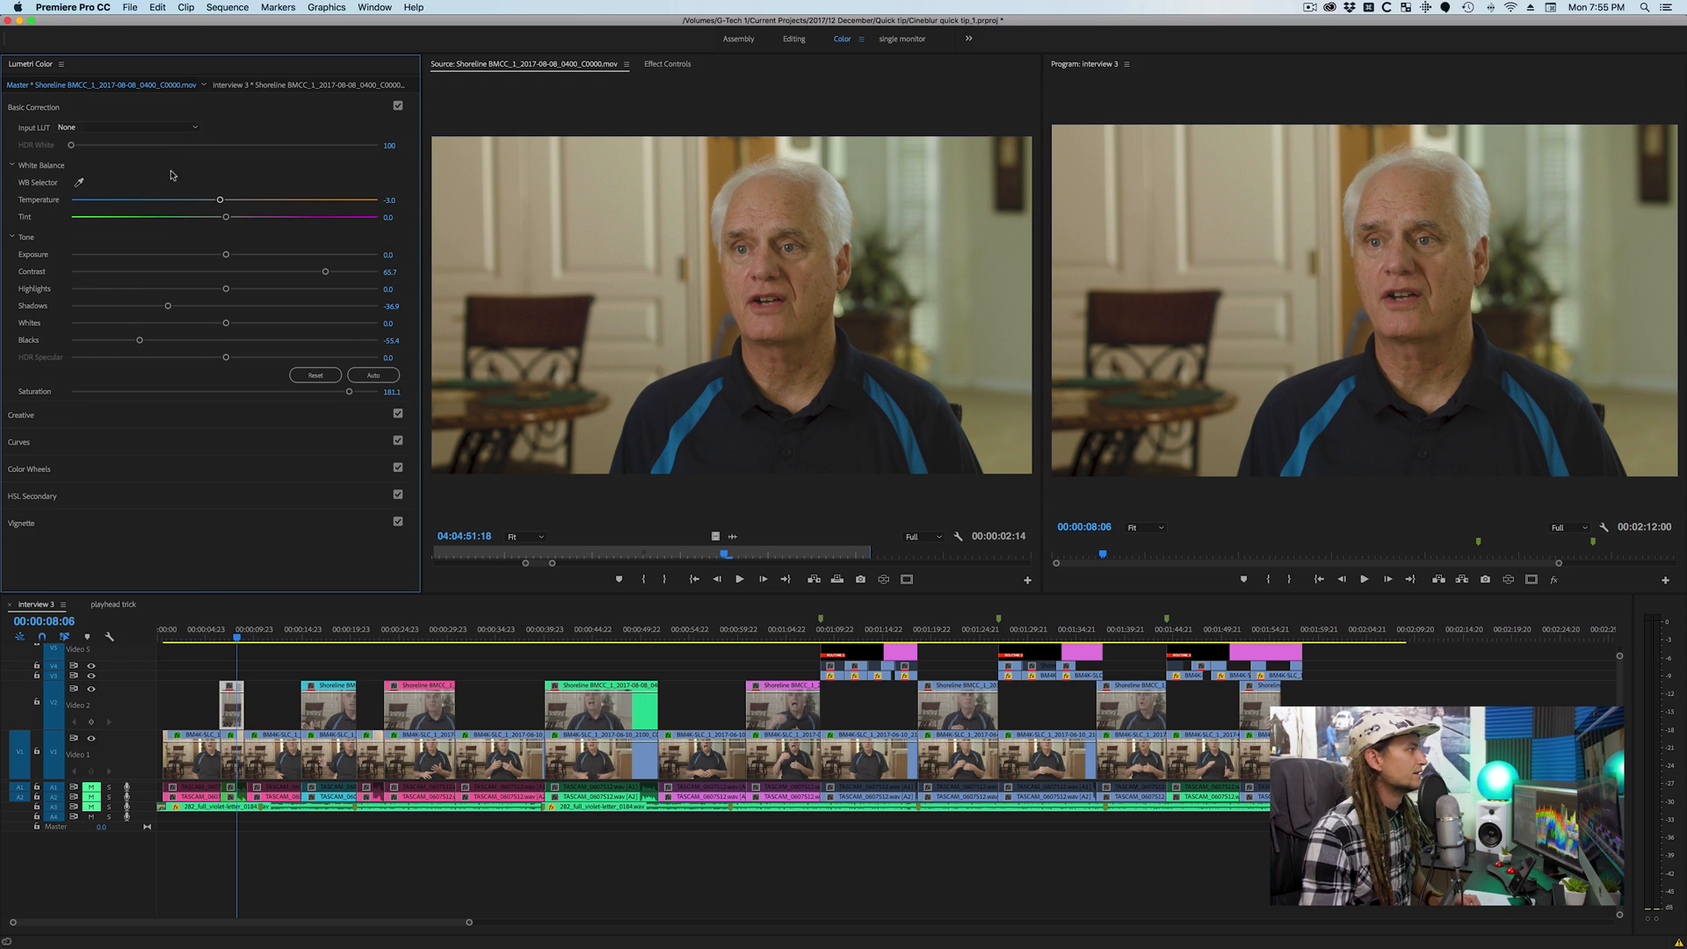
# - Crush the shadows, ease them back up, raise highlights, and adjust one more slider
pyautogui.moveTo(167, 306); pyautogui.dragTo(107, 305)
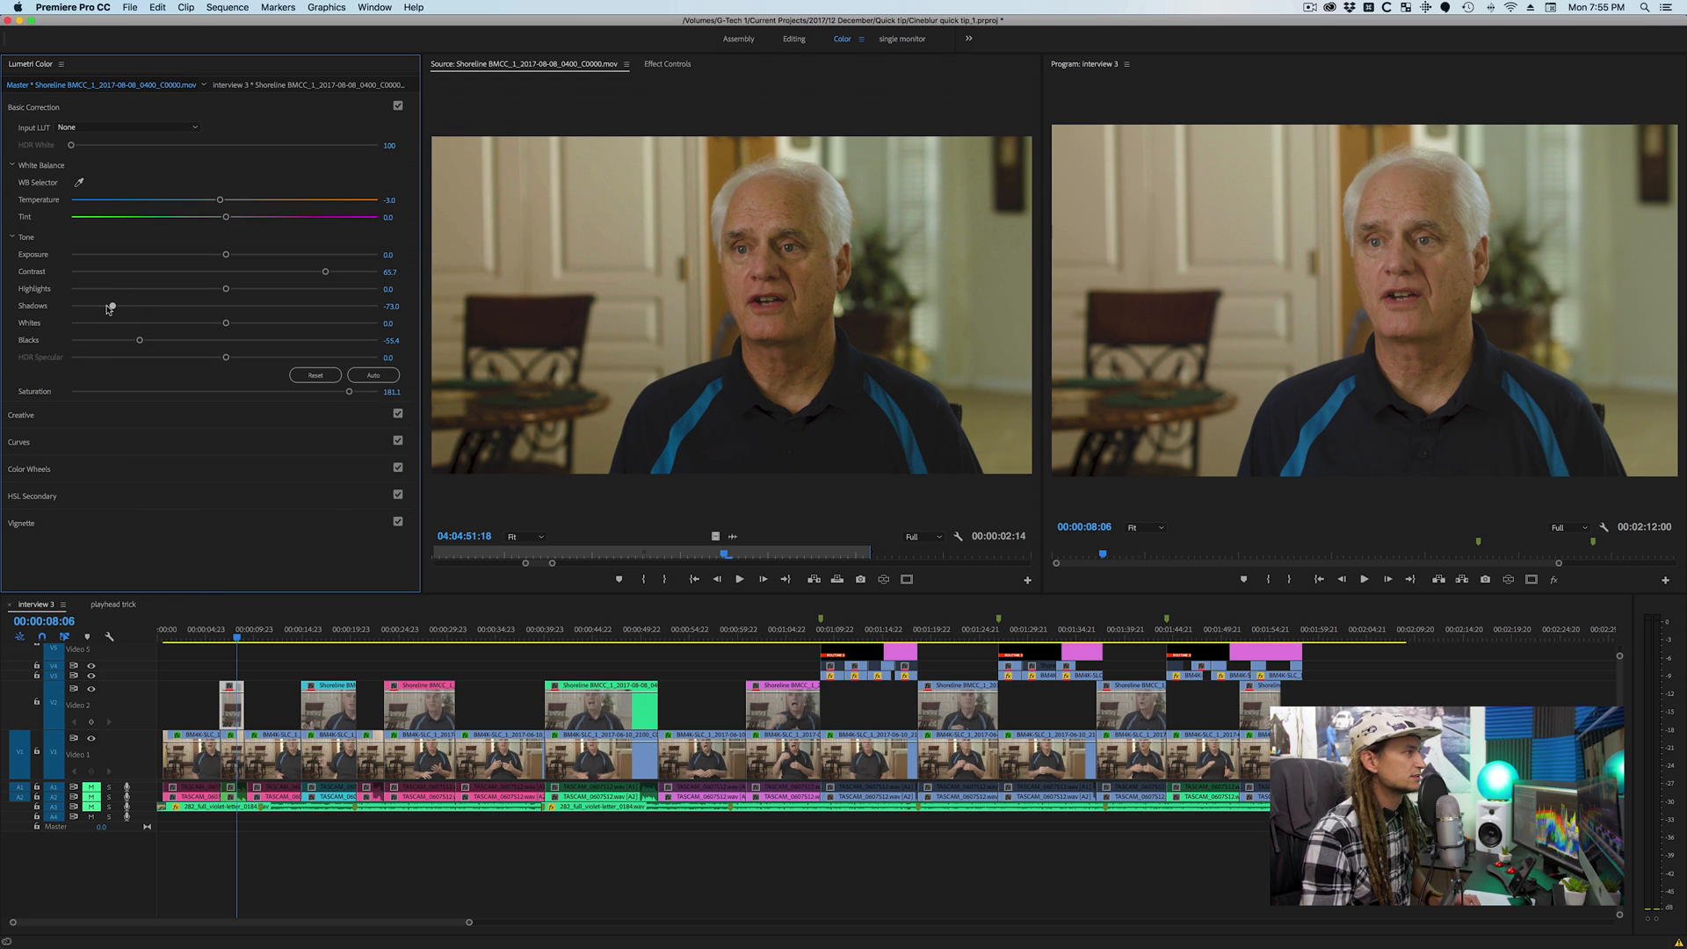
pyautogui.moveTo(110, 306); pyautogui.dragTo(154, 306)
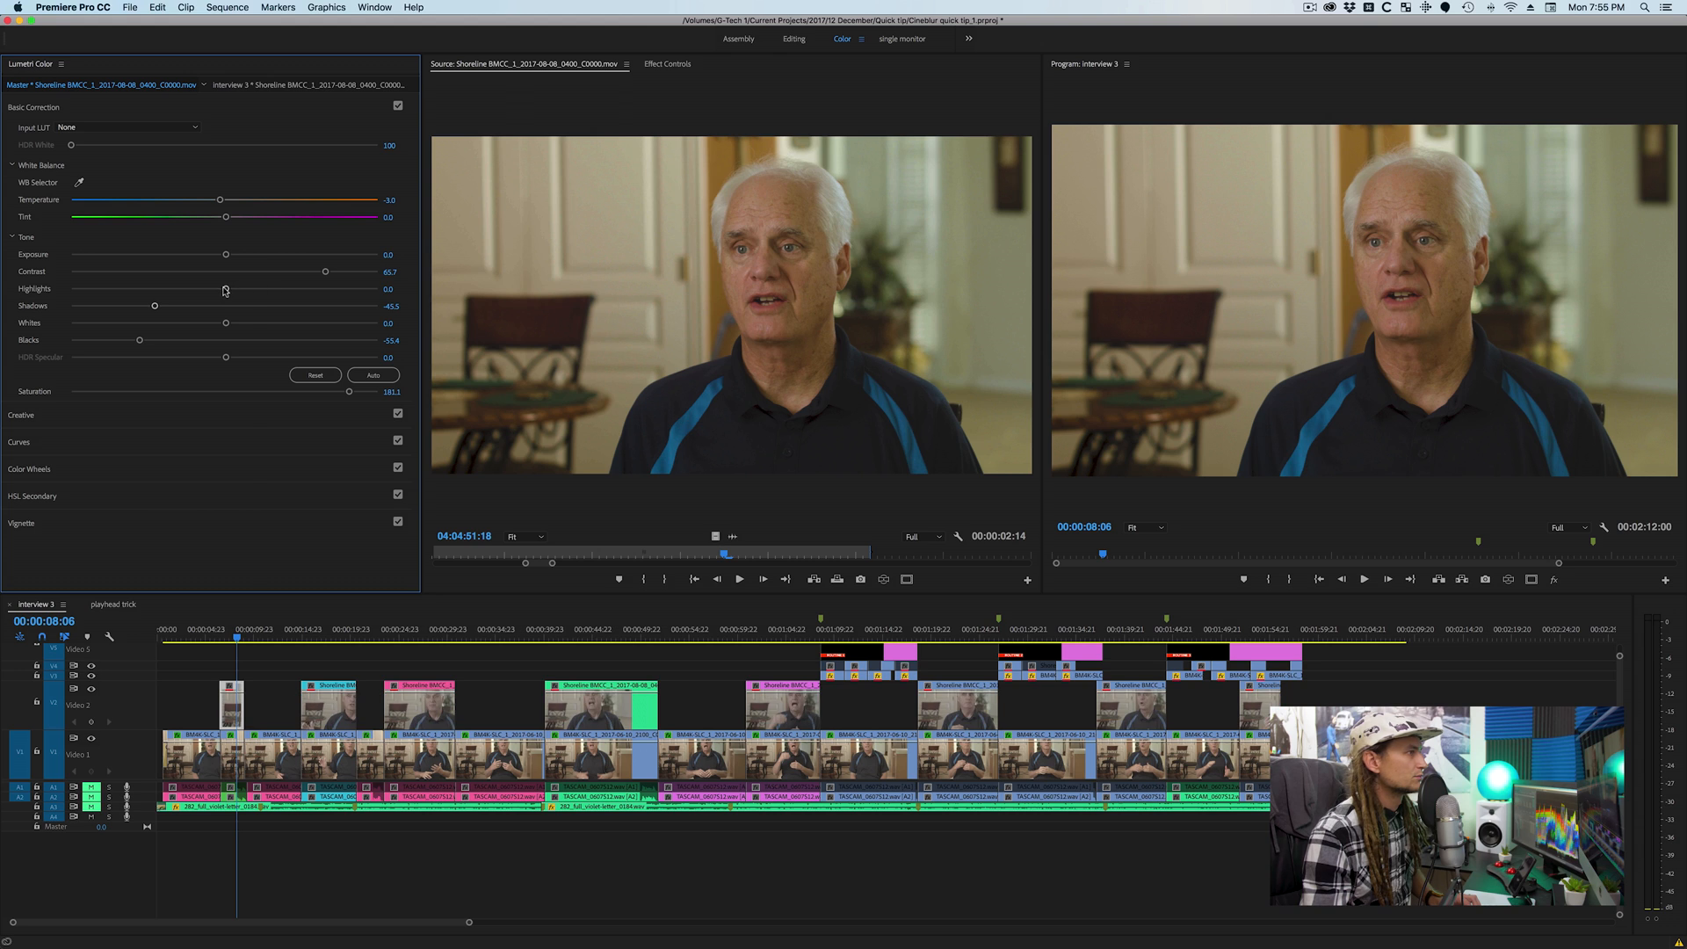
pyautogui.moveTo(225, 288); pyautogui.dragTo(259, 288)
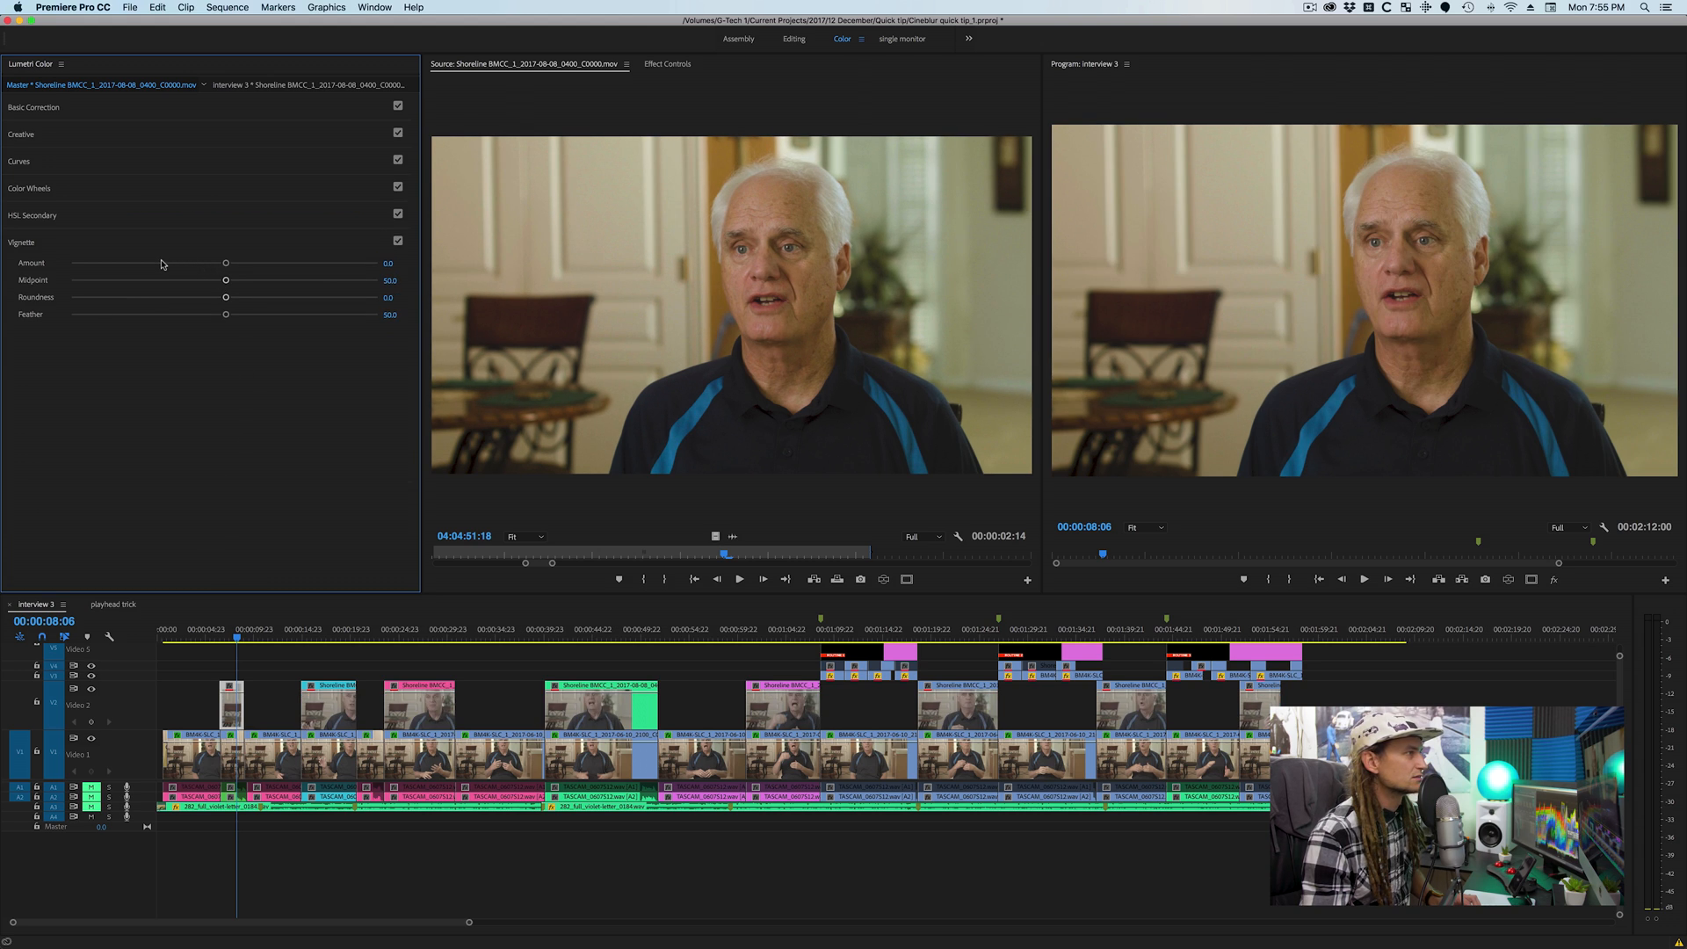
pyautogui.moveTo(226, 263); pyautogui.dragTo(167, 263)
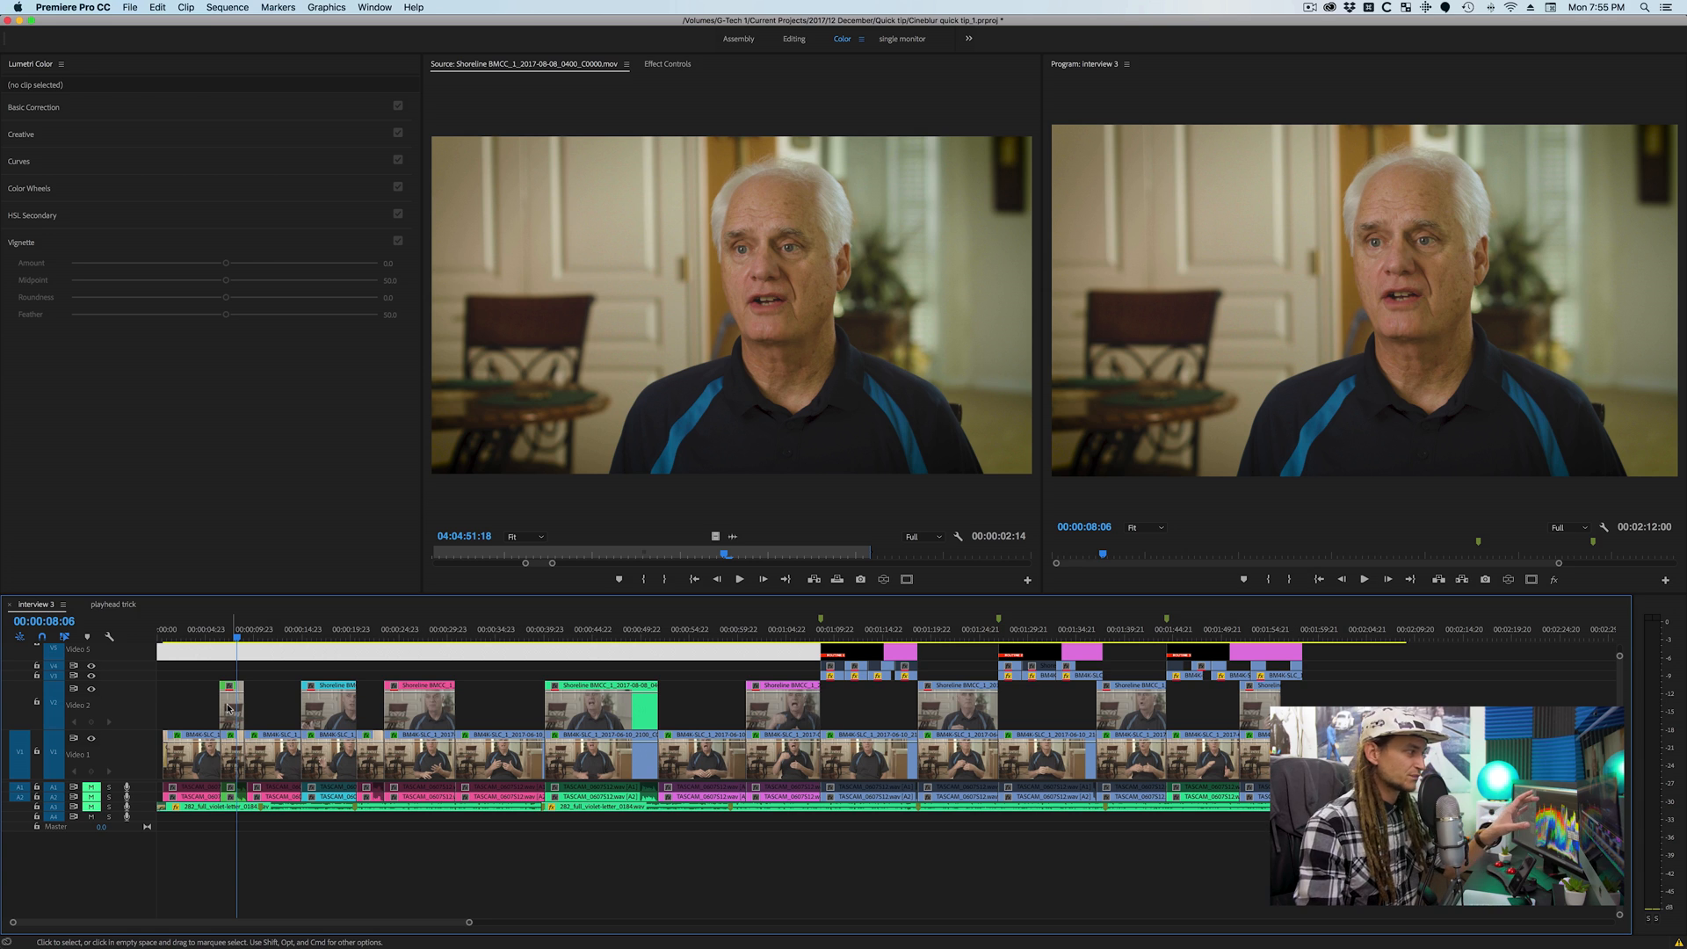
# - Move the playhead to later interview cuts and show the Master tab's grade settings
pyautogui.click(334, 636)
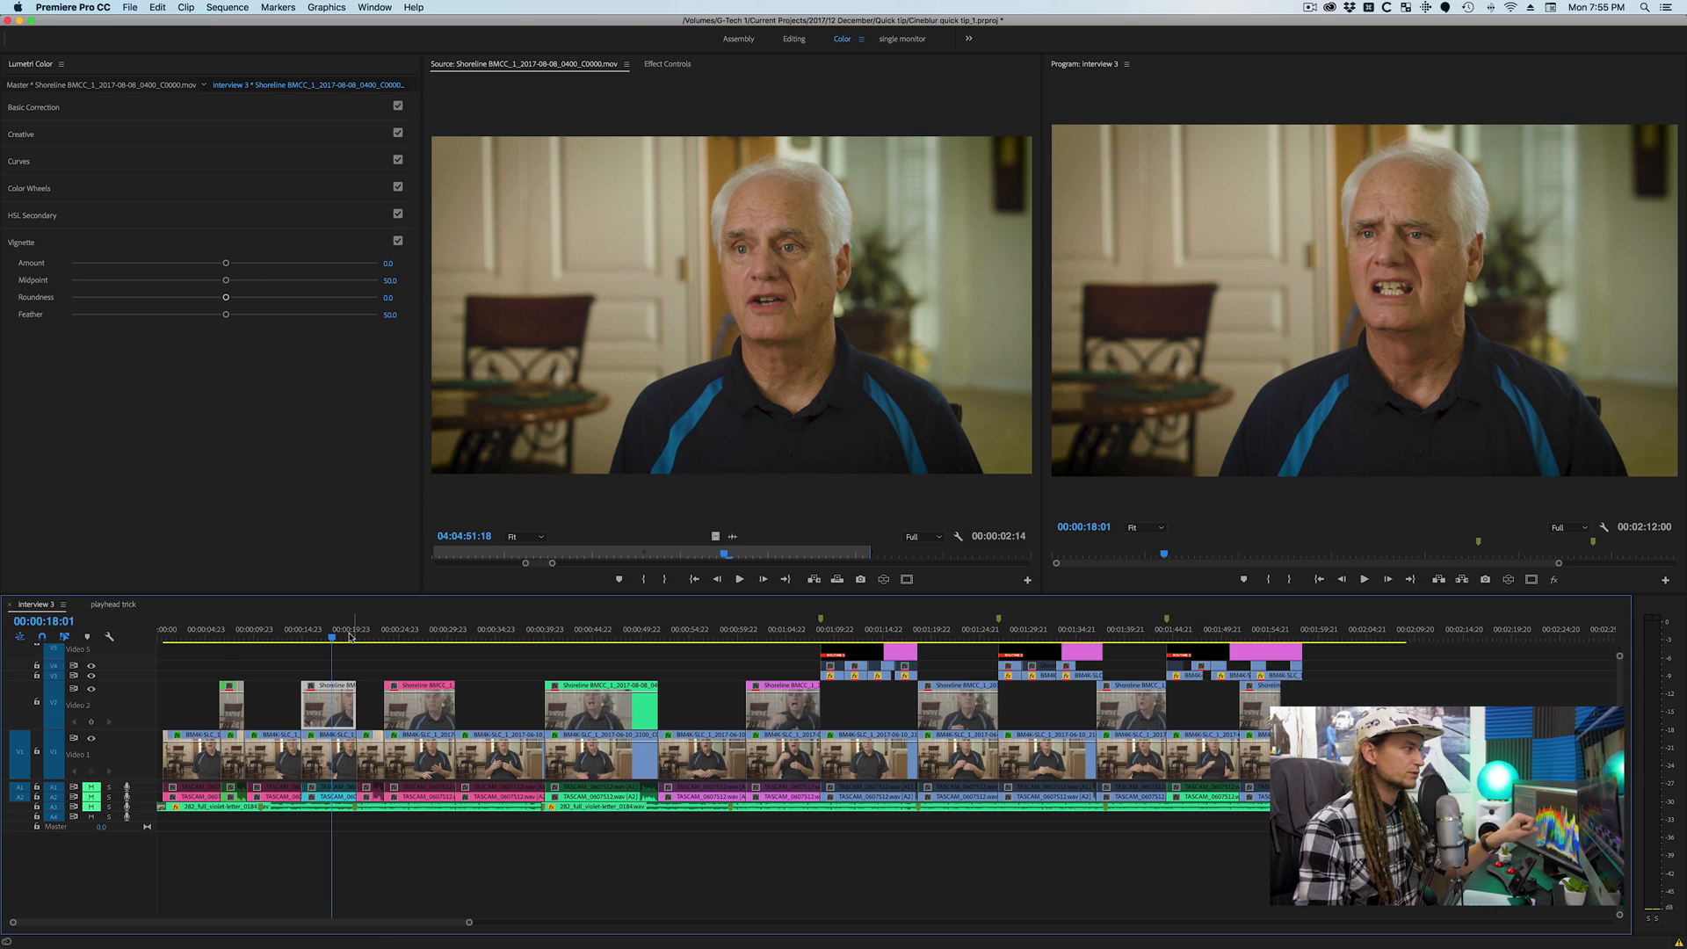
pyautogui.click(600, 629)
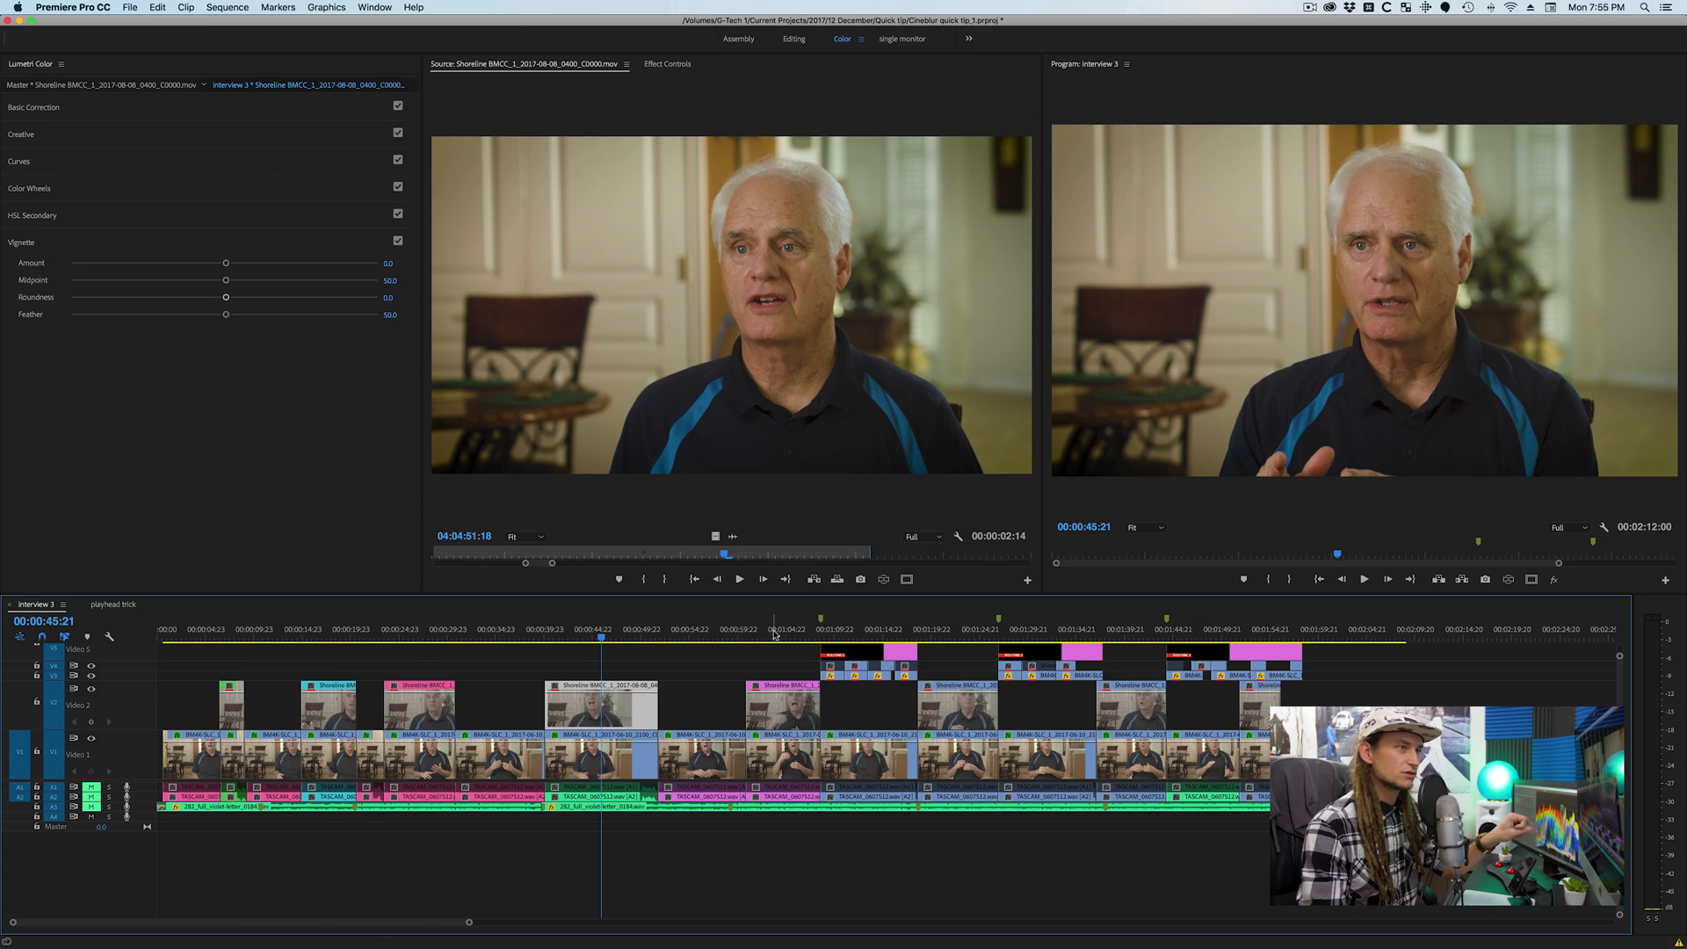
pyautogui.click(954, 635)
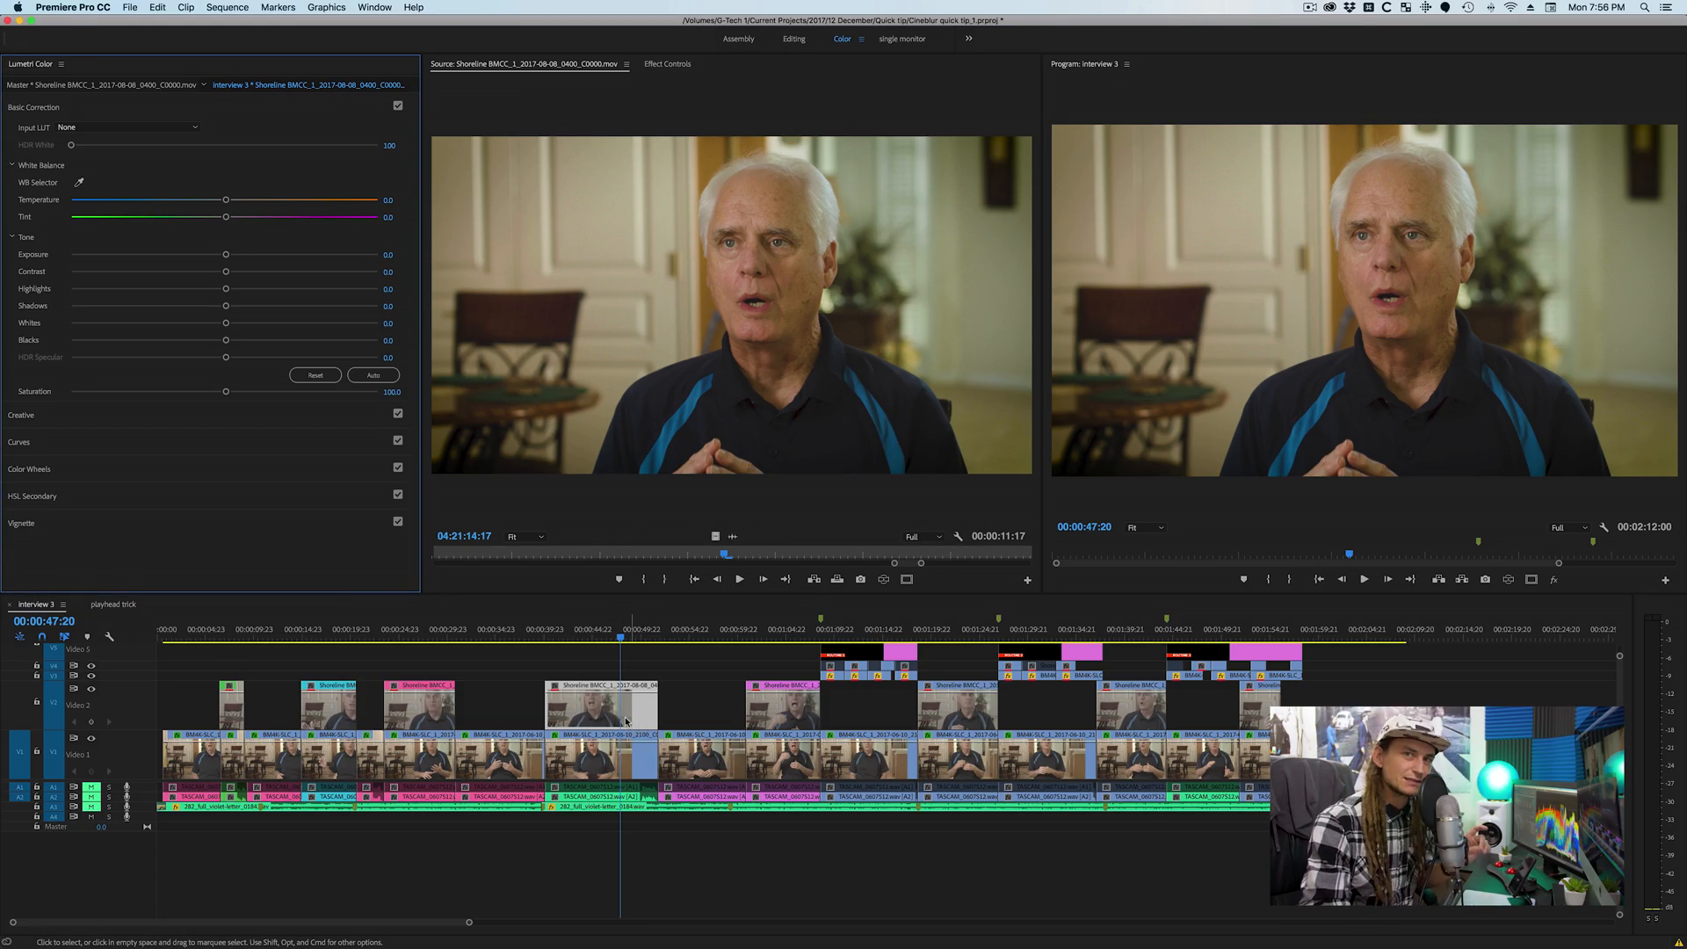
pyautogui.click(373, 375)
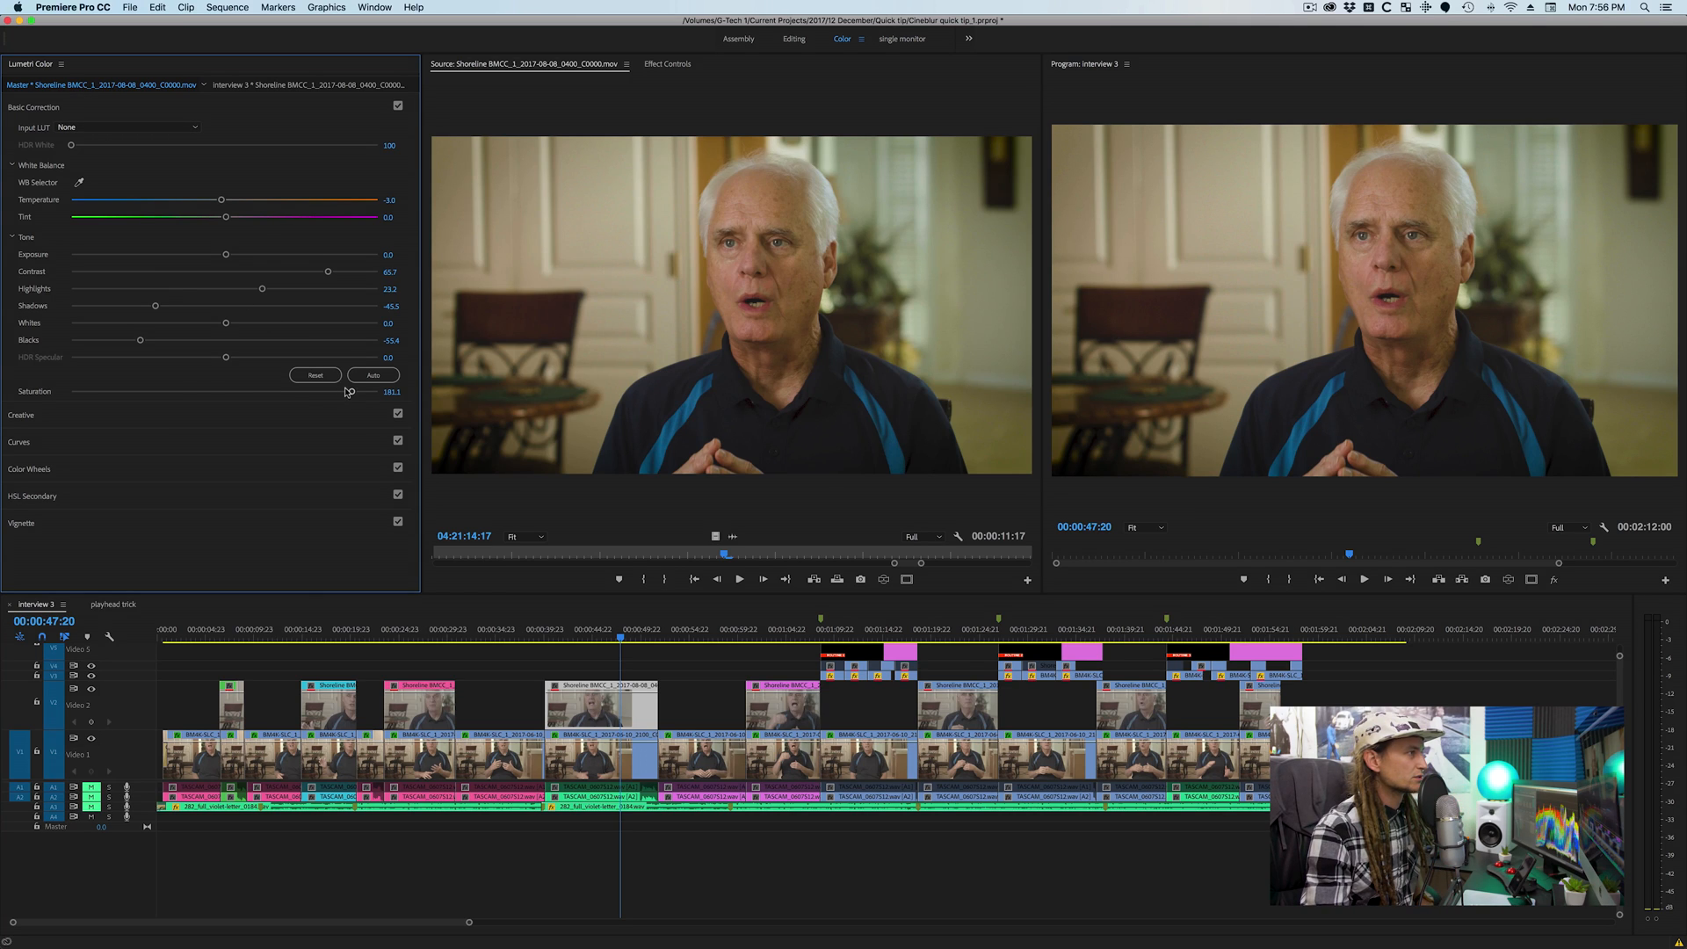
# - Drop master Saturation to 0, push Contrast higher, and check the interview cuts
pyautogui.moveTo(349, 390); pyautogui.dragTo(71, 390)
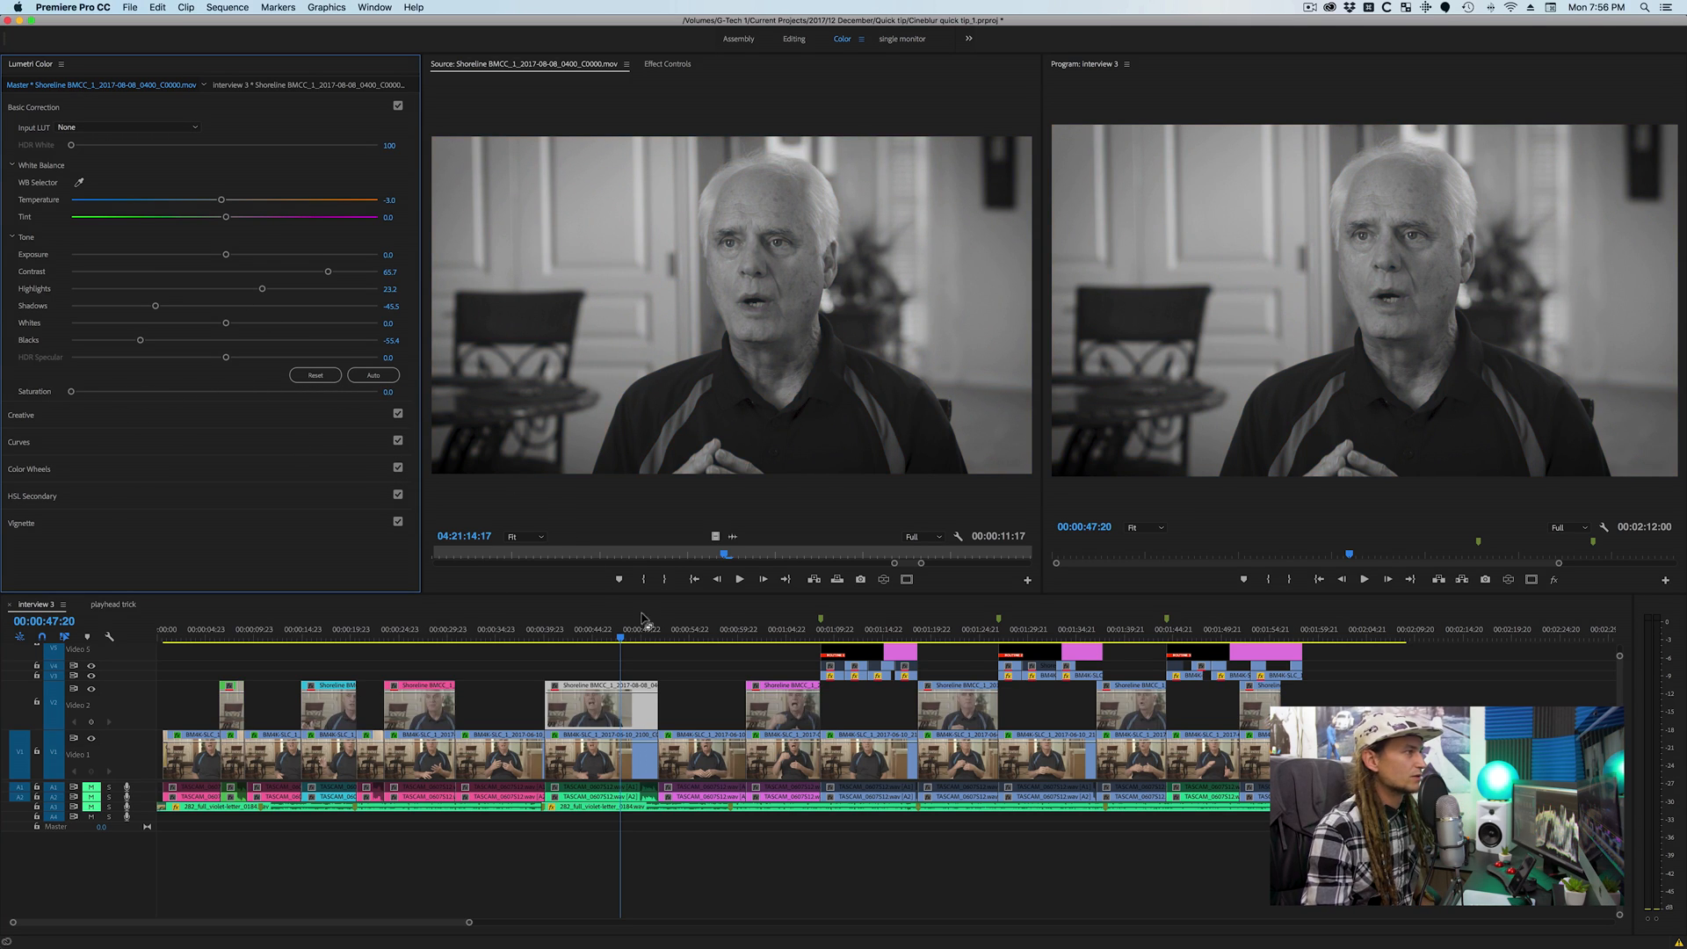
pyautogui.moveTo(433, 359)
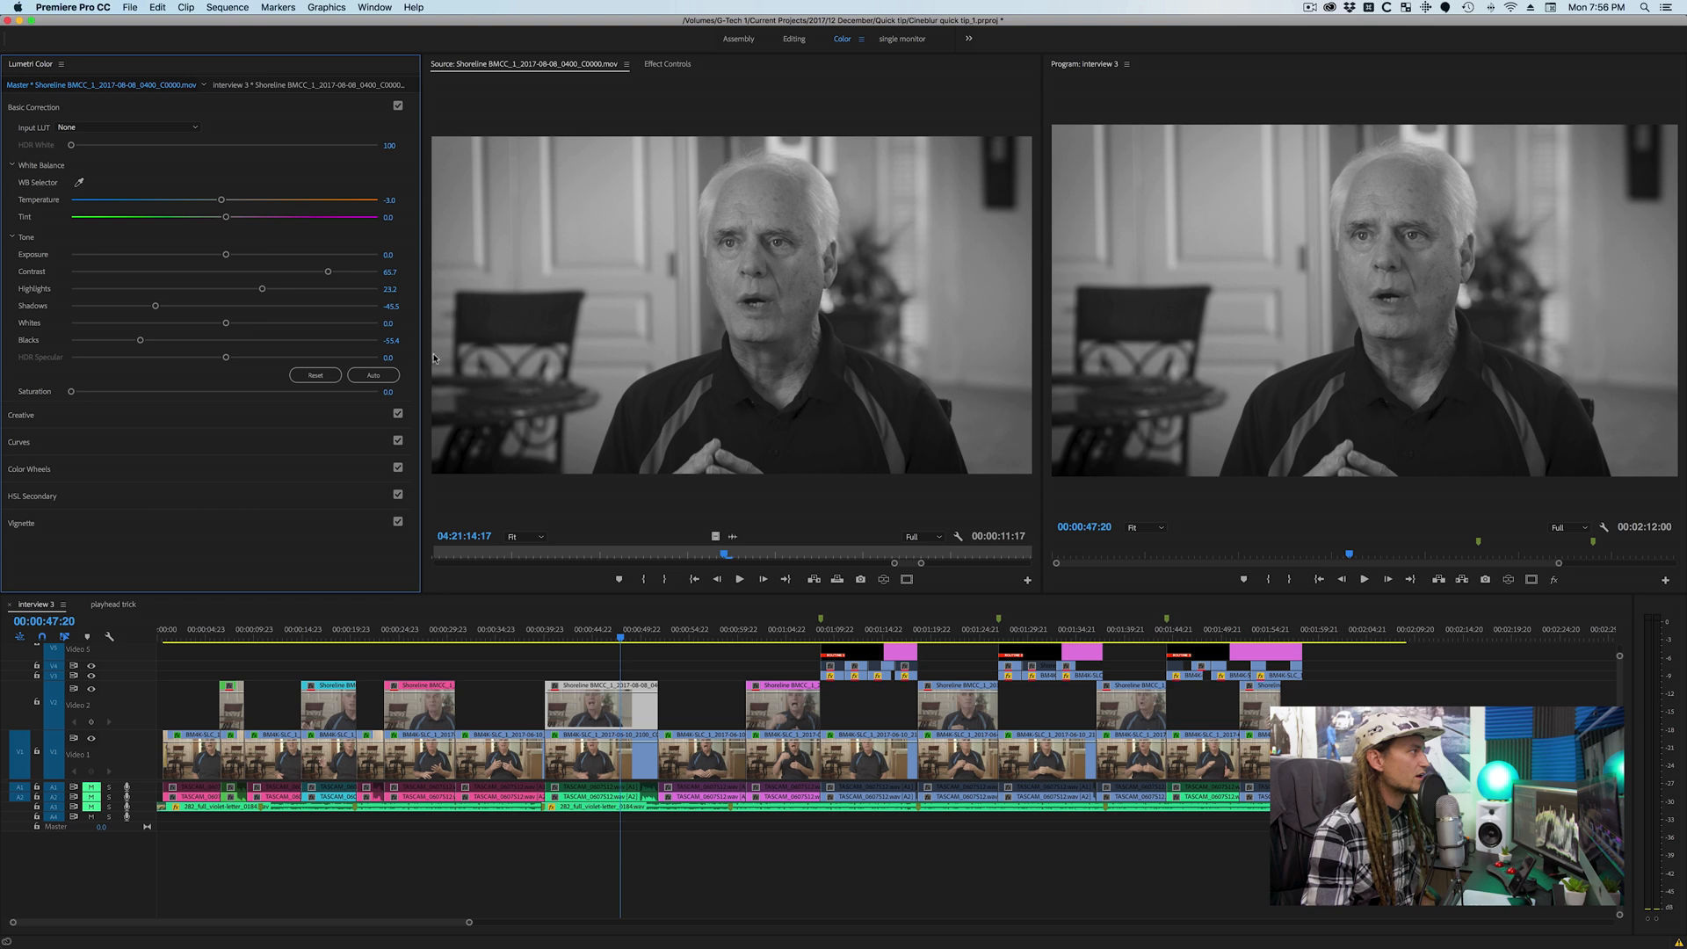
pyautogui.moveTo(328, 271); pyautogui.dragTo(351, 272)
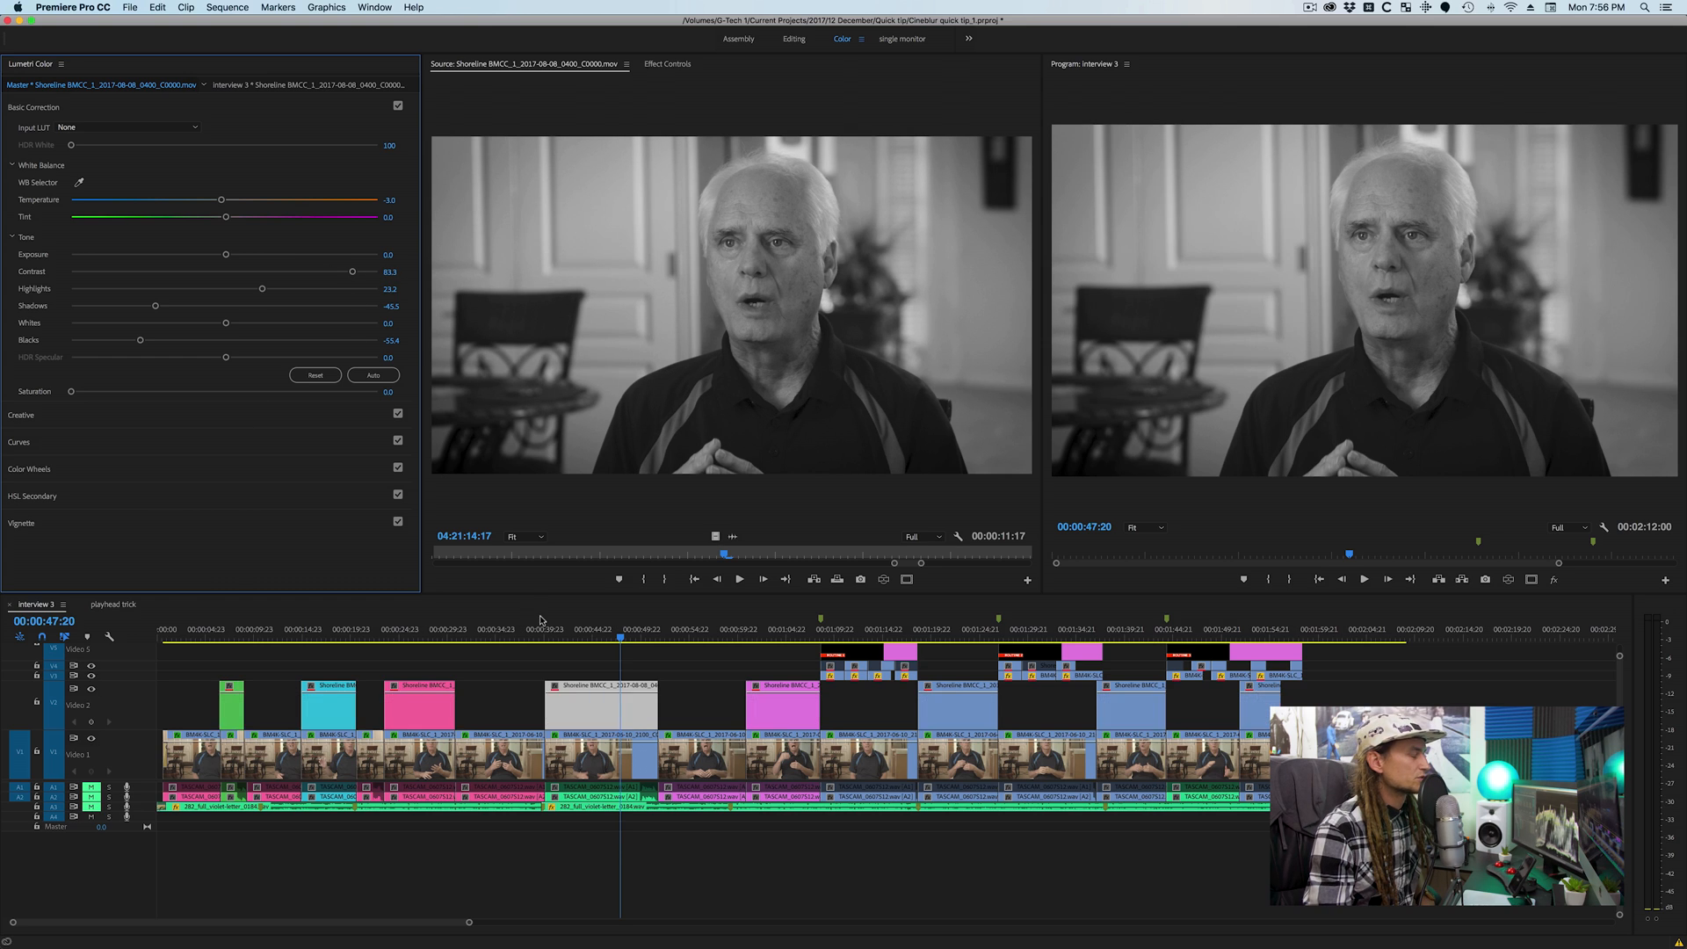
pyautogui.click(315, 374)
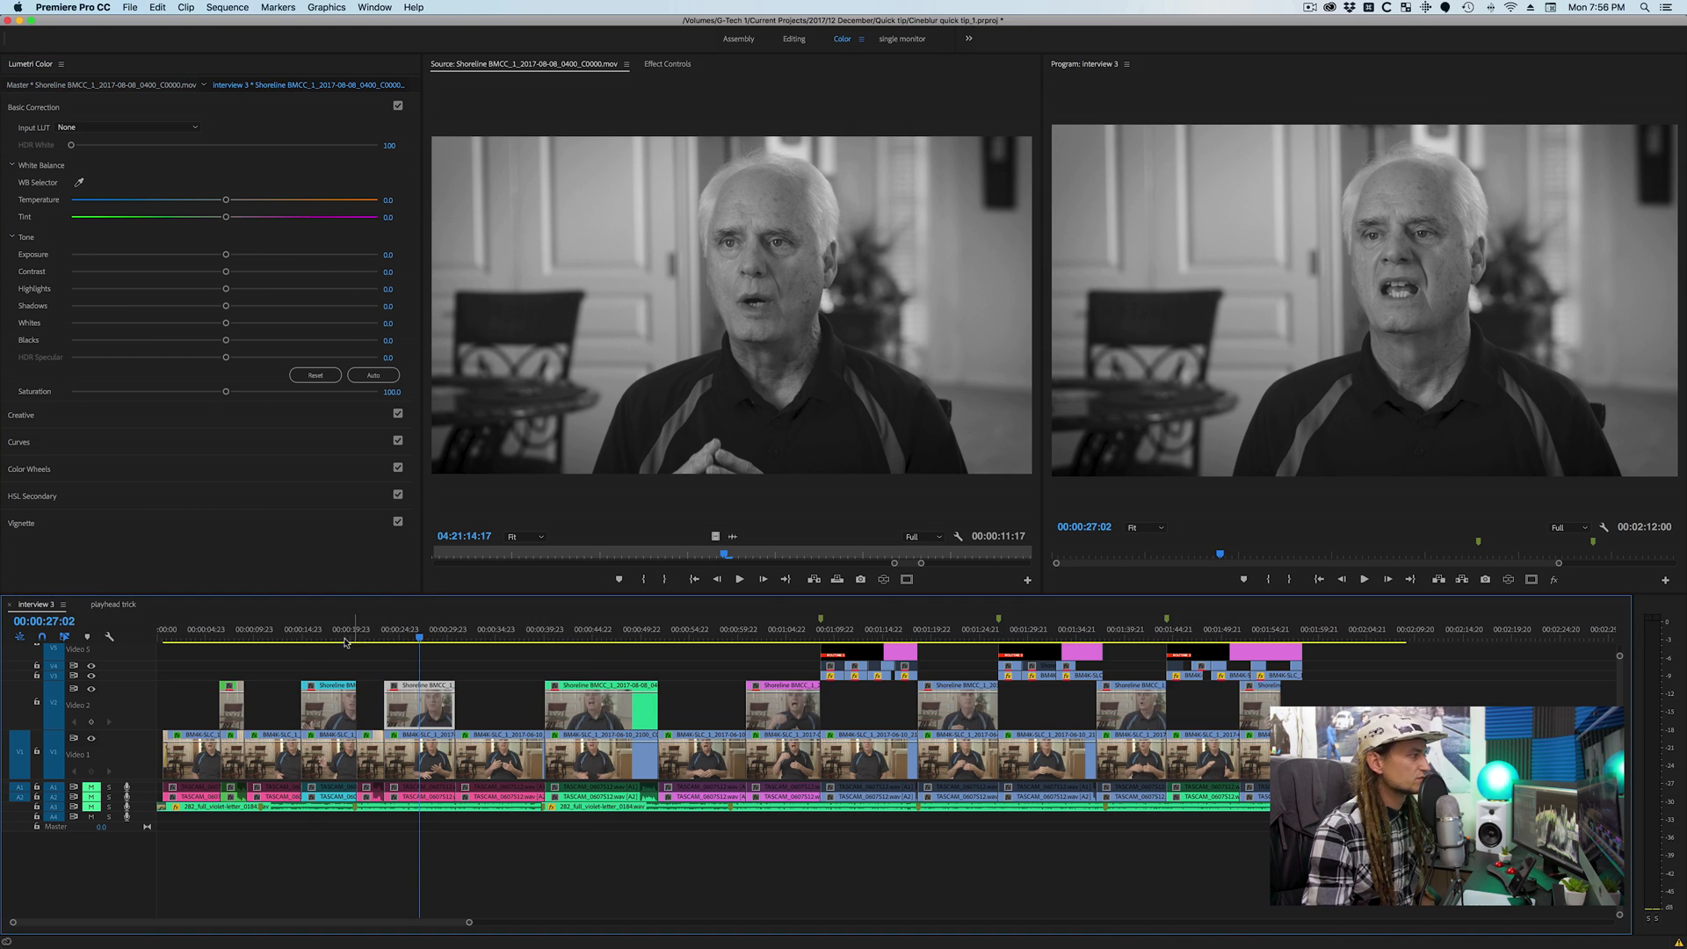
pyautogui.click(228, 634)
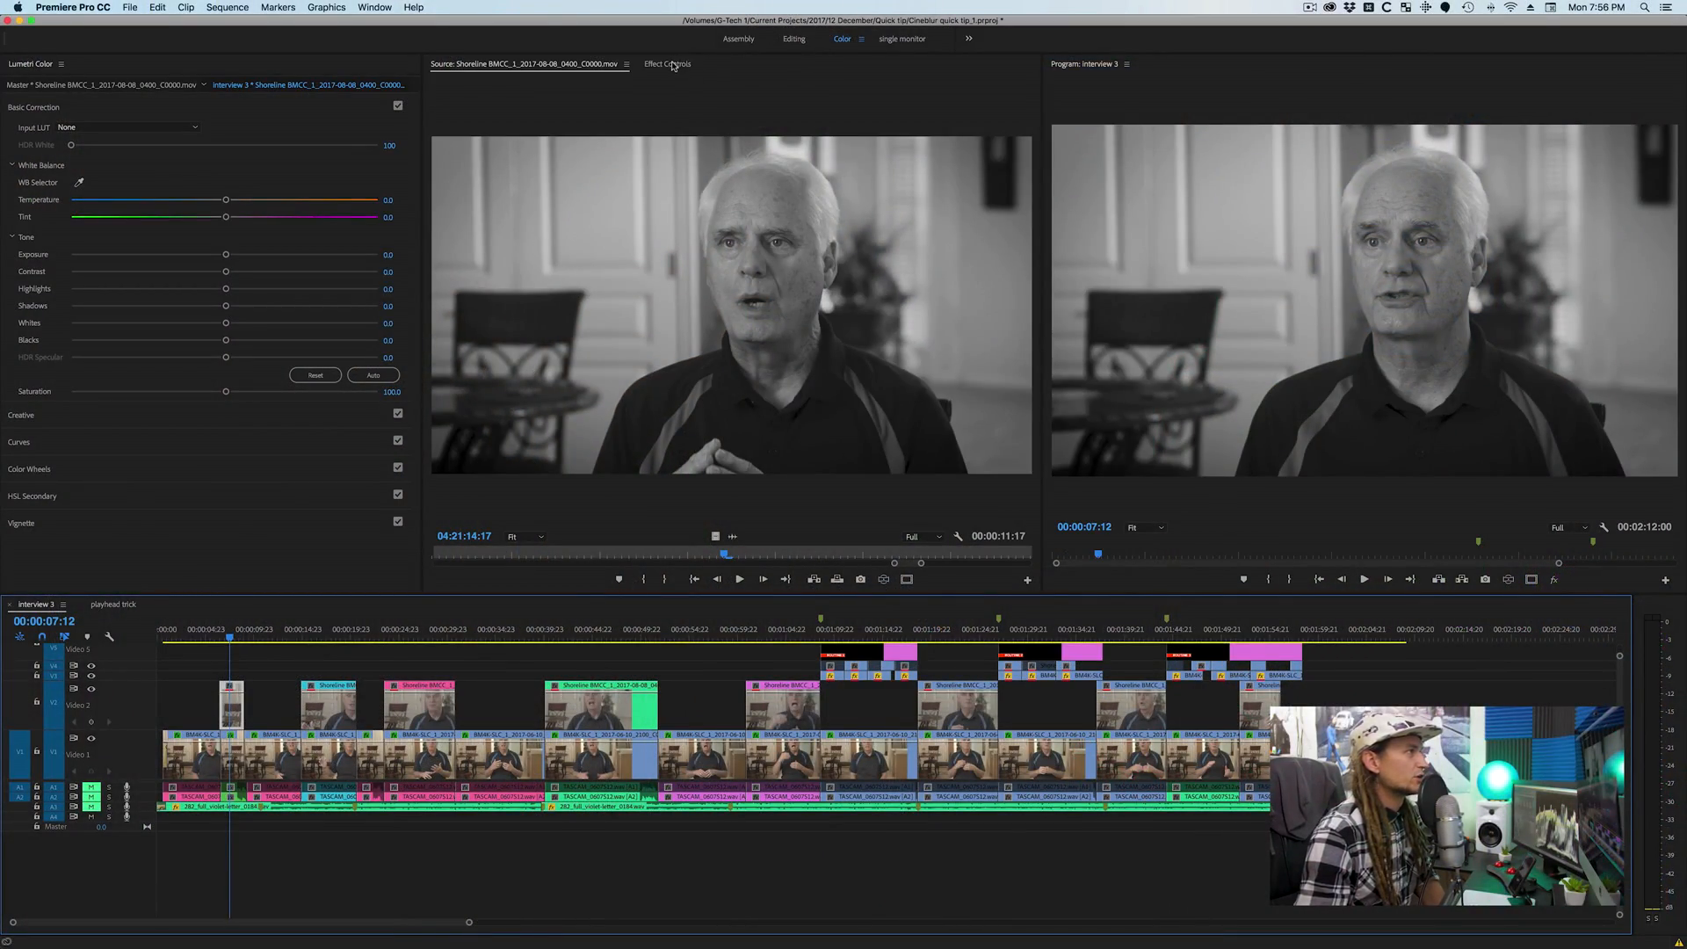
pyautogui.click(667, 63)
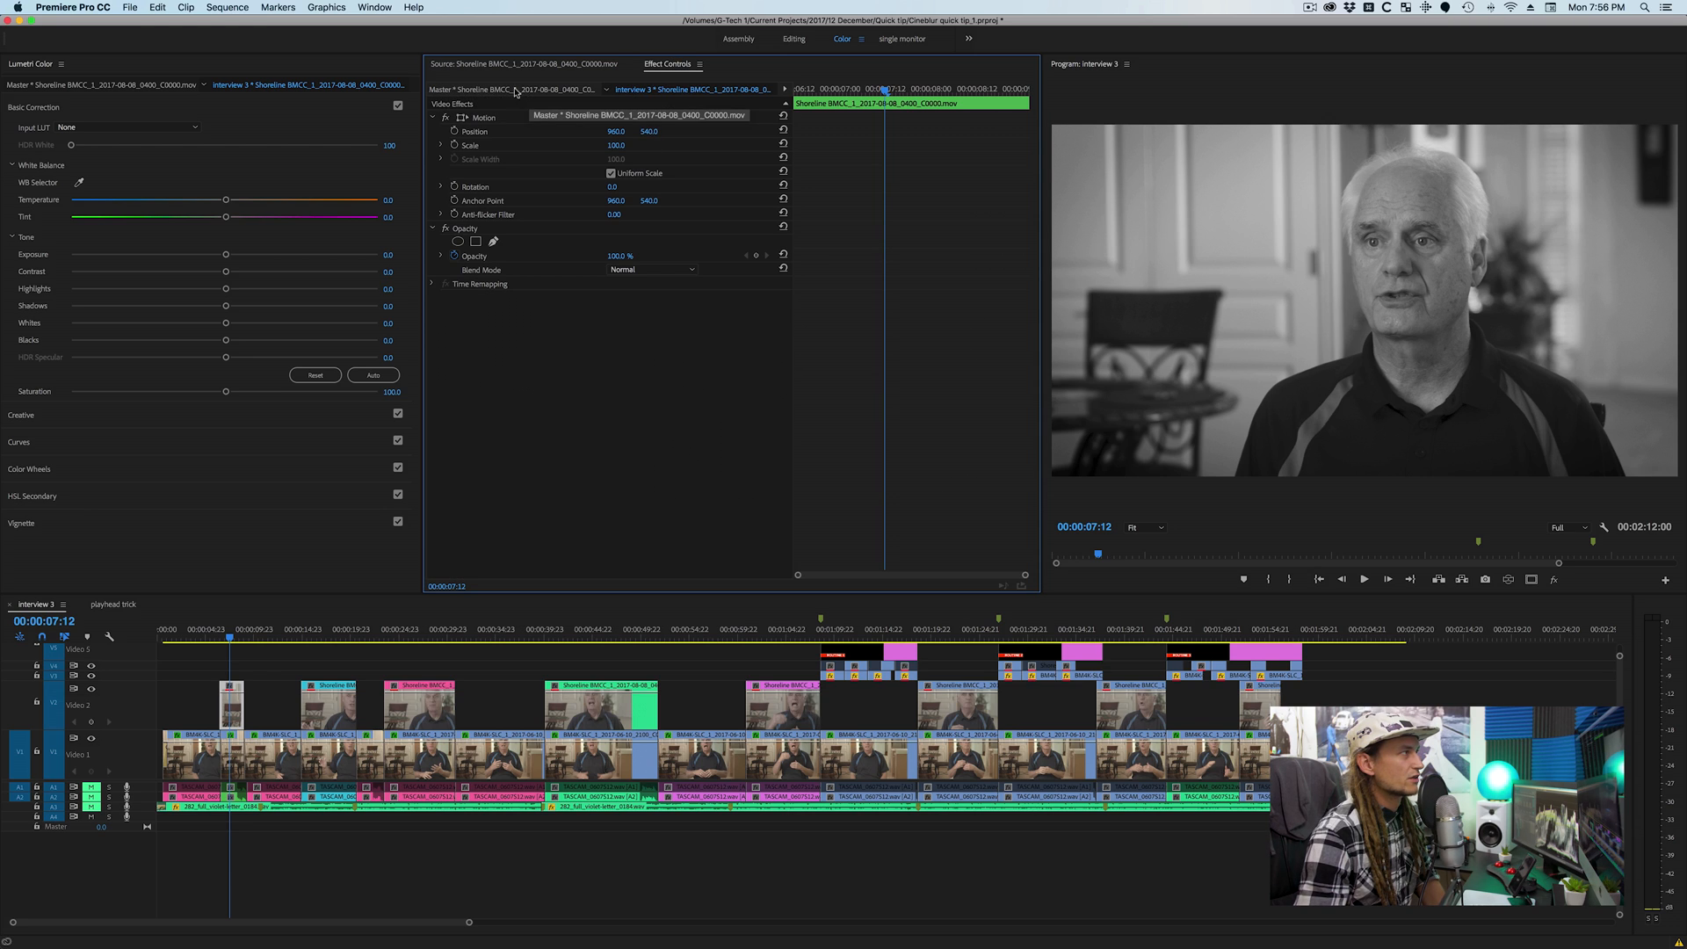